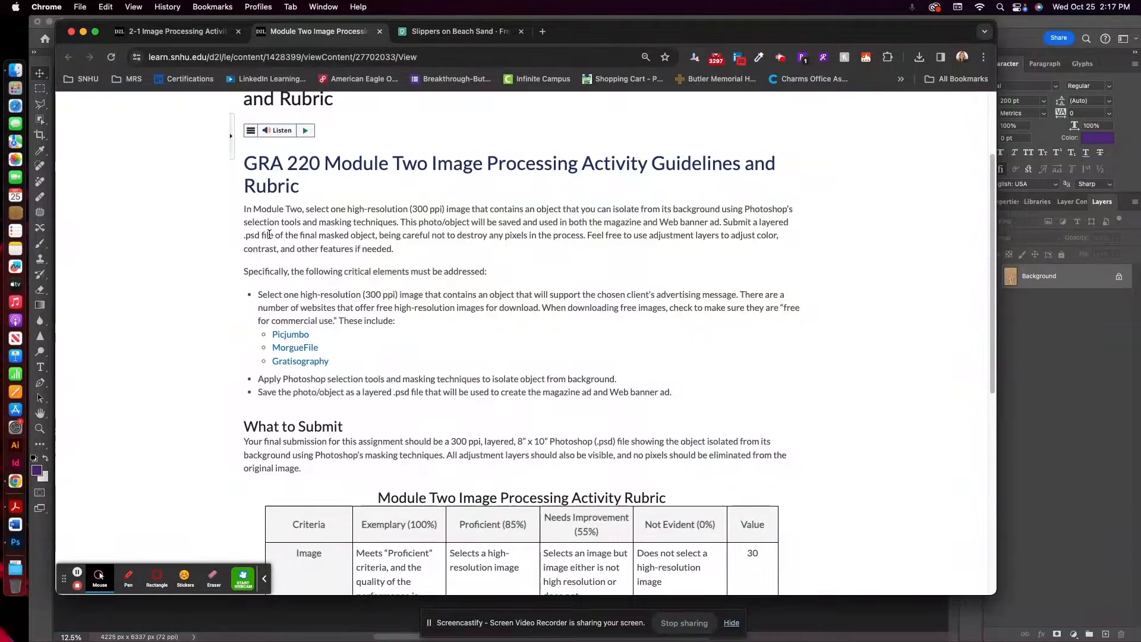
- Switch to the Pexels 'Slippers on Beach Sand' photo page showing flip-flops on sand
scroll("down", 3)
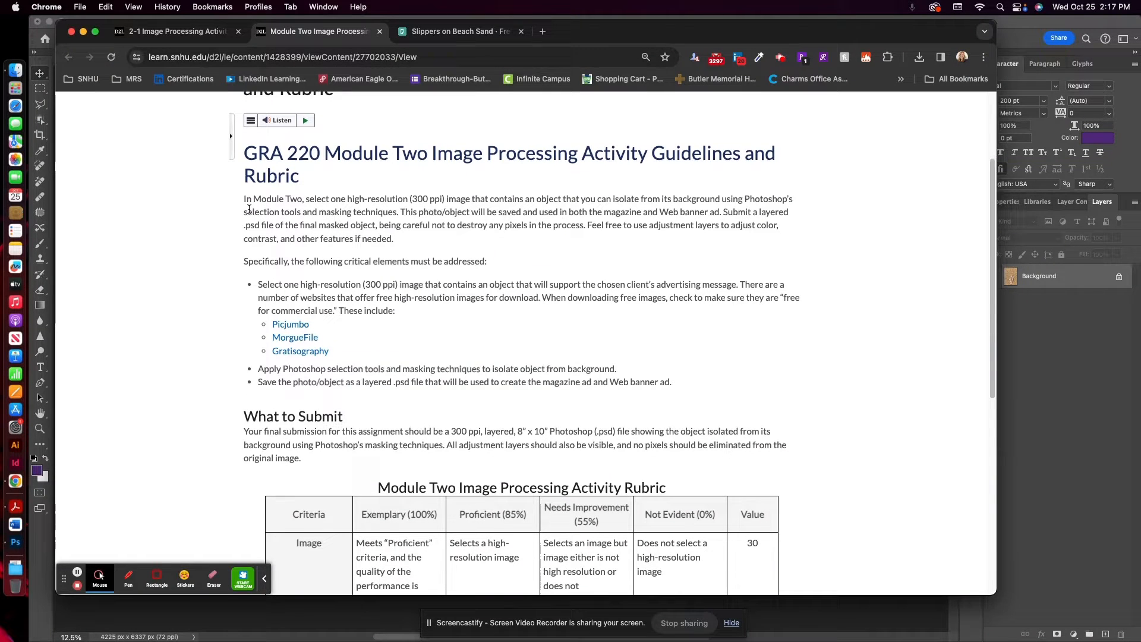
scroll("down", 3)
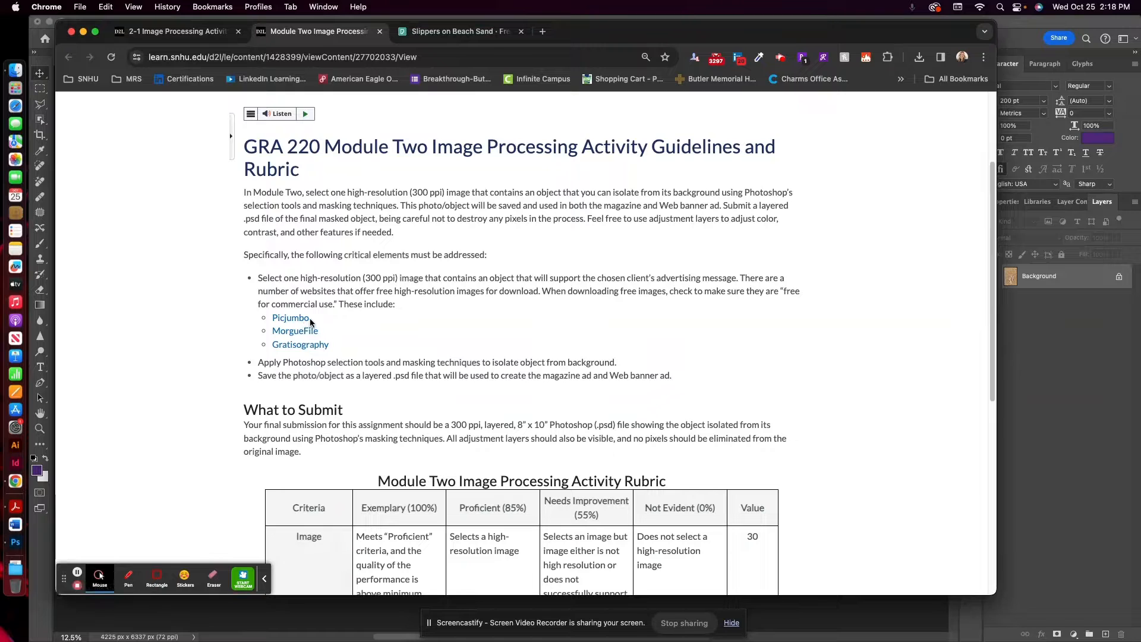
mouse_move(342, 323)
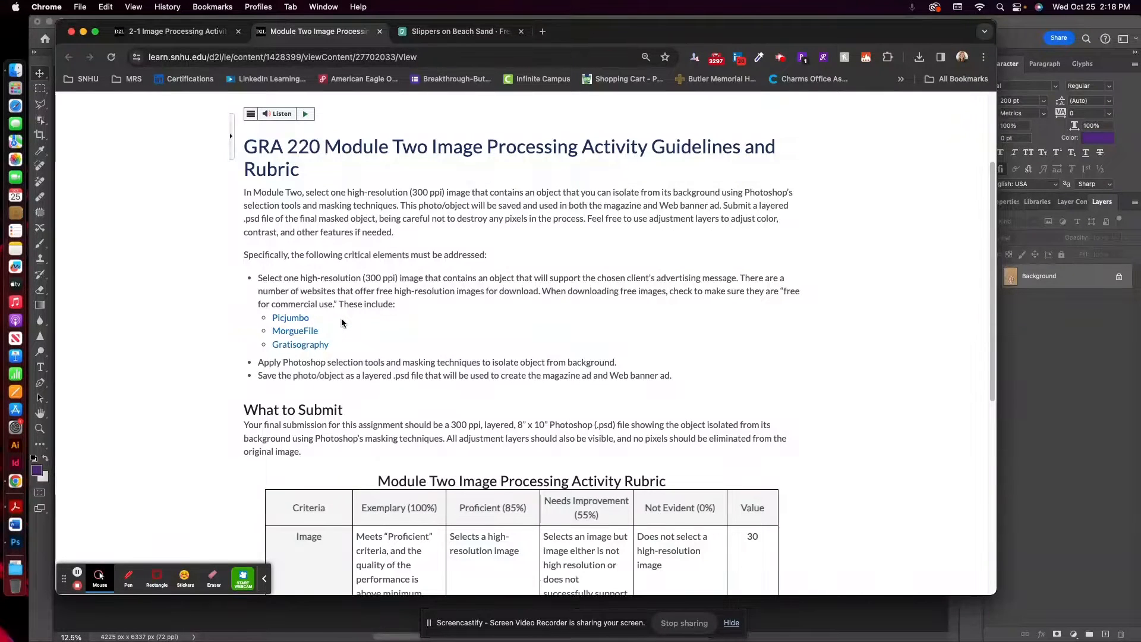
scroll("down", 3)
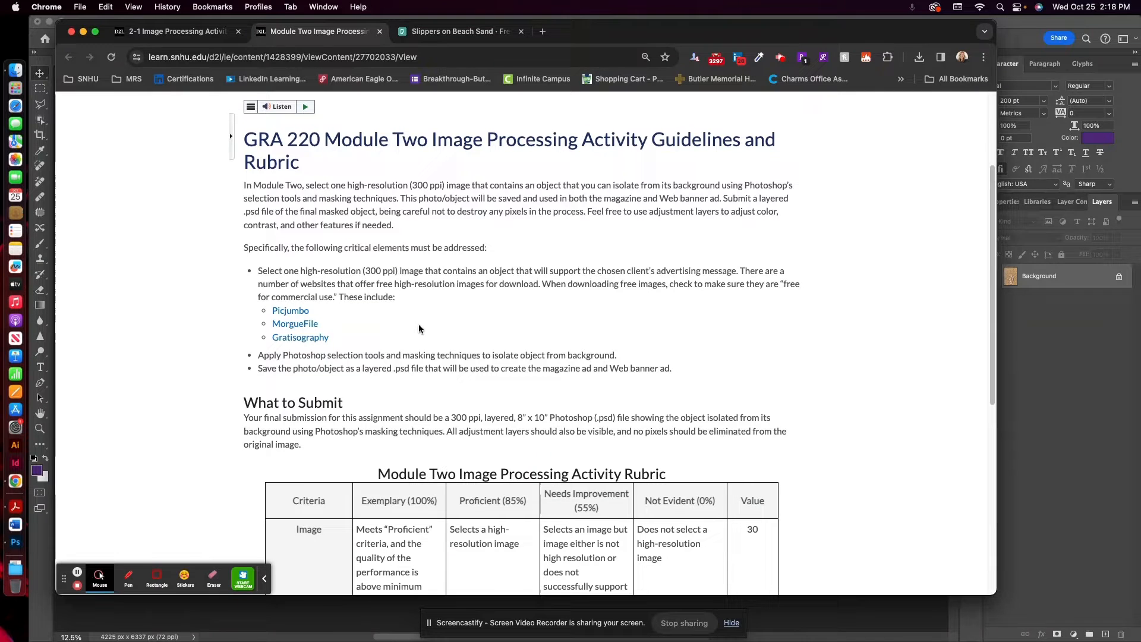
mouse_move(617, 360)
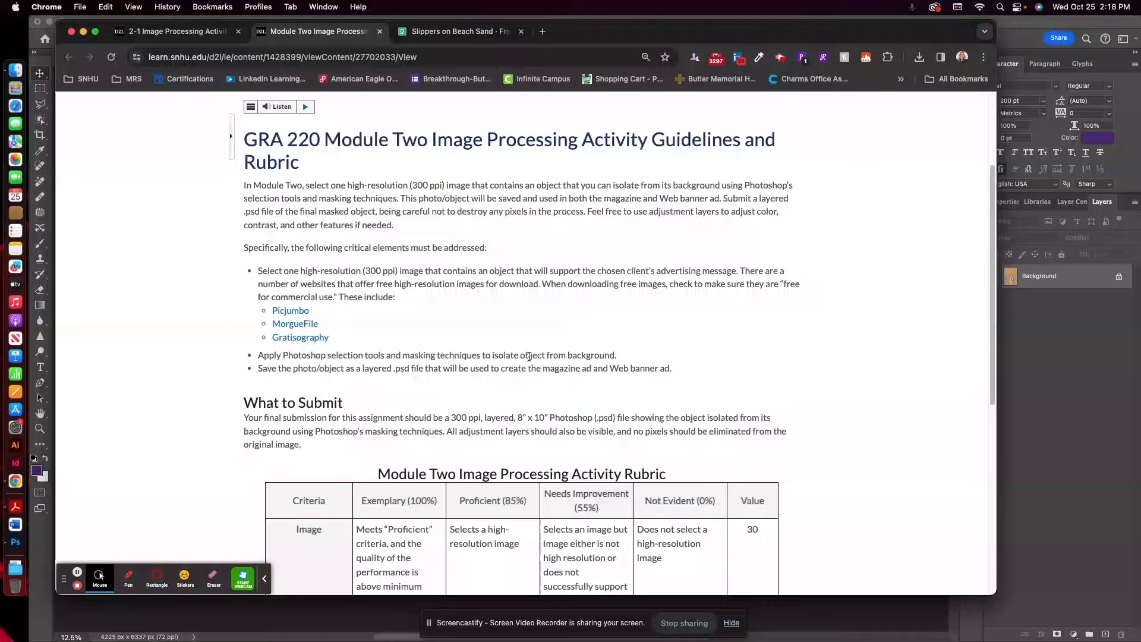
mouse_move(328, 381)
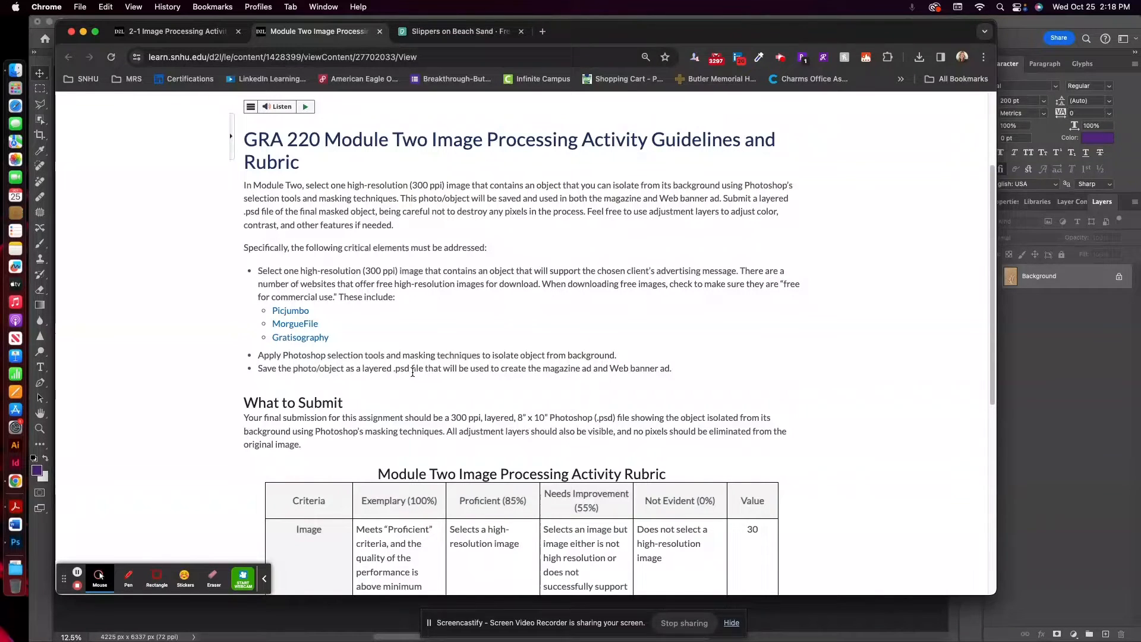
mouse_move(552, 377)
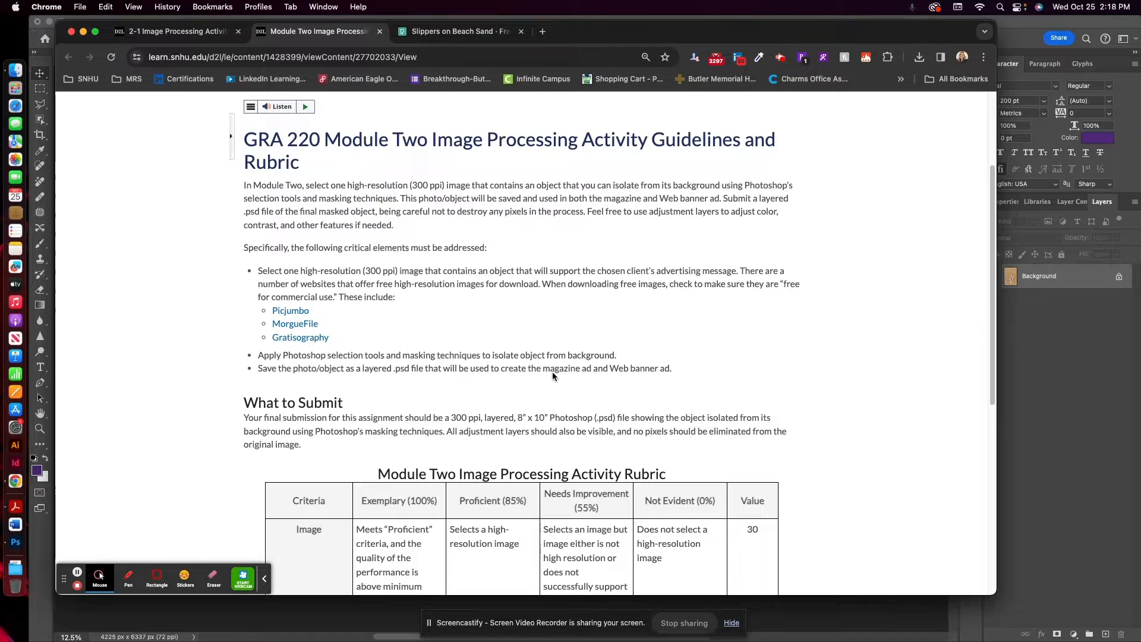
mouse_move(652, 368)
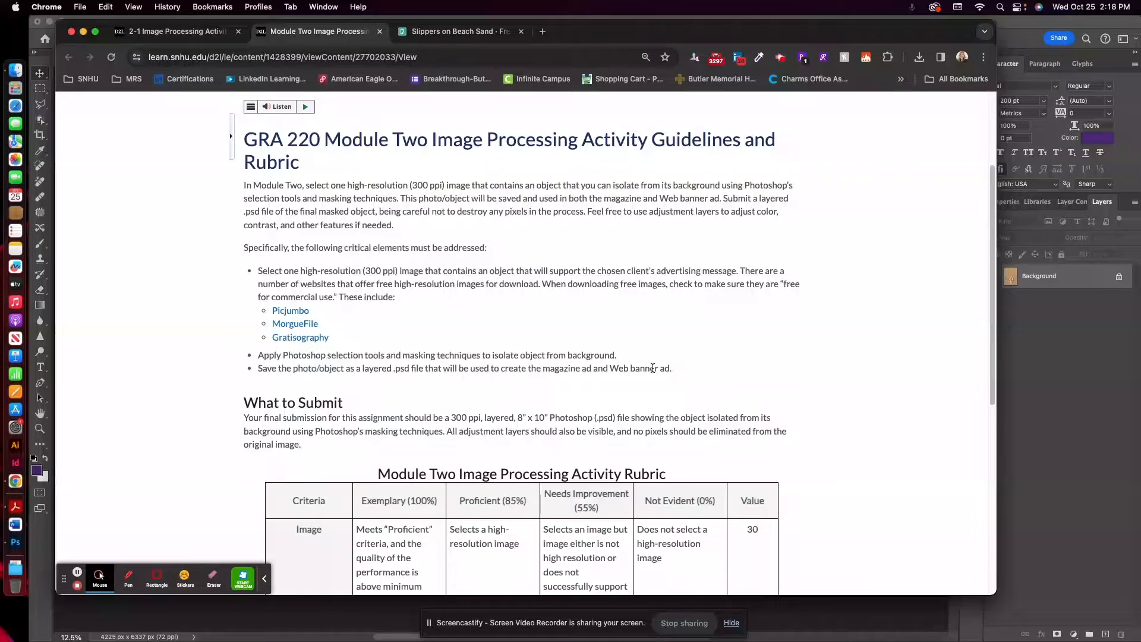
mouse_move(321, 417)
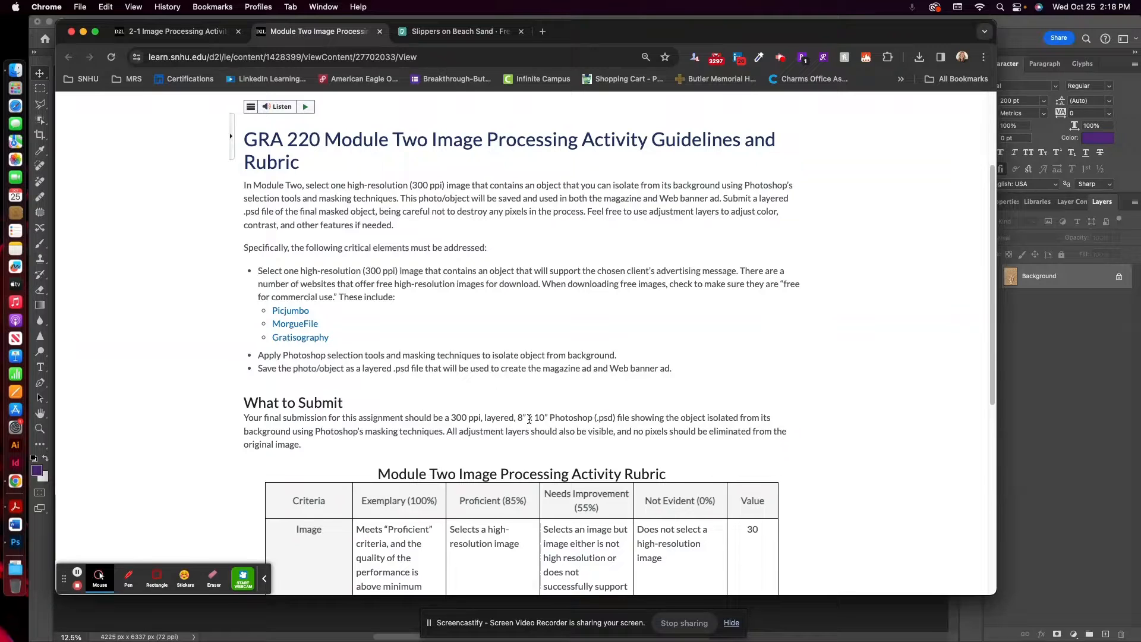
mouse_move(563, 142)
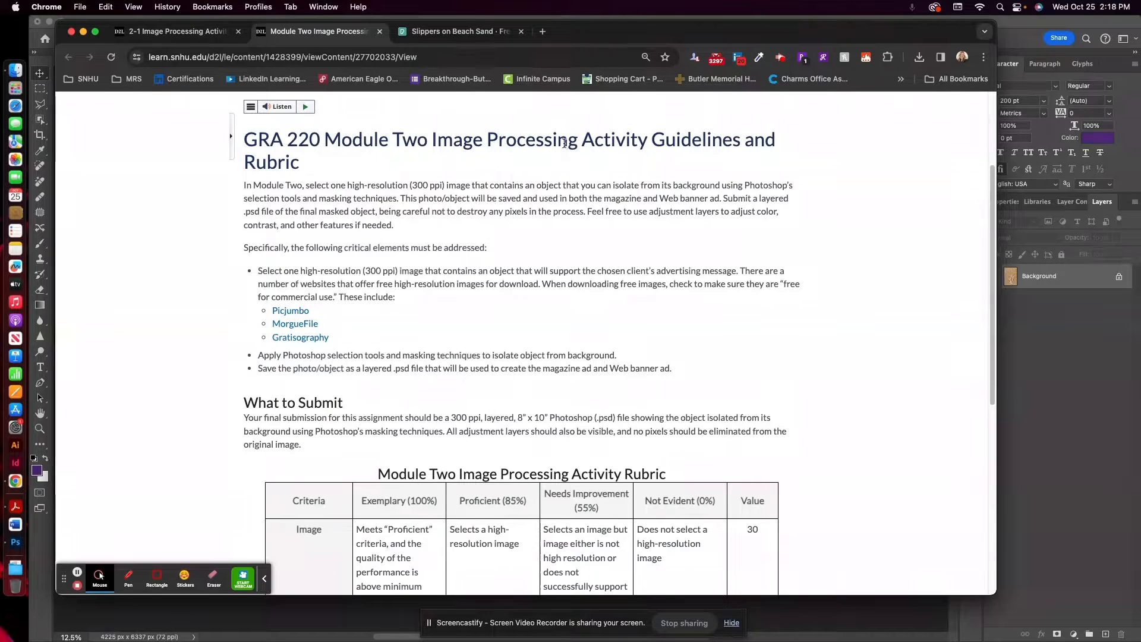
left_click(458, 30)
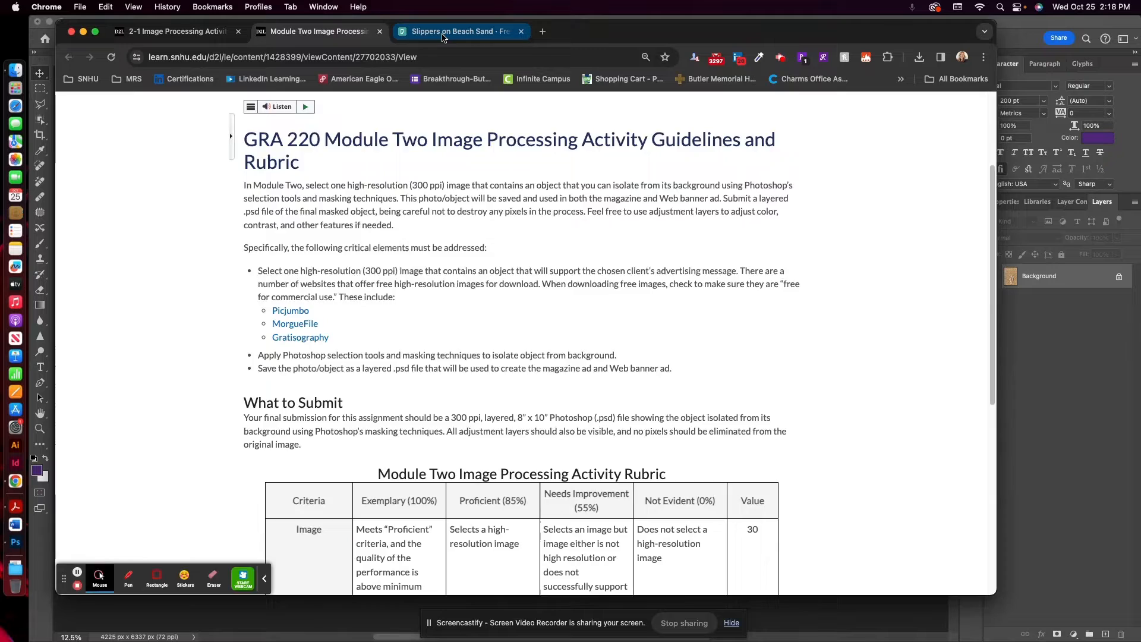
left_click(452, 31)
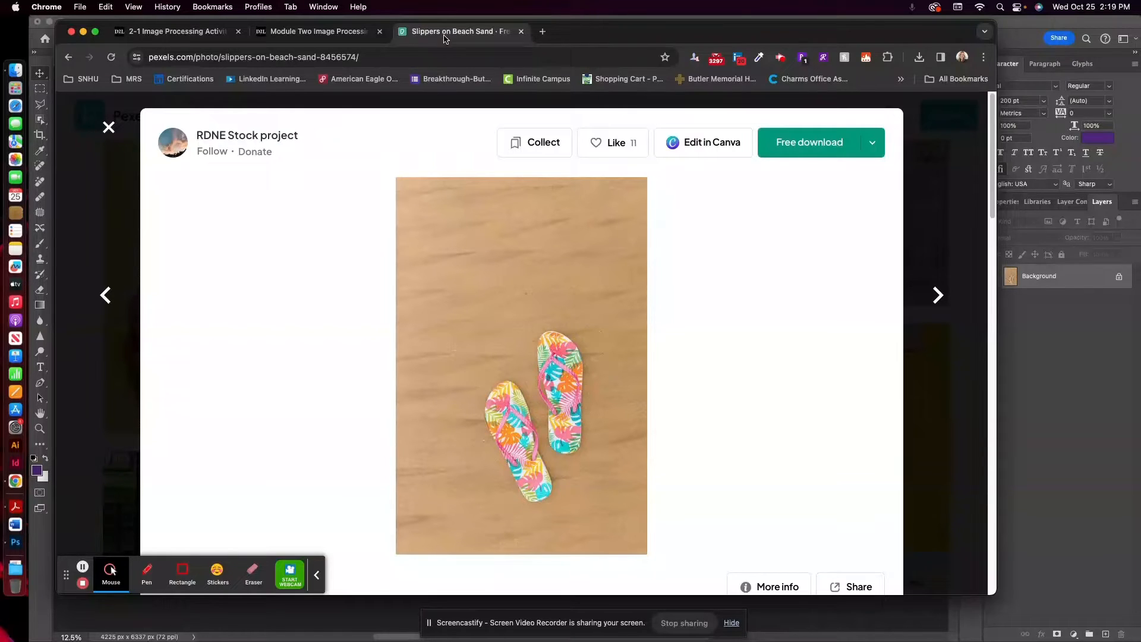
mouse_move(3, 153)
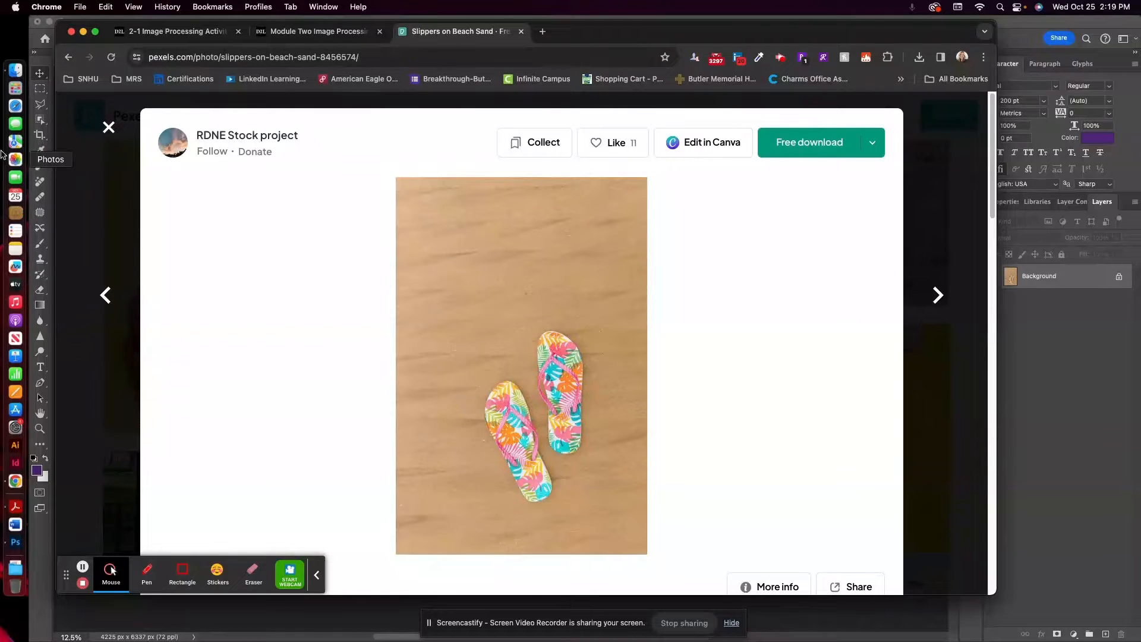
mouse_move(913, 619)
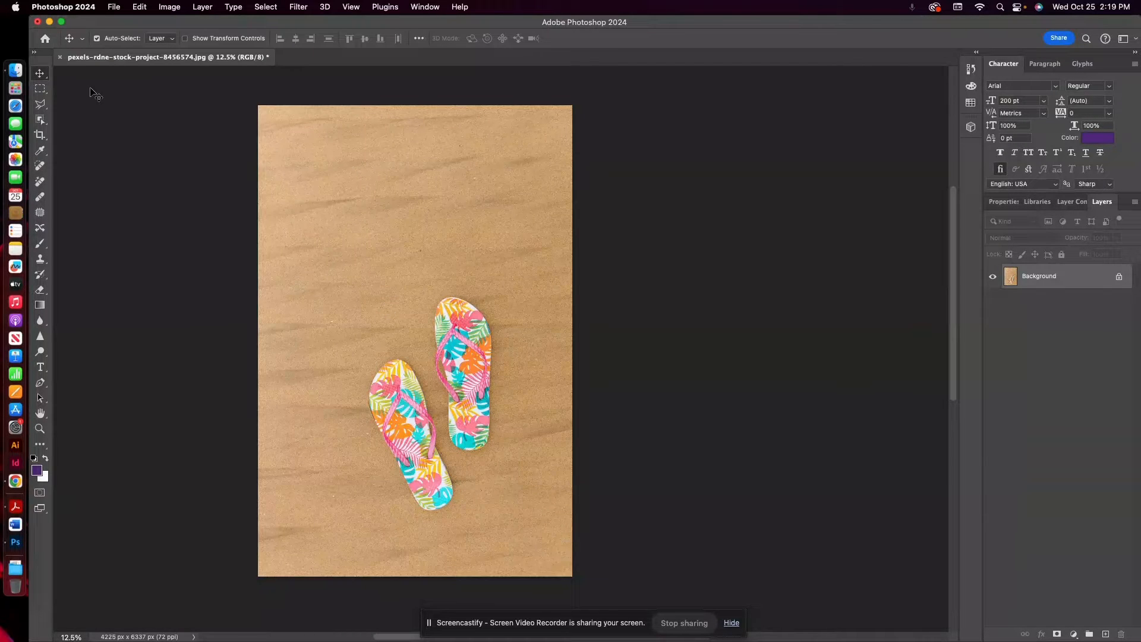
mouse_move(15, 195)
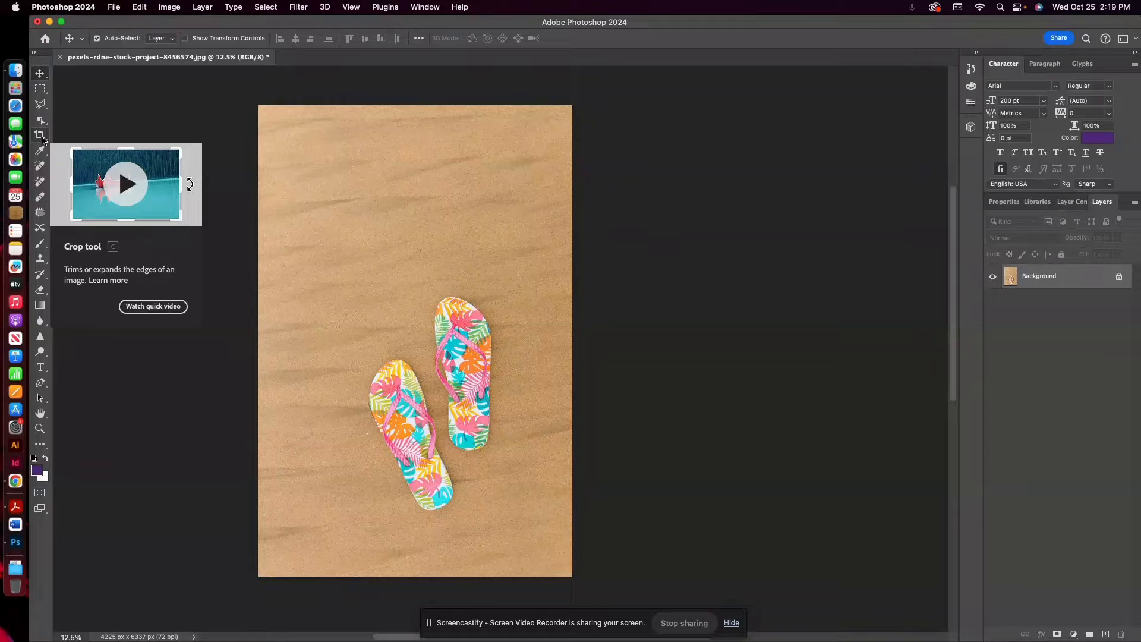
- Start a 4:5 crop on the flip-flops photo and switch to the Photography workspace
left_click(40, 135)
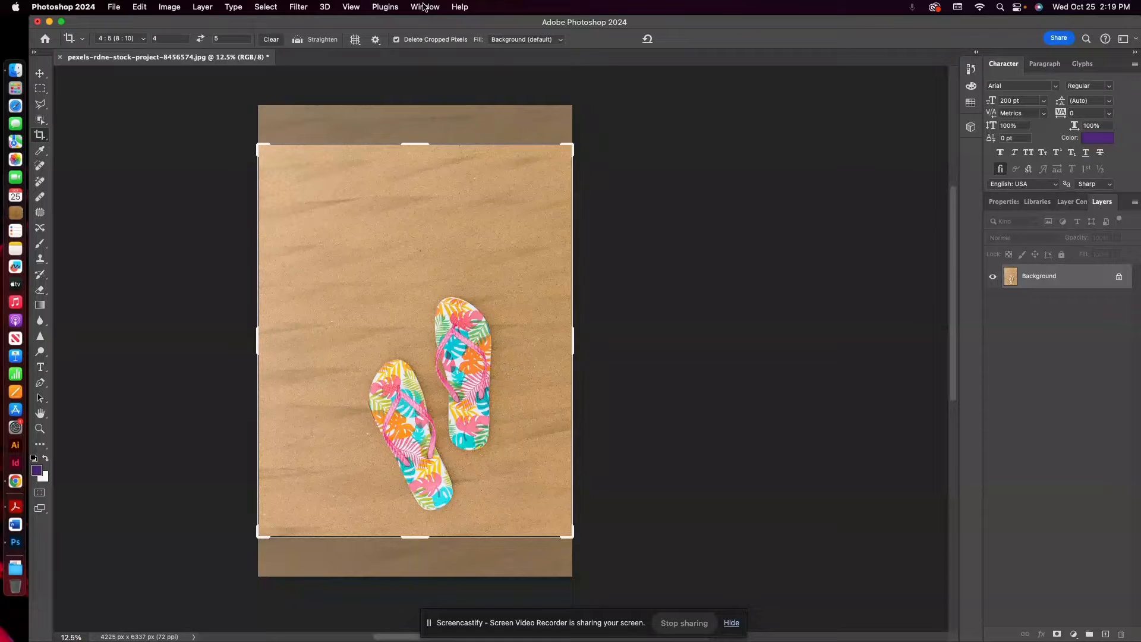
left_click(425, 7)
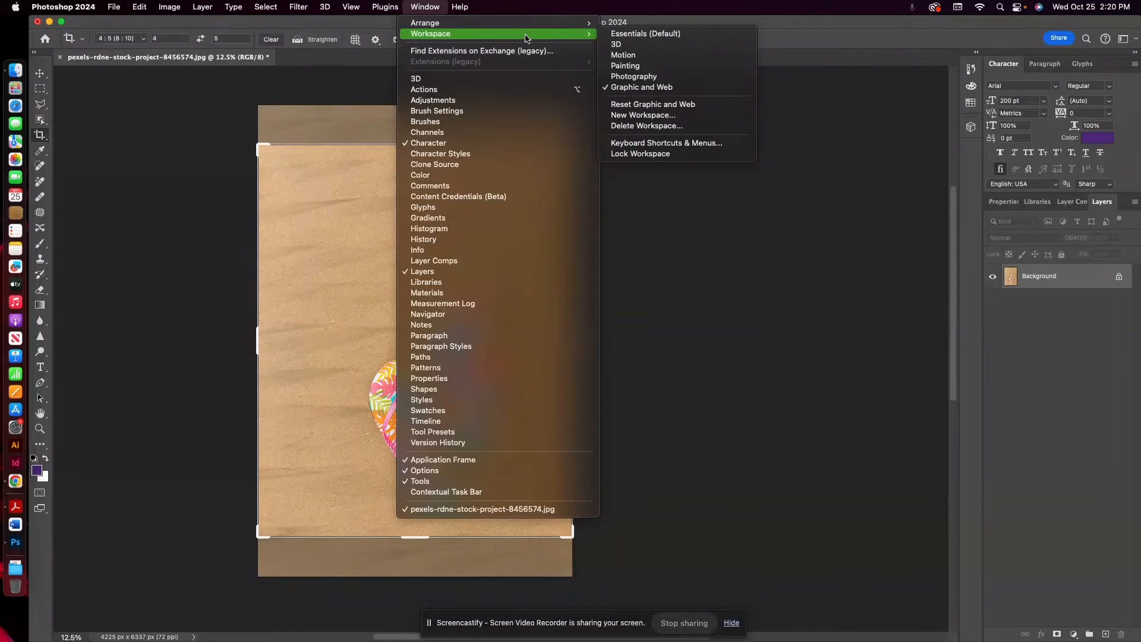
mouse_move(634, 91)
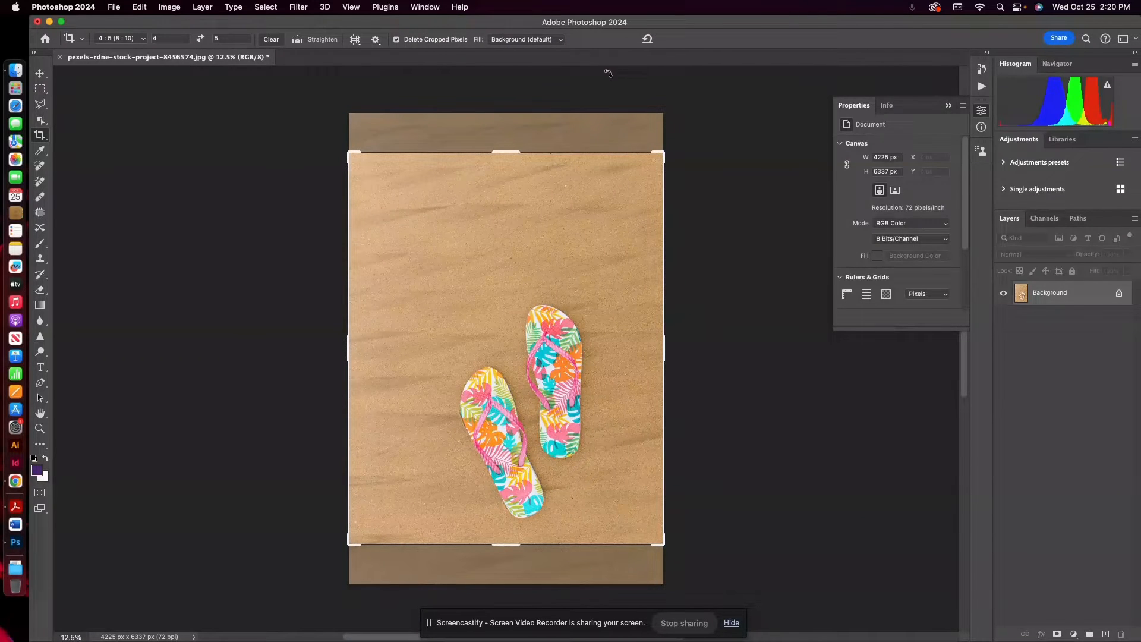
left_click(425, 7)
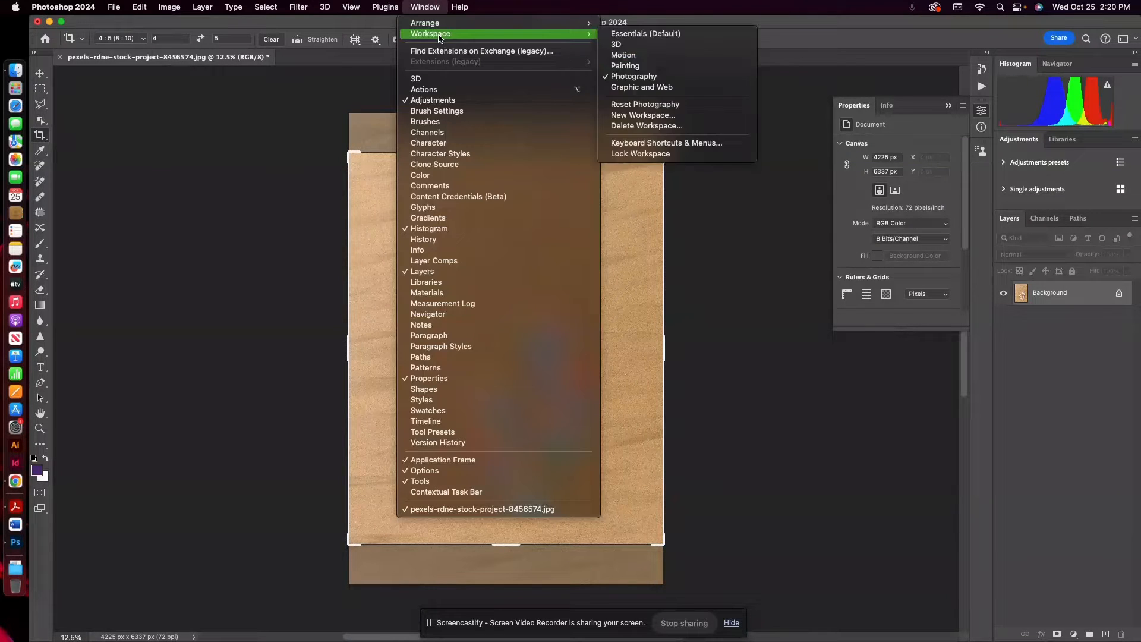
left_click(645, 34)
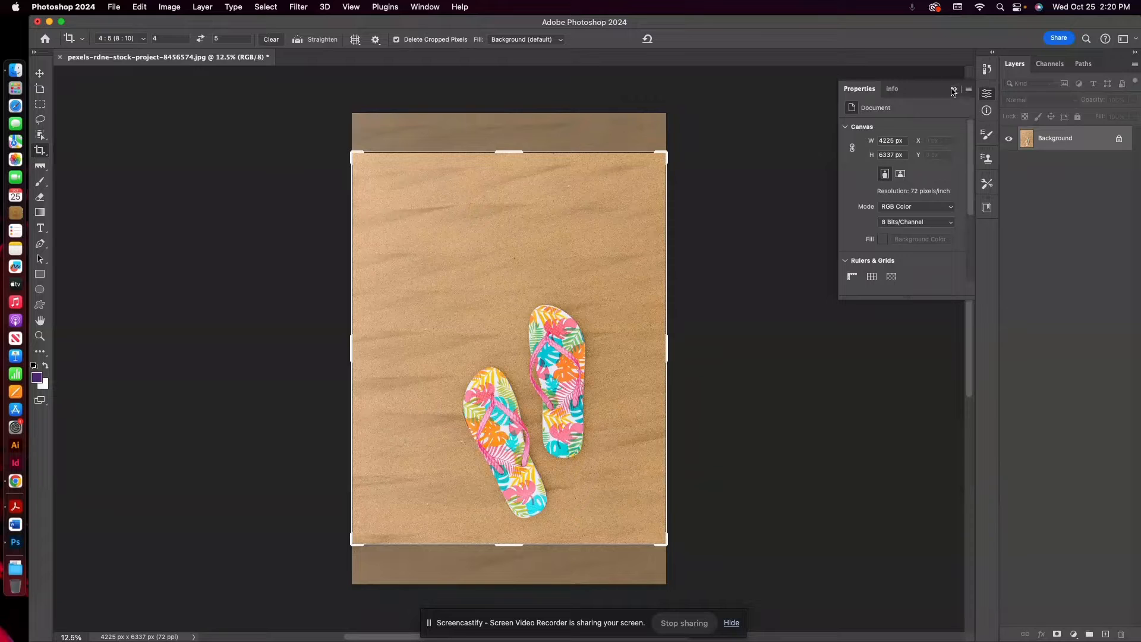
- Close the Properties panel and apply the 4:5 portrait crop around the flip-flops
left_click(952, 91)
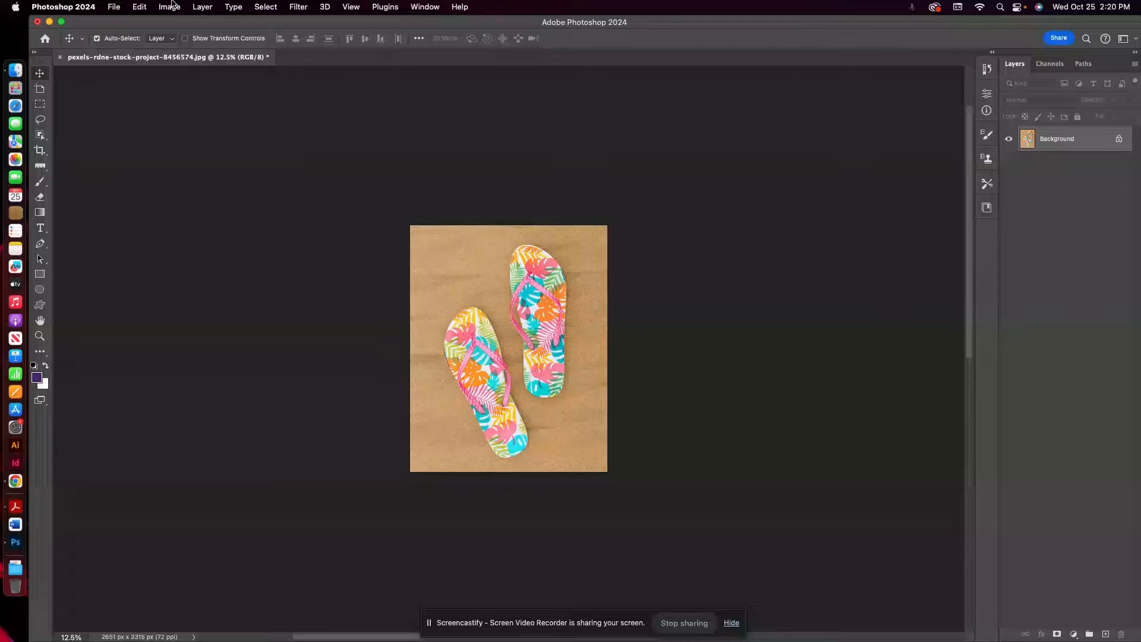
- Resize the image to 8 inches wide at 300 ppi using Preserve Details resampling
left_click(169, 7)
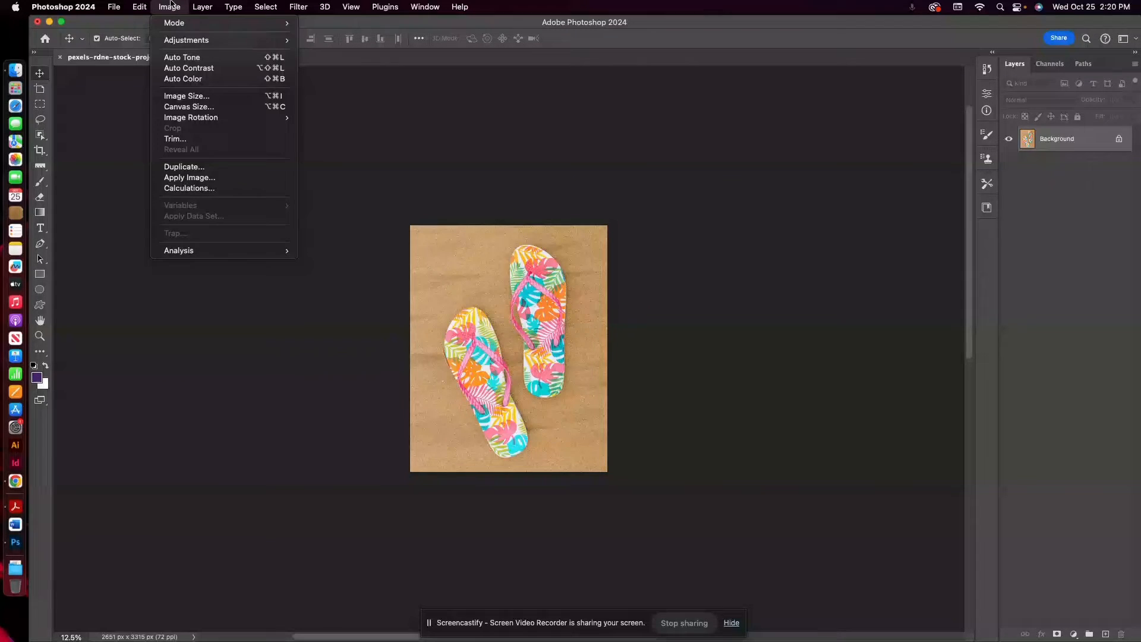
mouse_move(184, 96)
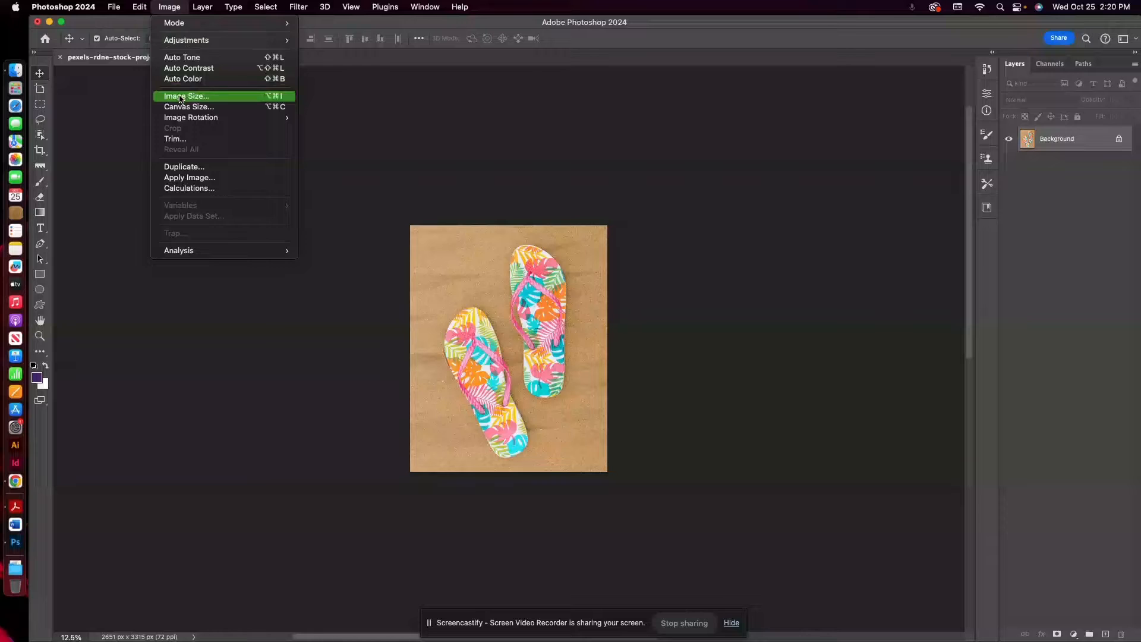
left_click(186, 95)
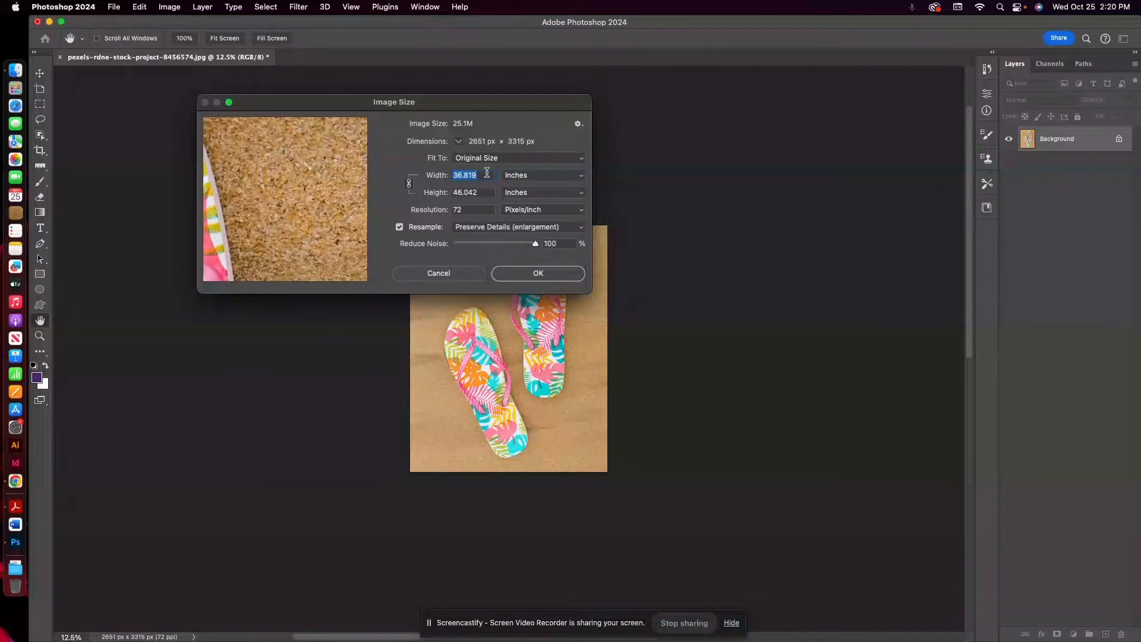
mouse_move(487, 174)
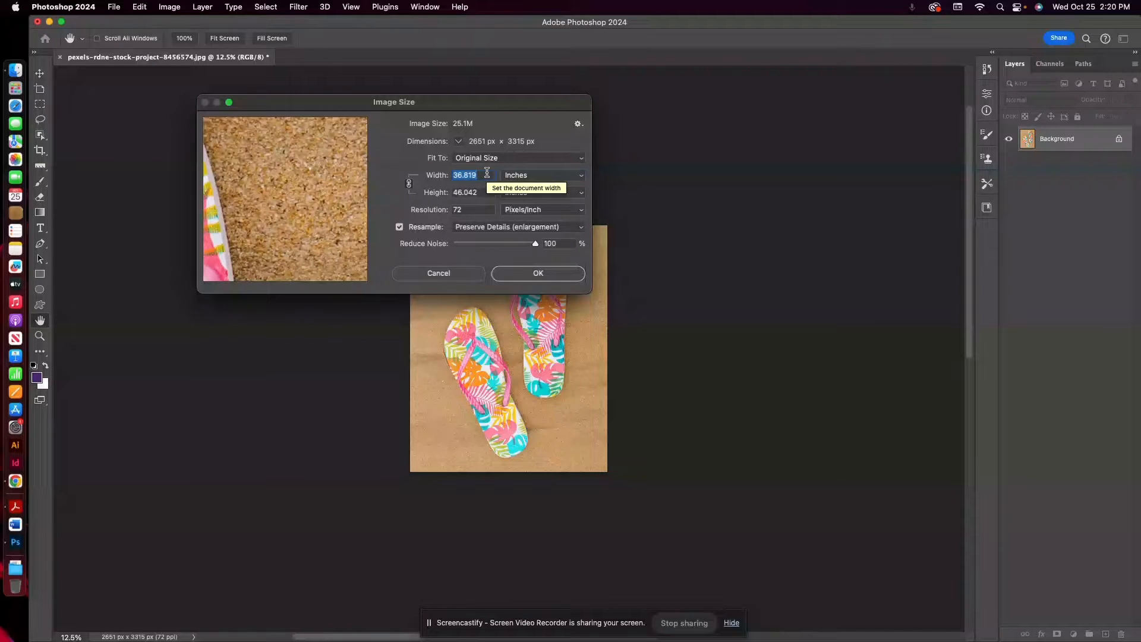
type("8")
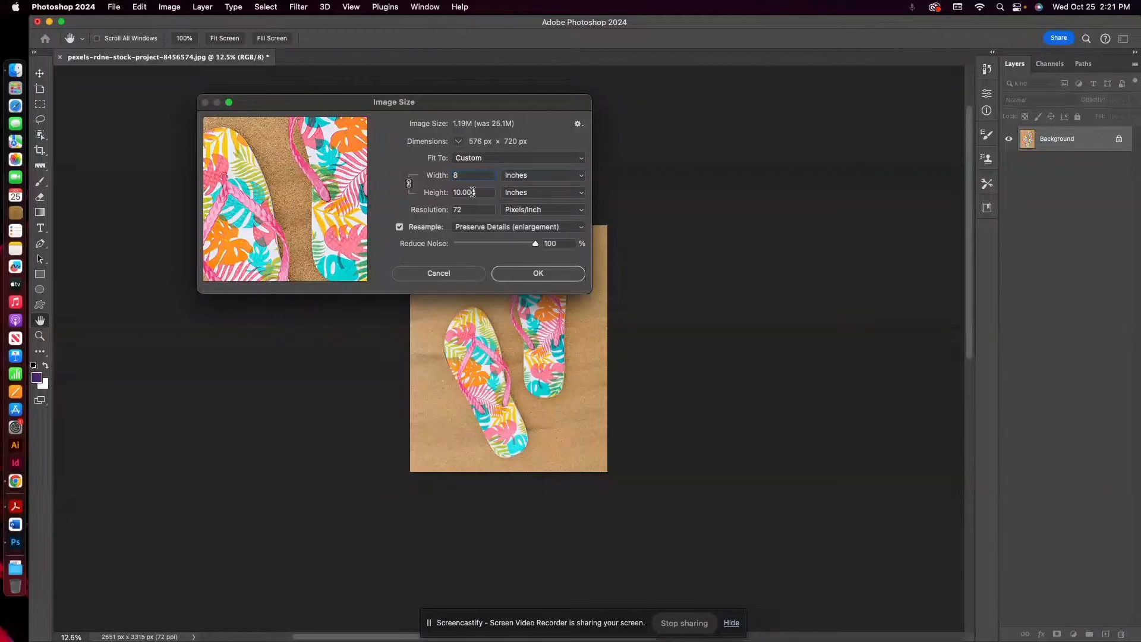
left_click(469, 209)
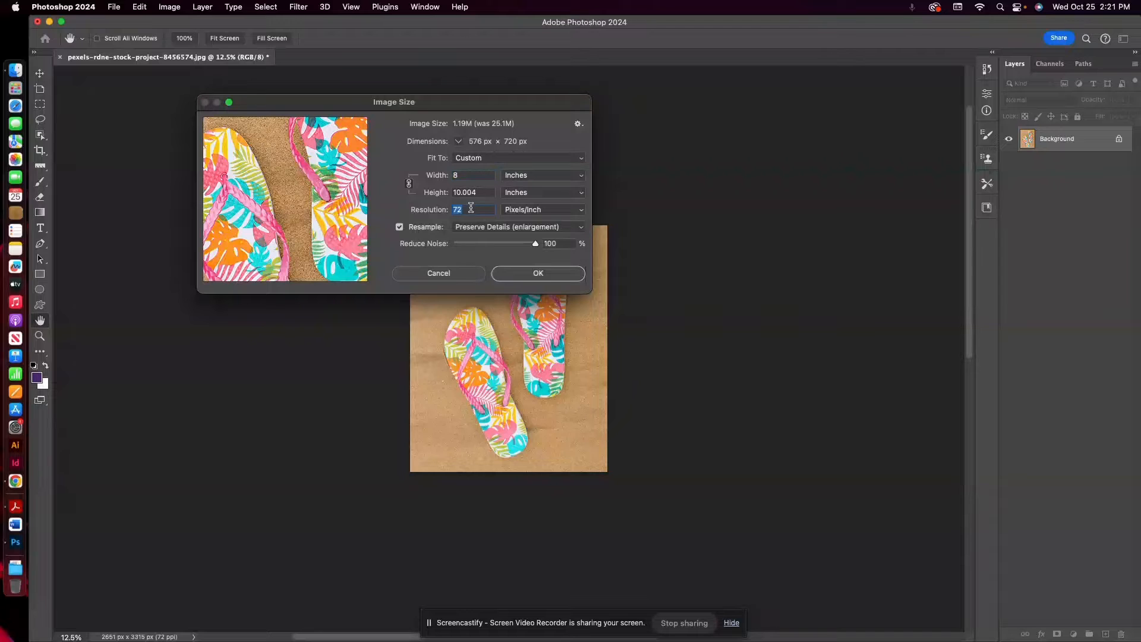
type("300")
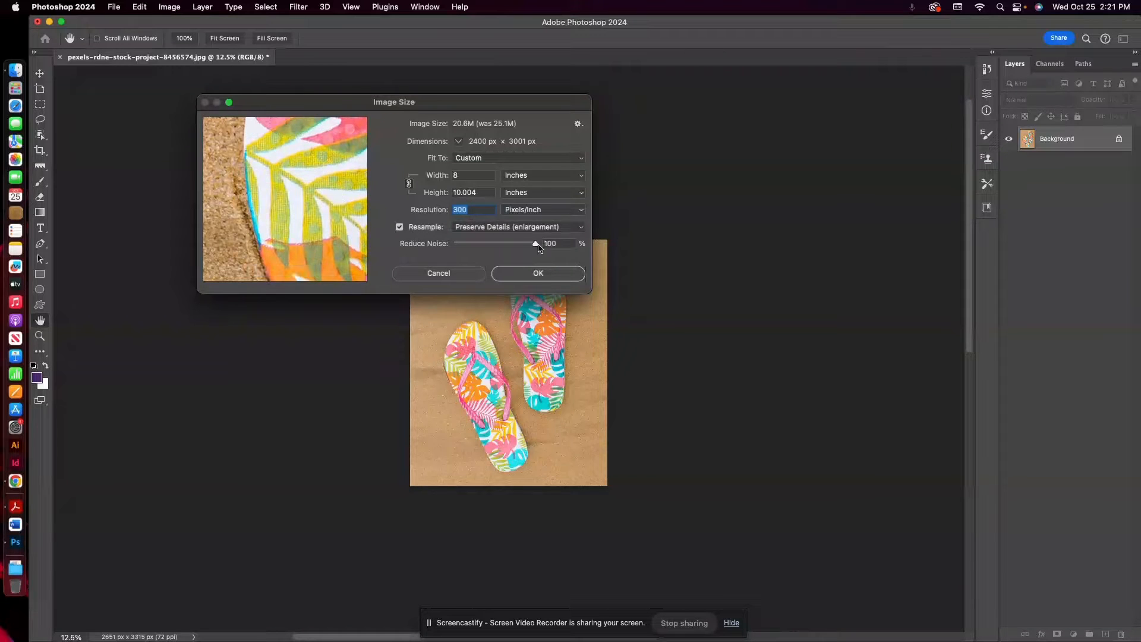
left_click(538, 274)
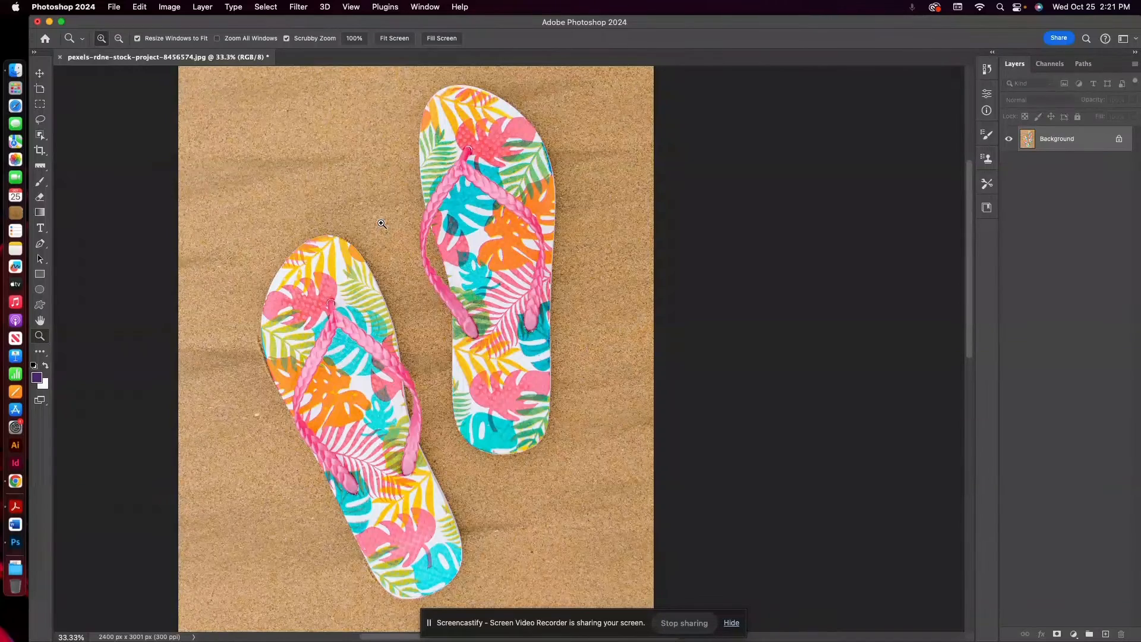
mouse_move(346, 199)
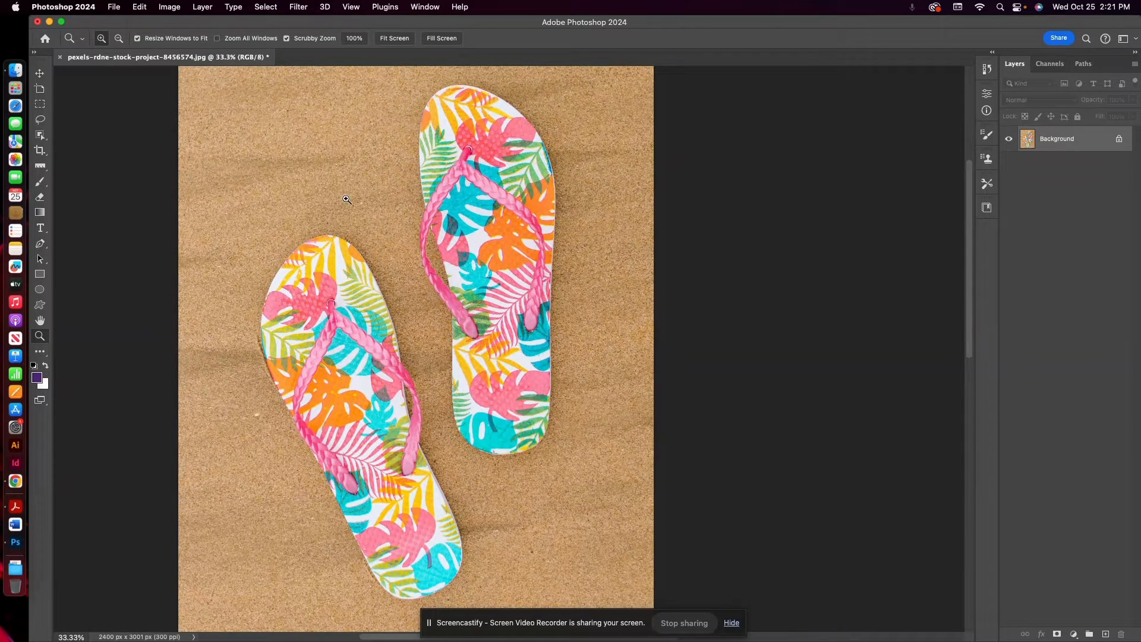
mouse_move(40, 133)
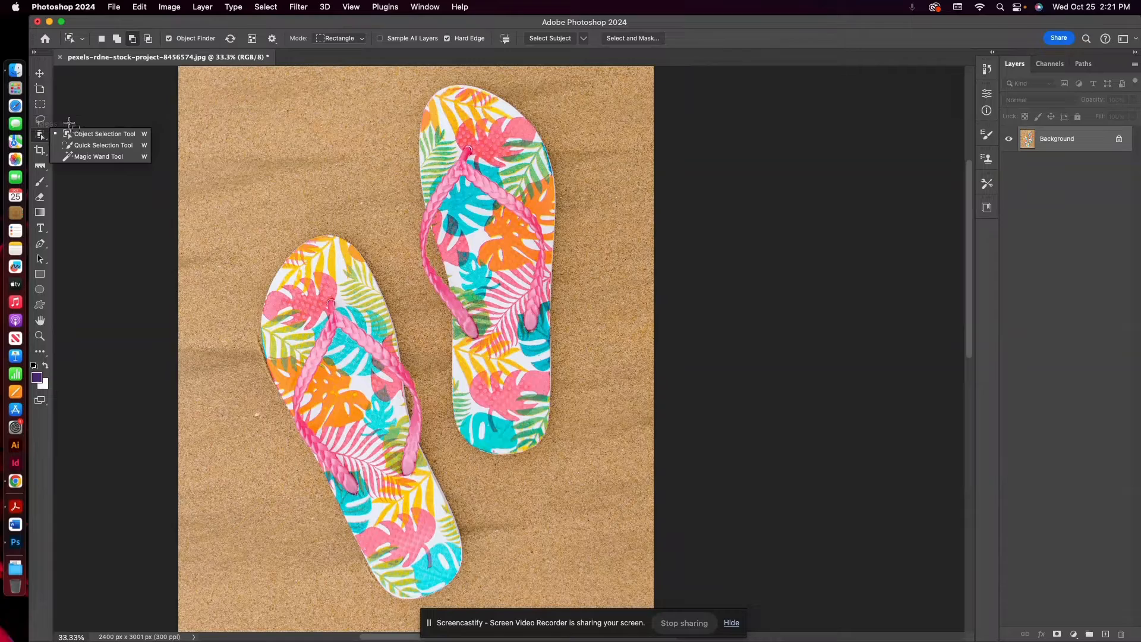
left_click(40, 120)
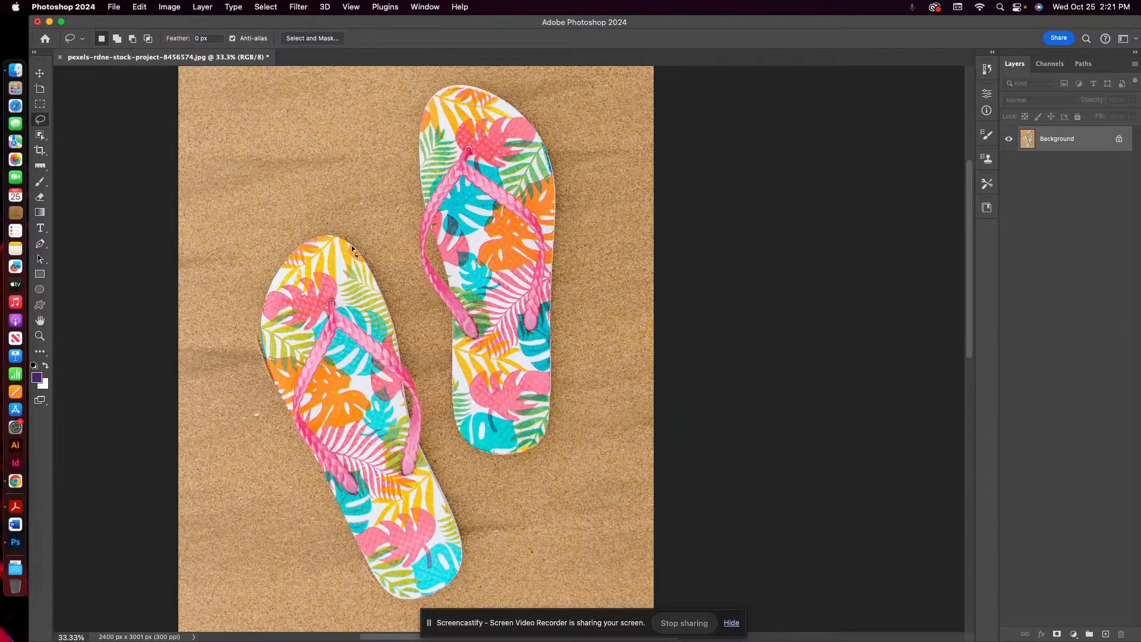
mouse_move(390, 326)
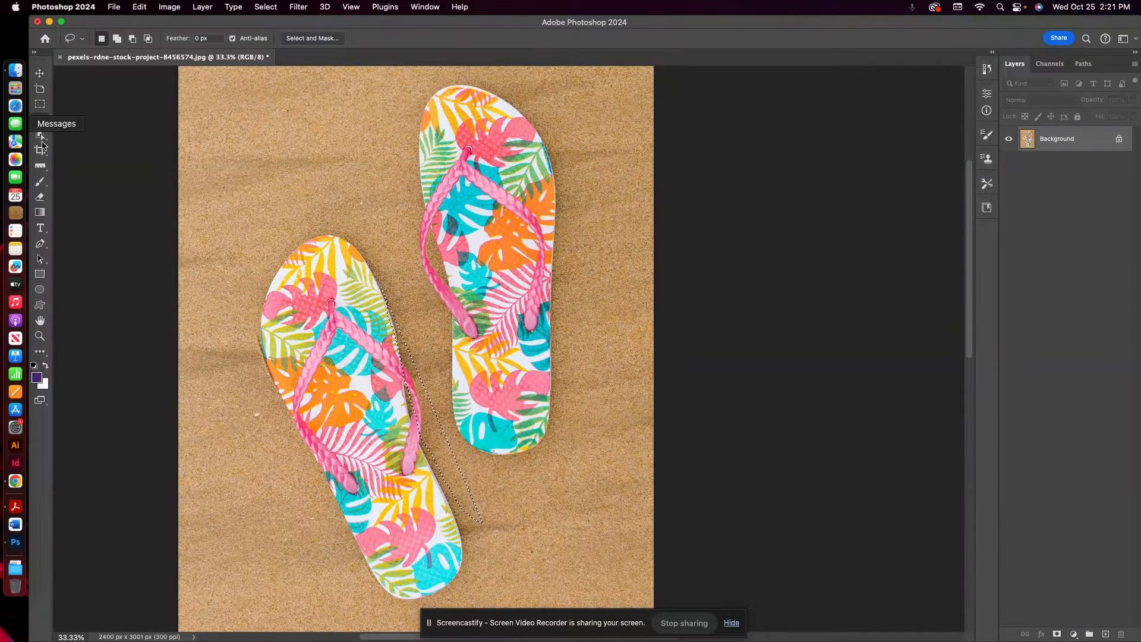
left_click(39, 71)
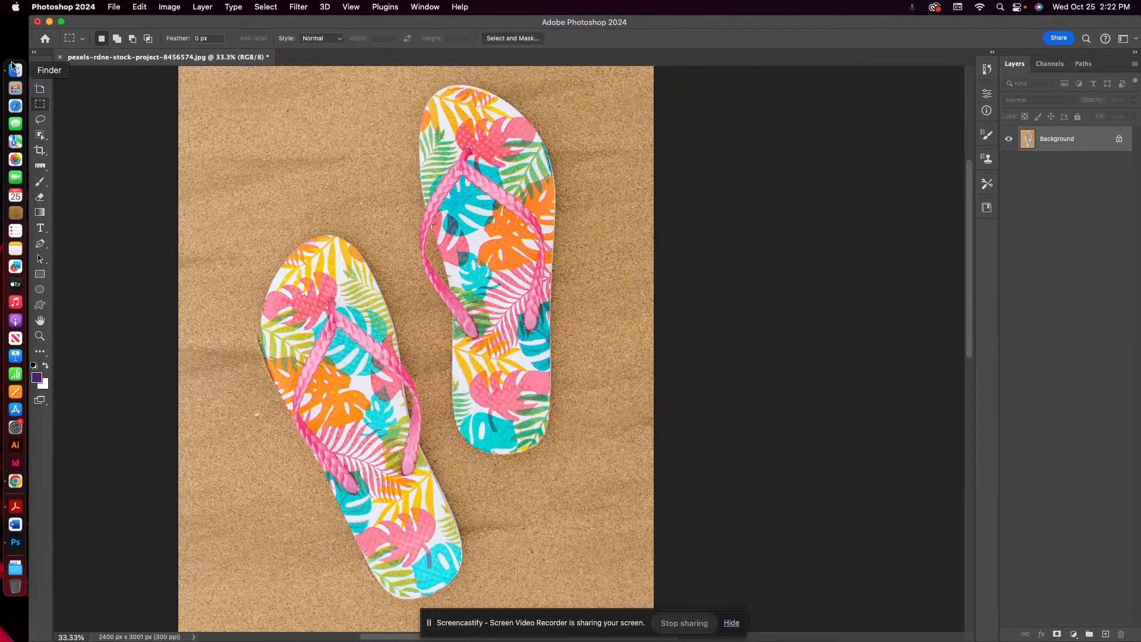
mouse_move(40, 135)
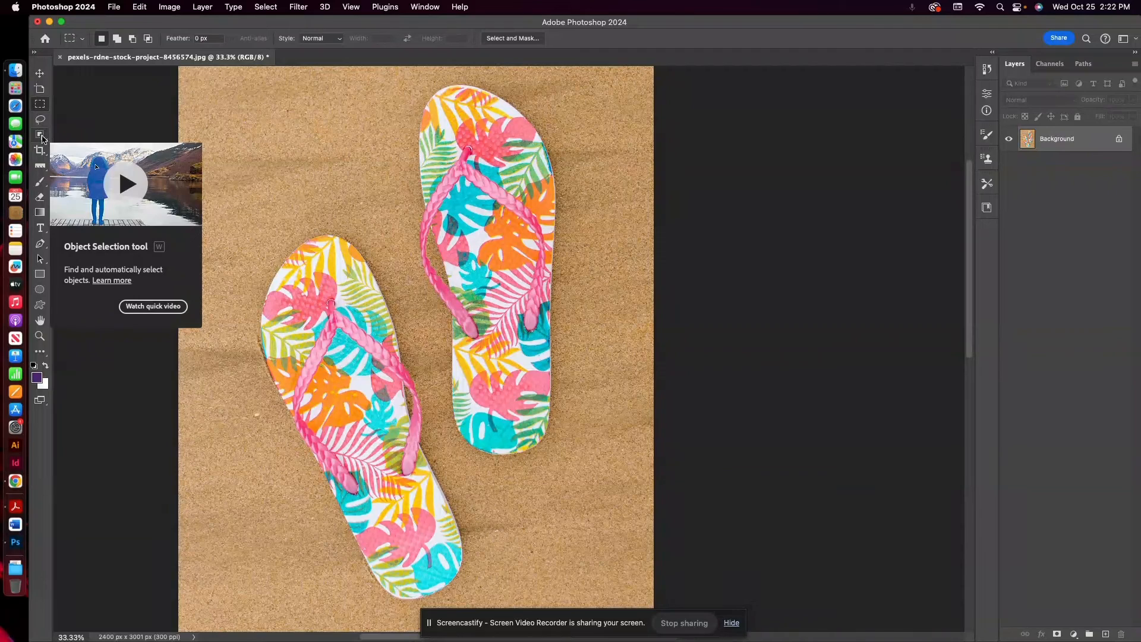
- Use the Object Selection tool's Select Subject to select both flip-flops
left_click(40, 135)
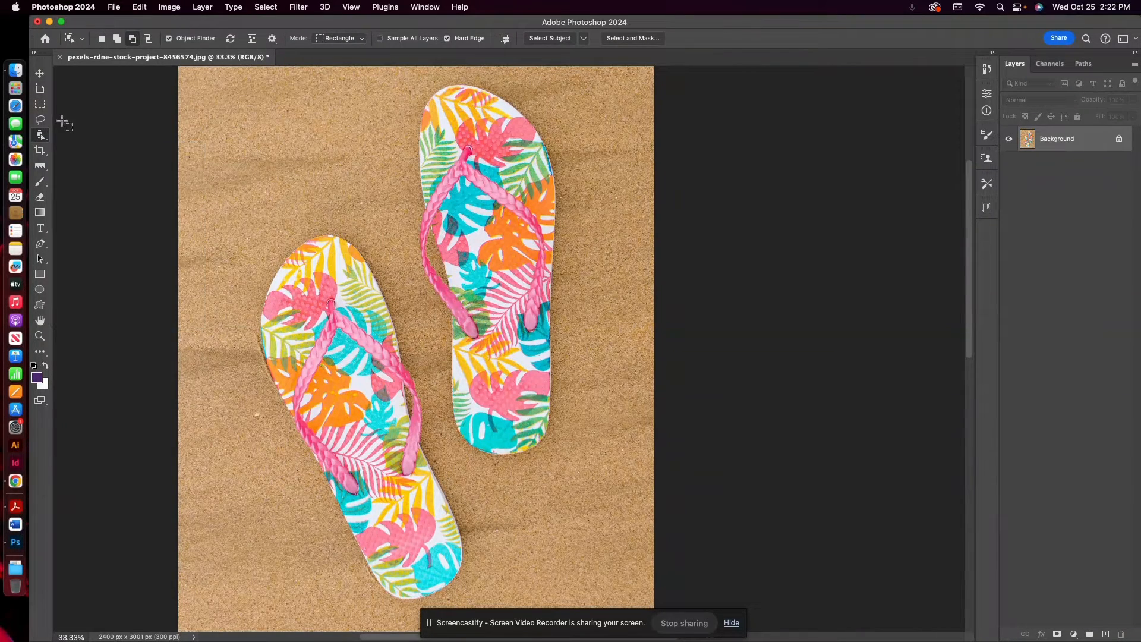
mouse_move(39, 136)
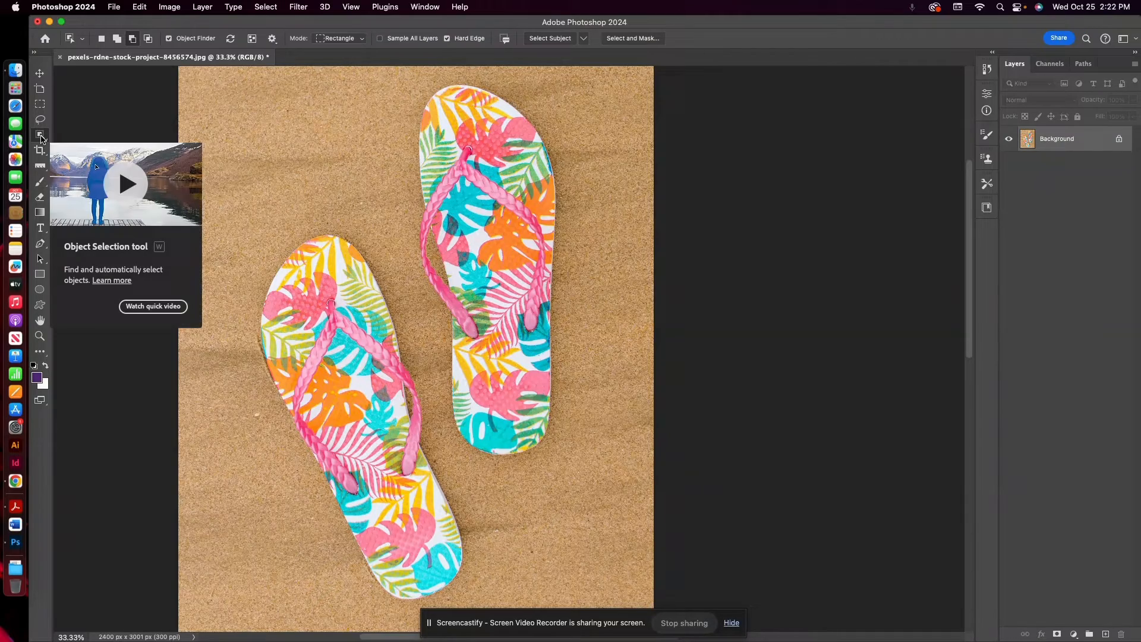
mouse_move(563, 47)
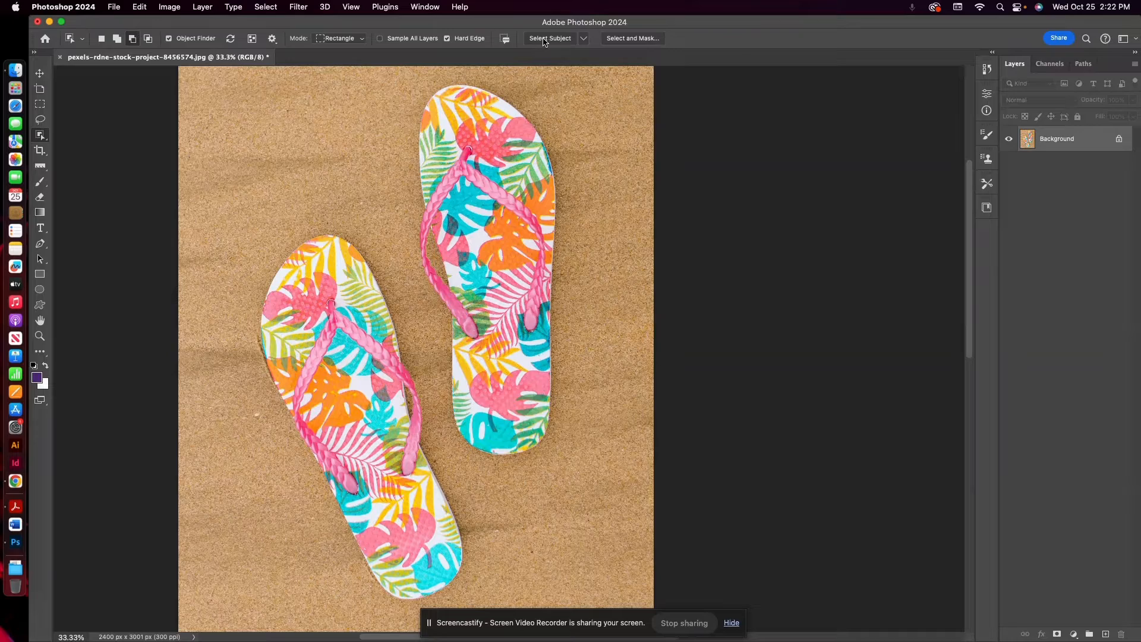
left_click(550, 38)
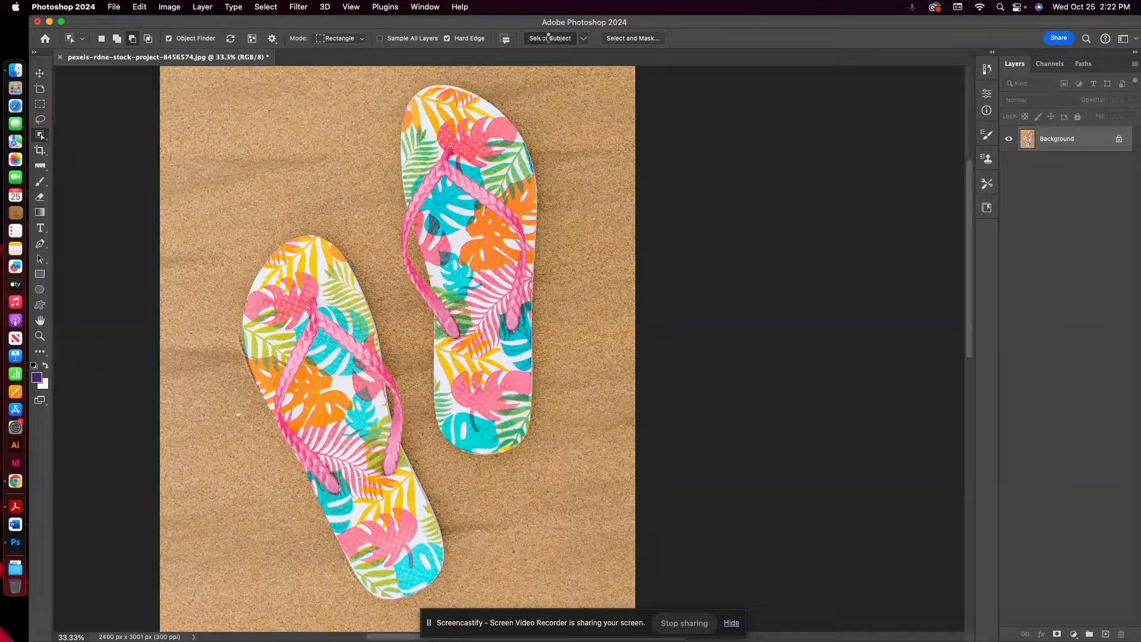
left_click(549, 38)
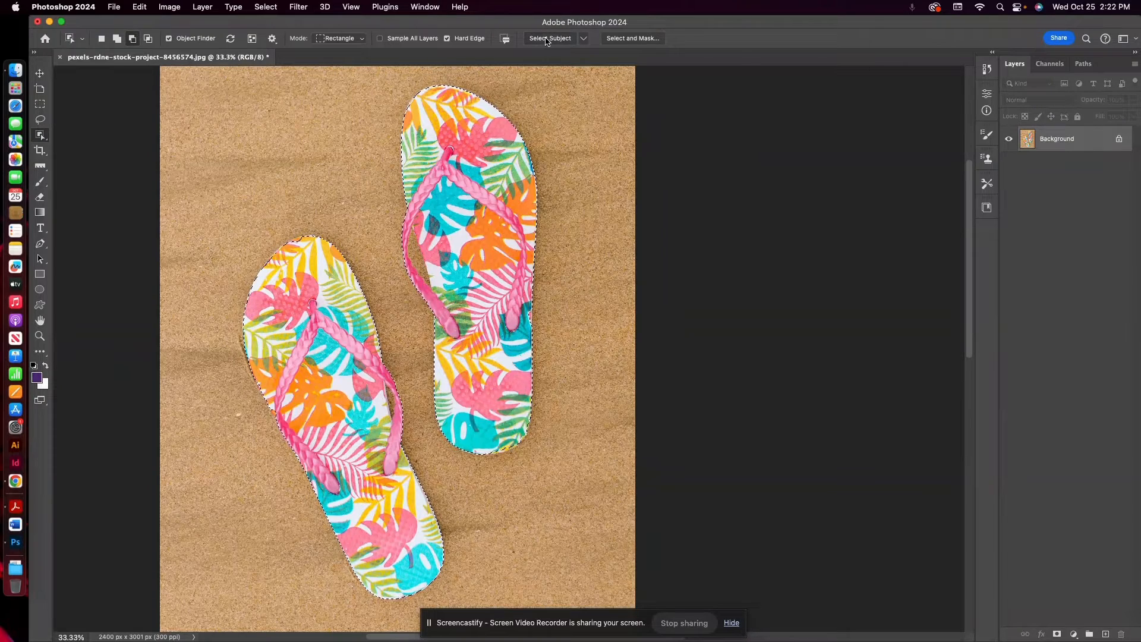
mouse_move(546, 41)
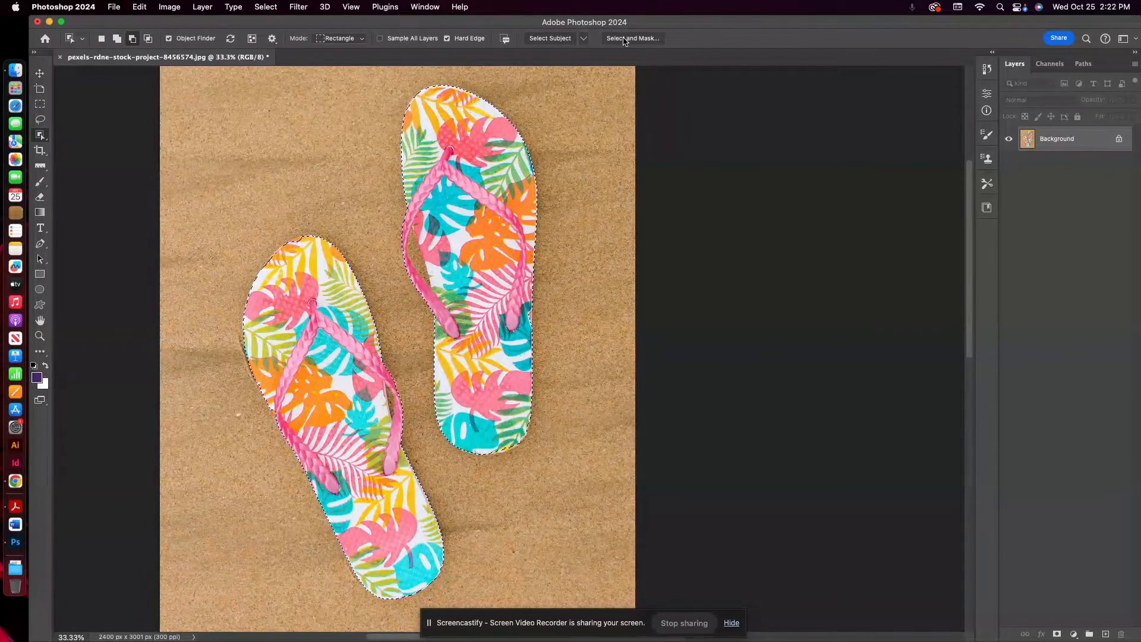
mouse_move(624, 39)
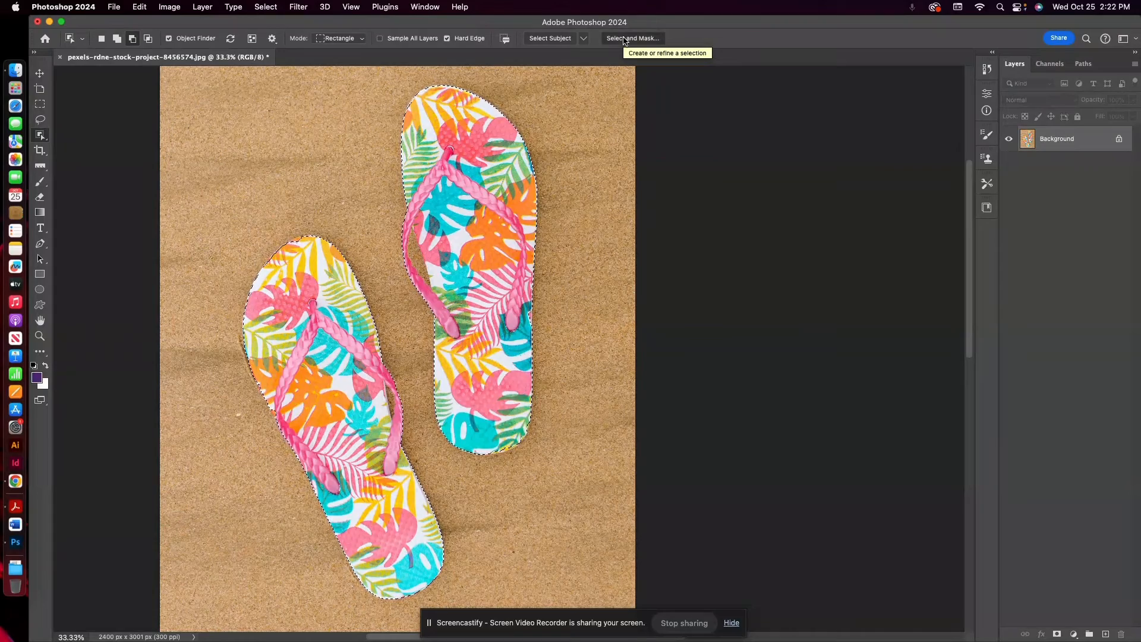
- Enter Select and Mask, zoom in on the left flip-flop, and set the brush to add mode
left_click(631, 38)
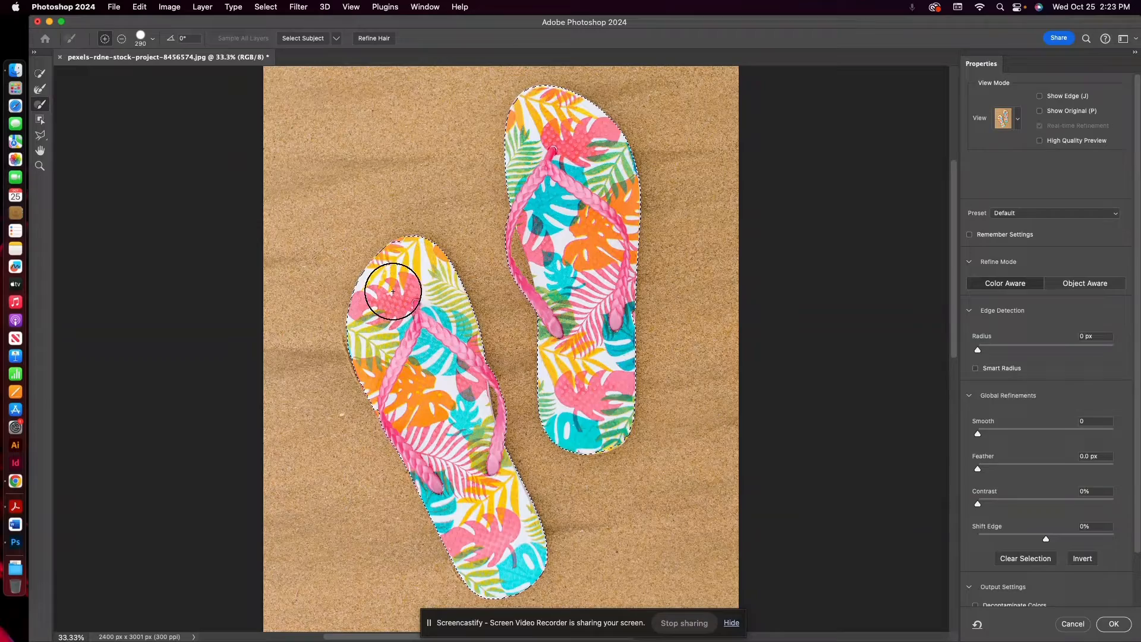
left_click(40, 165)
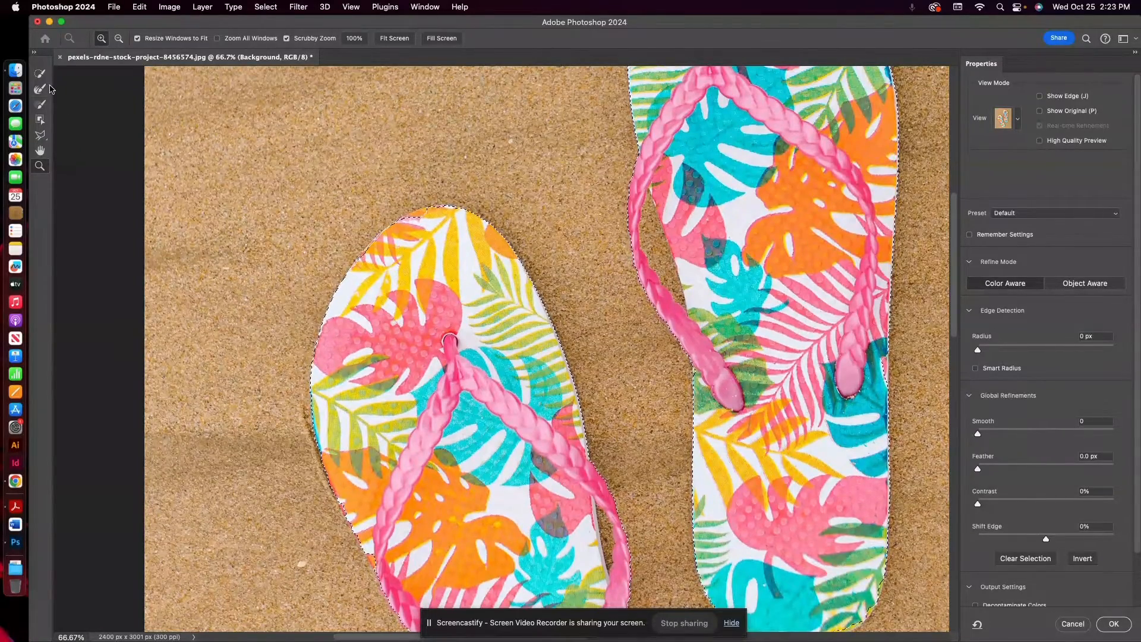
mouse_move(39, 78)
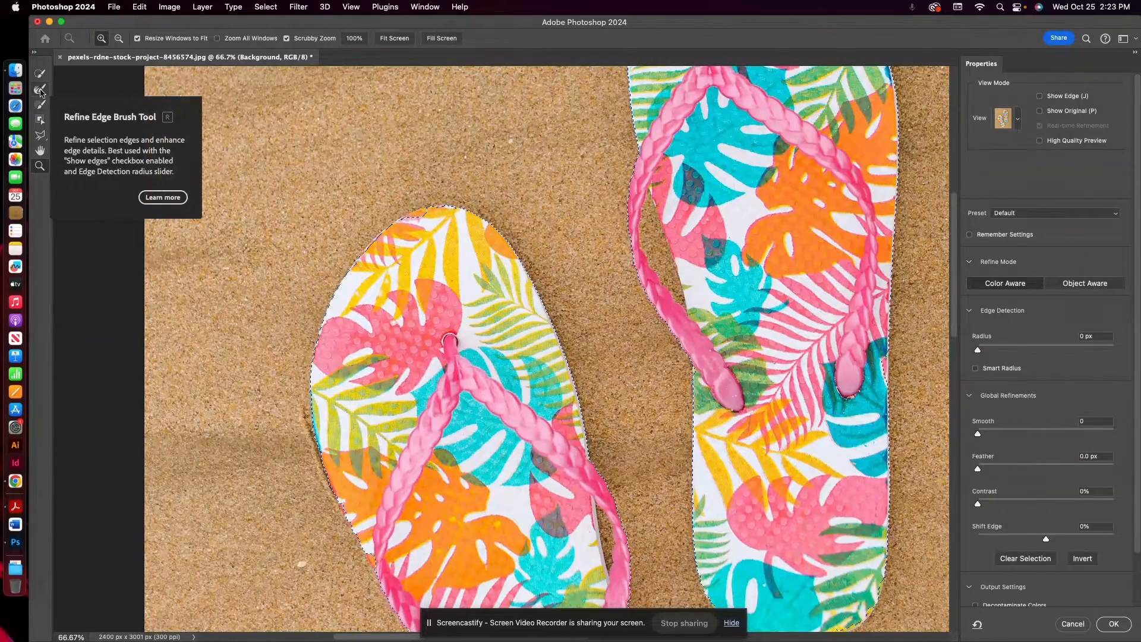
mouse_move(40, 76)
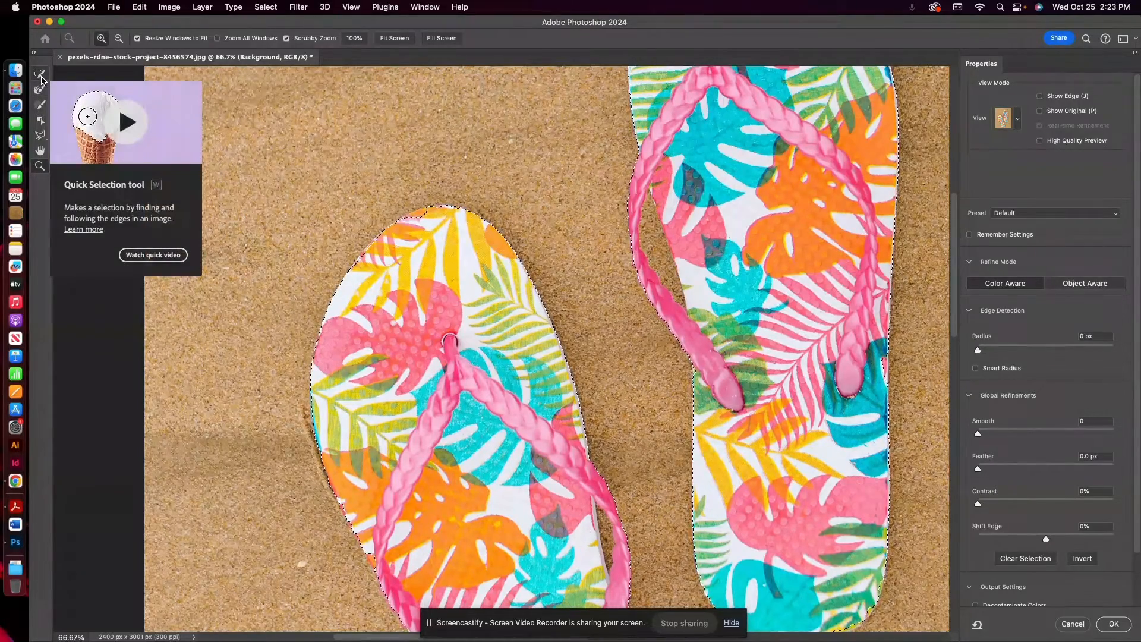
mouse_move(40, 105)
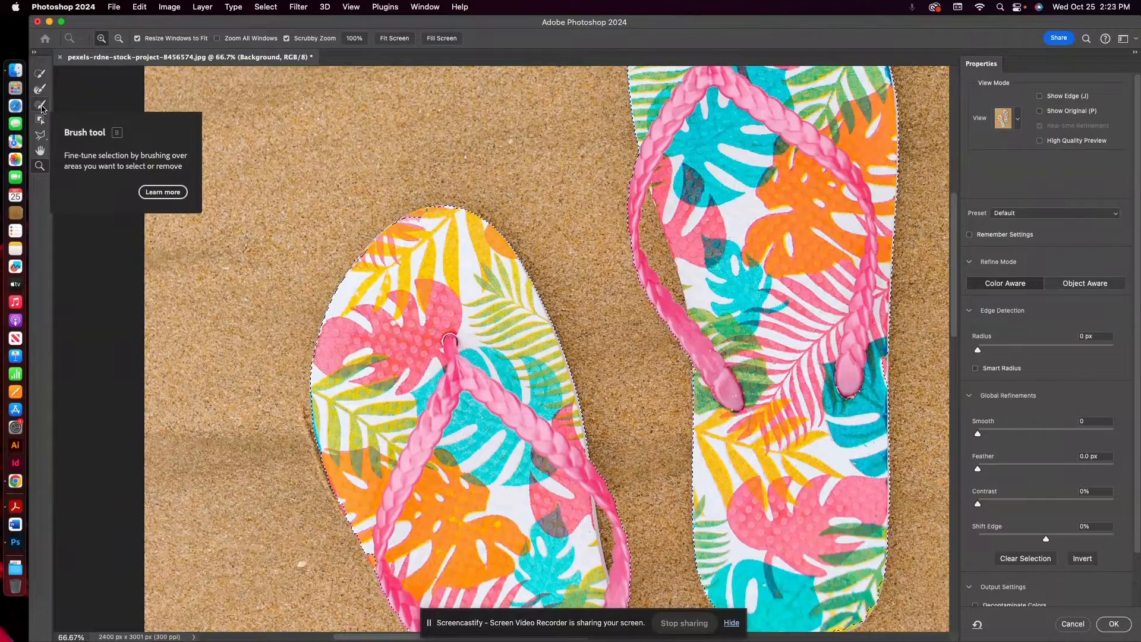
left_click(40, 106)
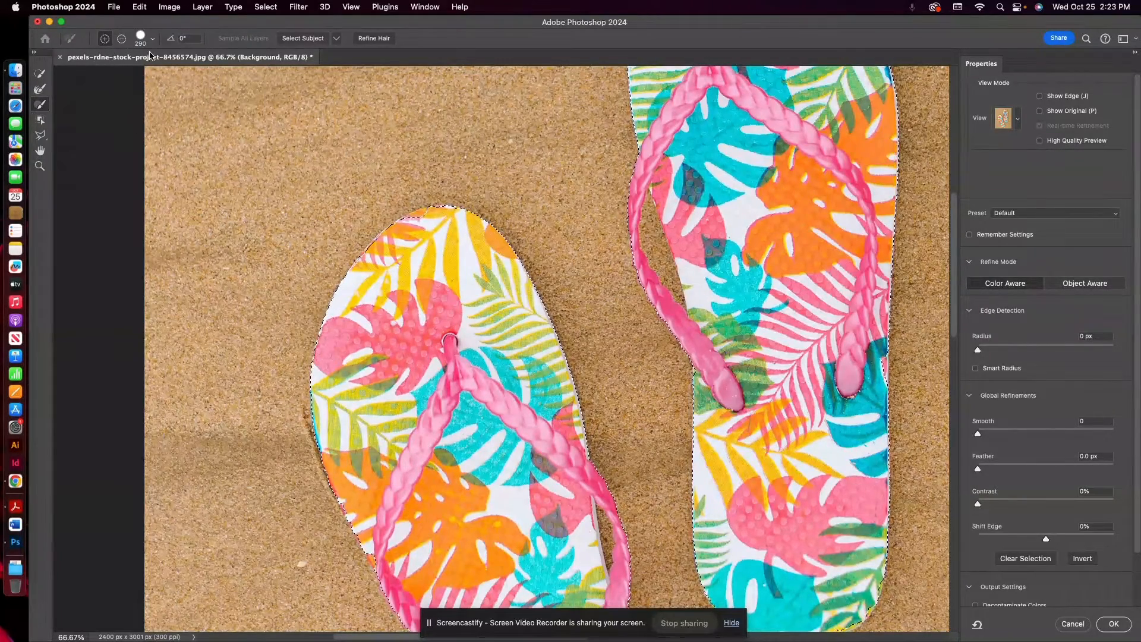
left_click(153, 38)
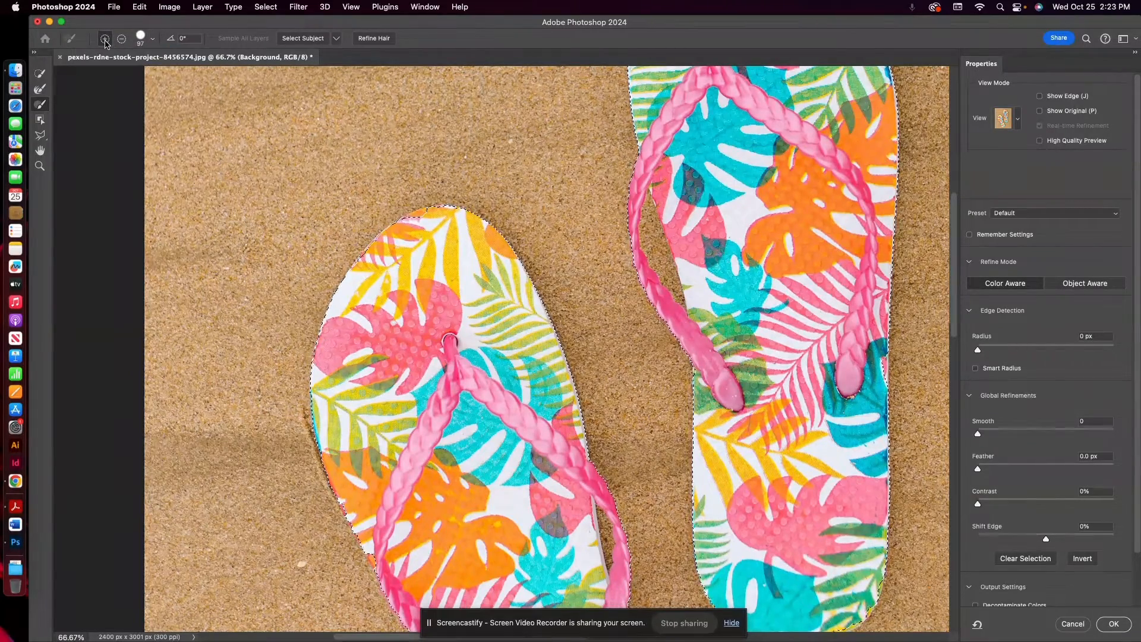
mouse_move(106, 39)
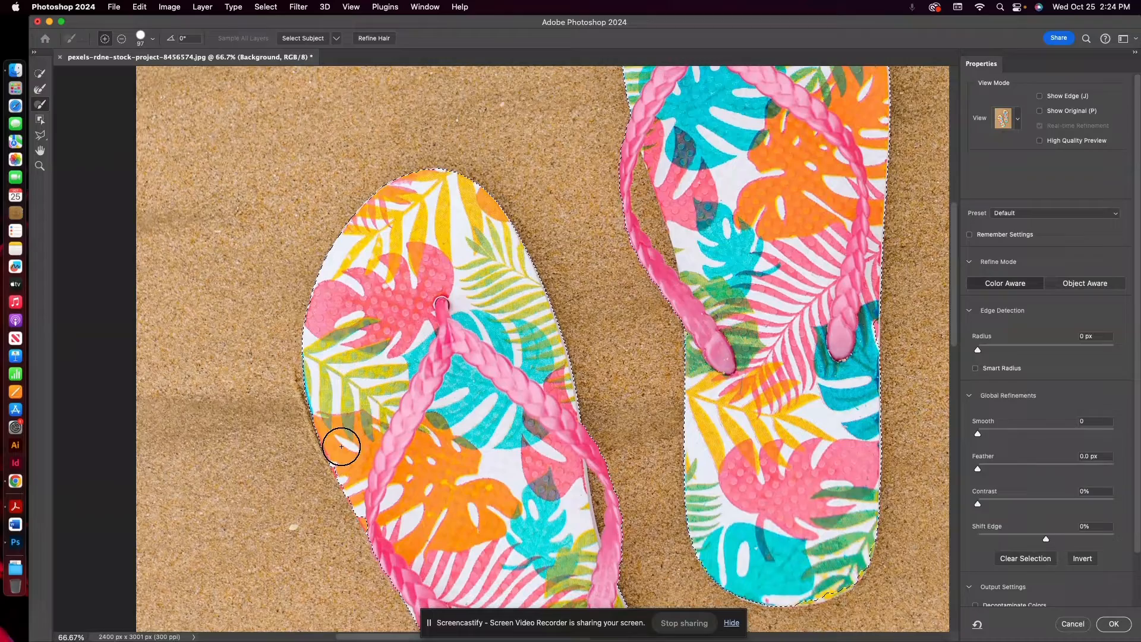
- Brush along the missed outer edges of the left and right flip-flops to add them
left_click_drag(346, 447, 364, 486)
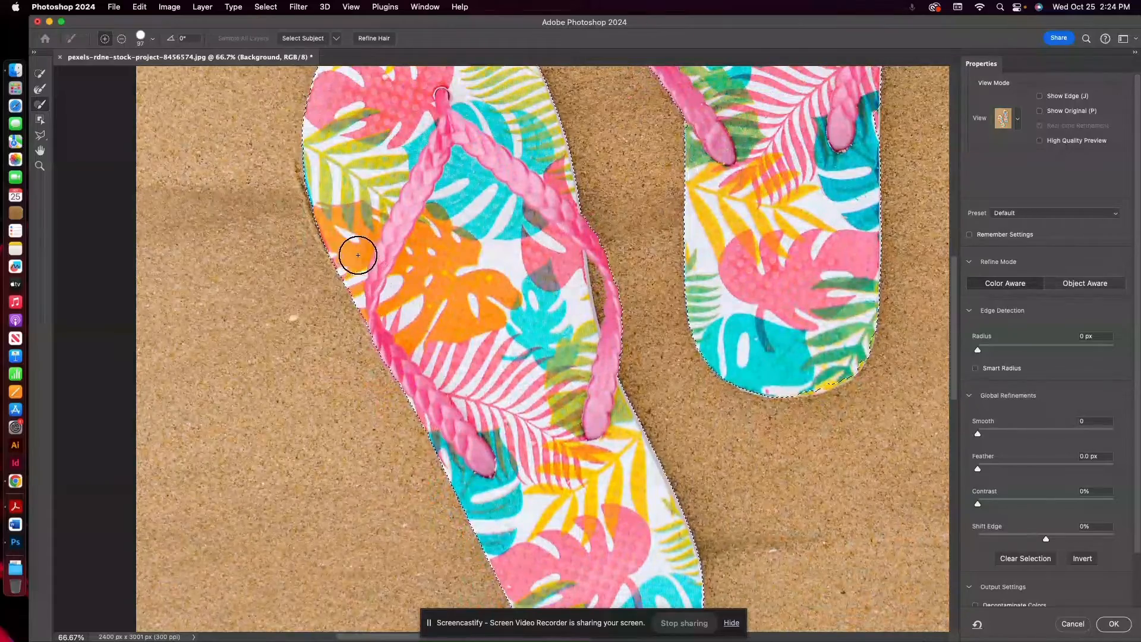
left_click_drag(357, 255, 393, 334)
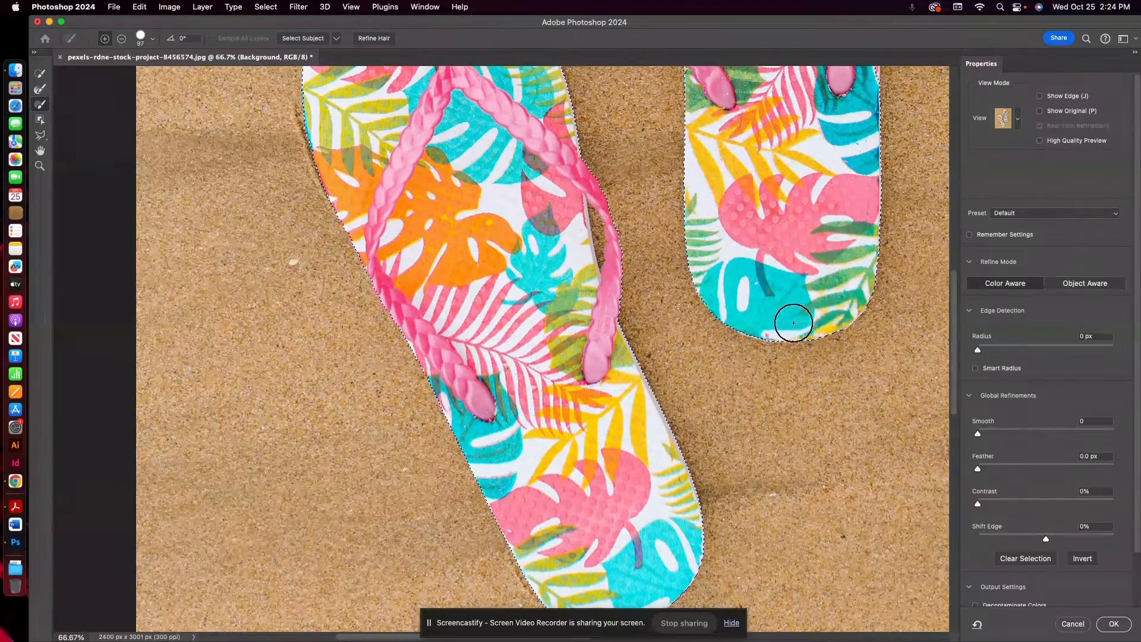
left_click_drag(793, 322, 720, 291)
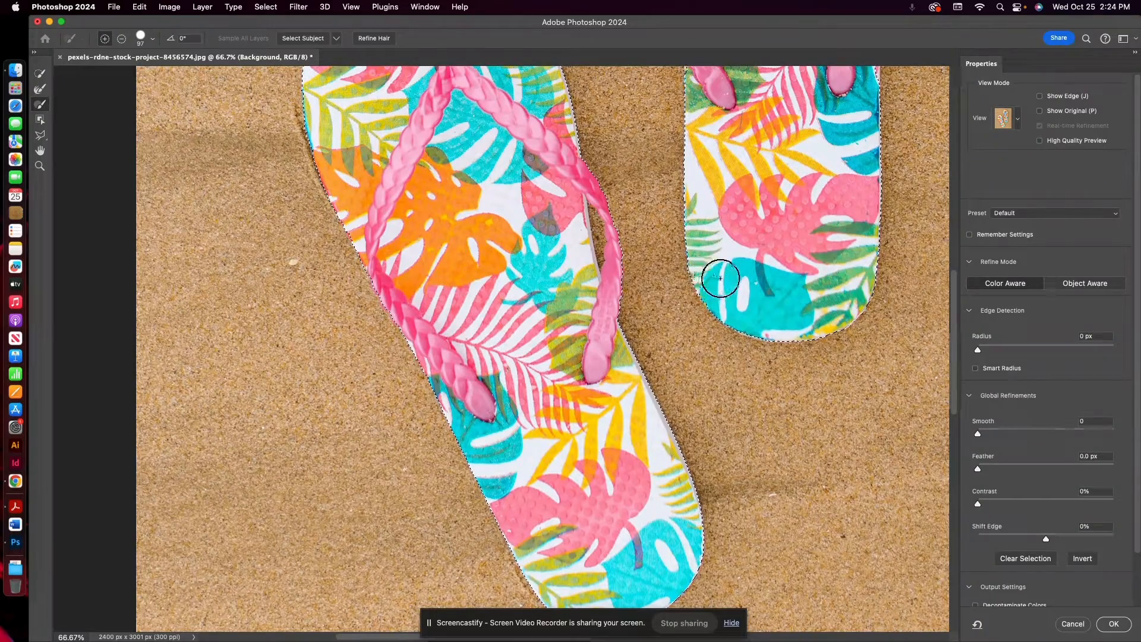
left_click_drag(719, 279, 758, 286)
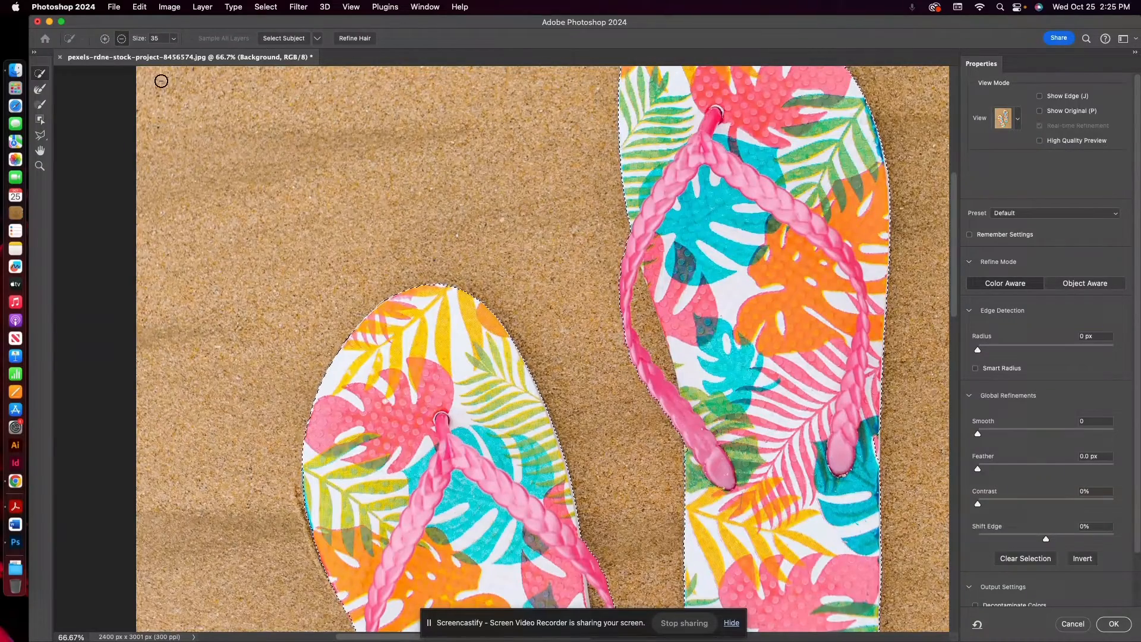
- Refine the right flip-flop's strap edge and exclude the sand gap inside it
left_click(175, 39)
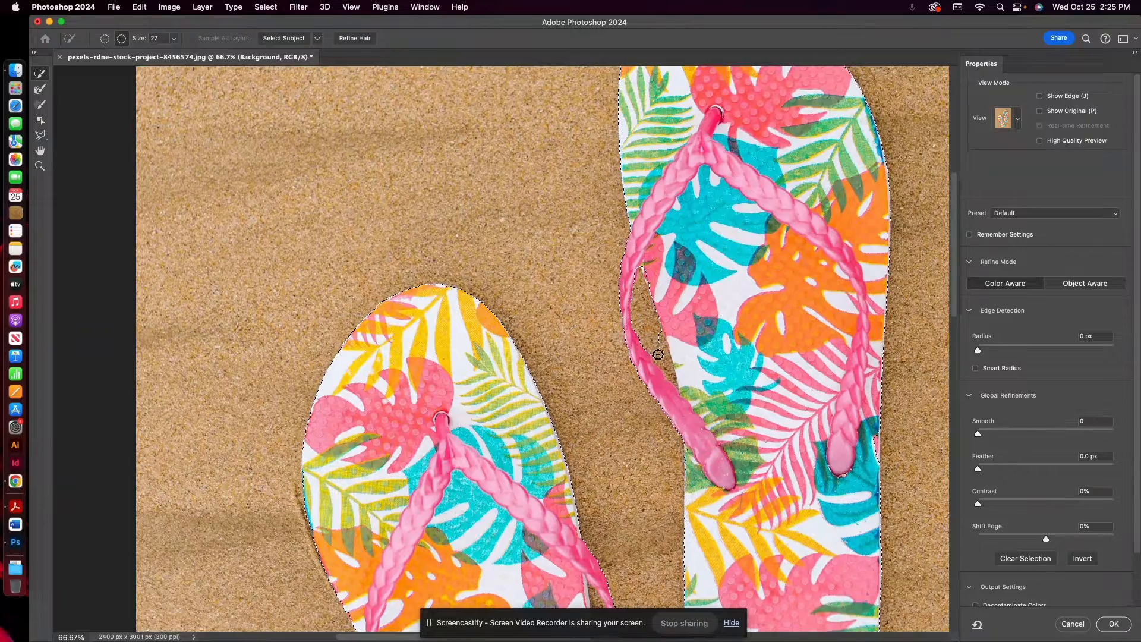
left_click_drag(657, 354, 665, 375)
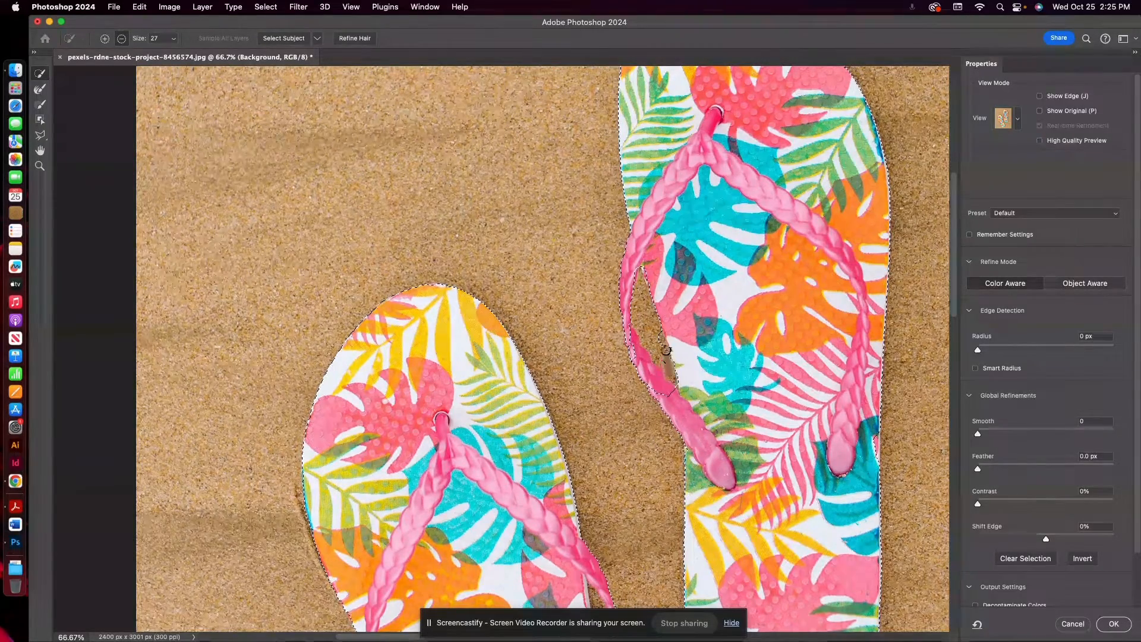
left_click_drag(664, 351, 644, 325)
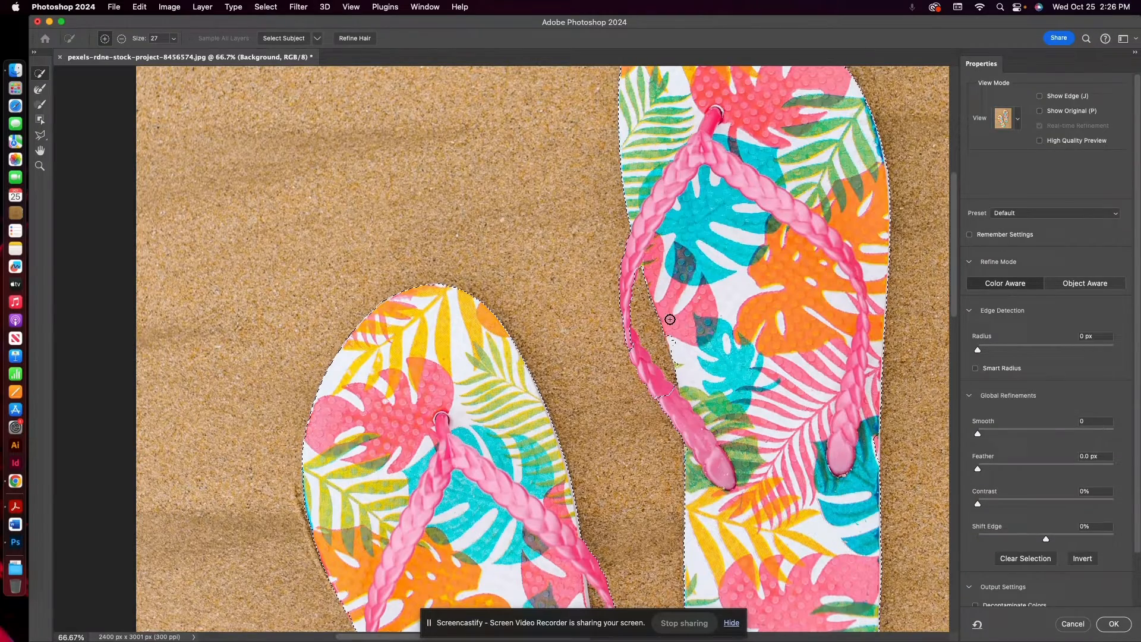
left_click_drag(670, 318, 633, 333)
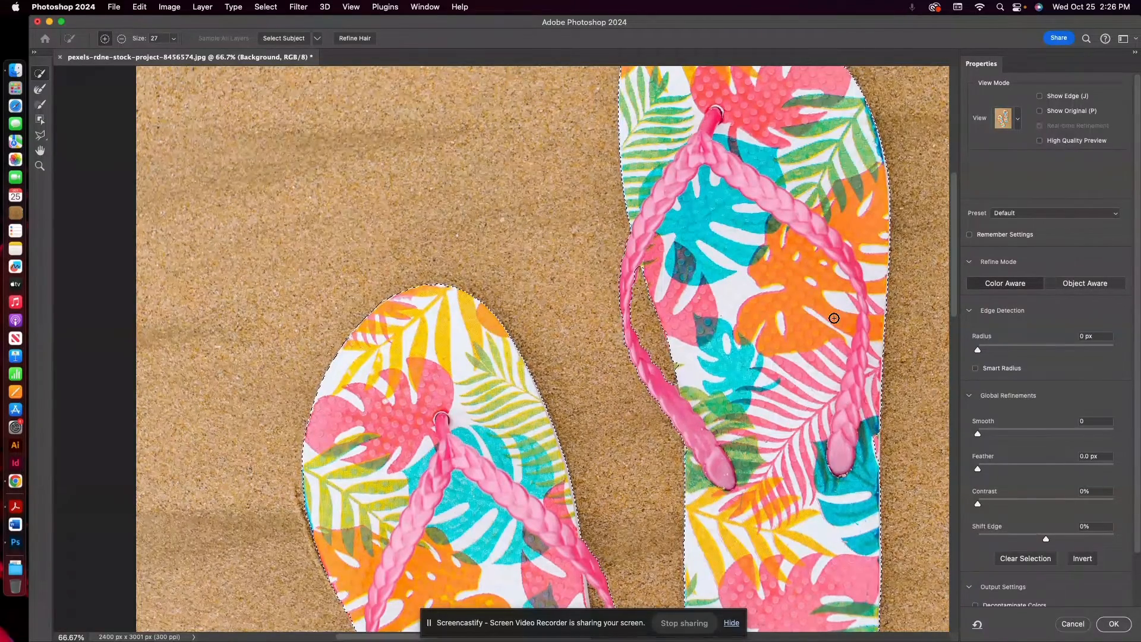
left_click_drag(834, 318, 632, 270)
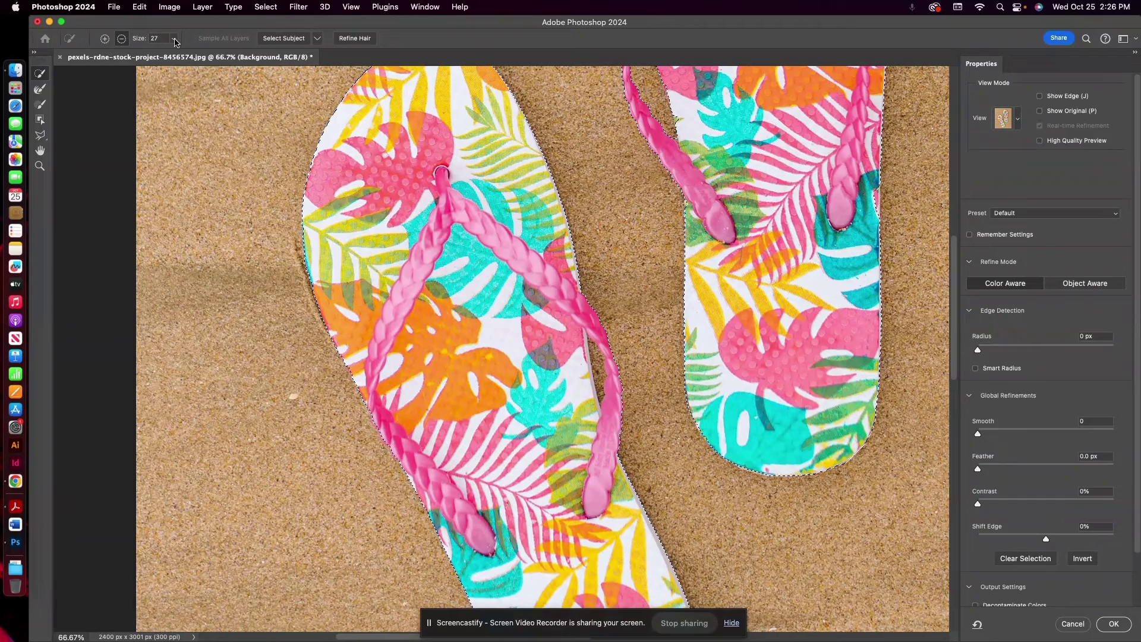
left_click(176, 38)
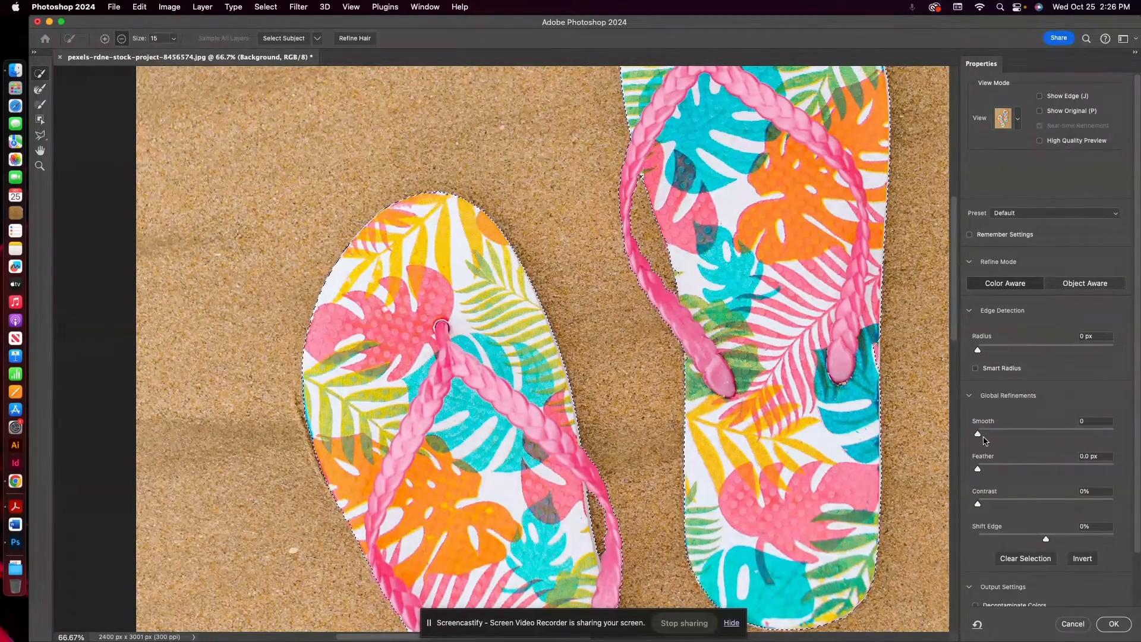
- Set edge Smooth to 7, testing Feather and Shift Edge before returning both to 0
left_click_drag(977, 434, 982, 435)
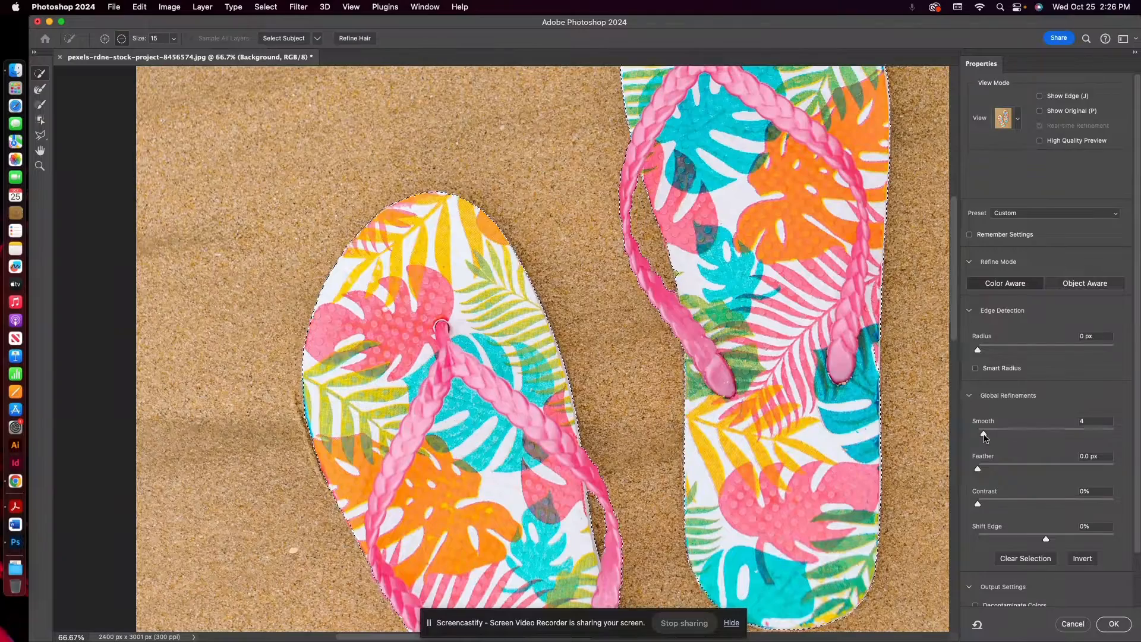
left_click_drag(977, 433, 985, 433)
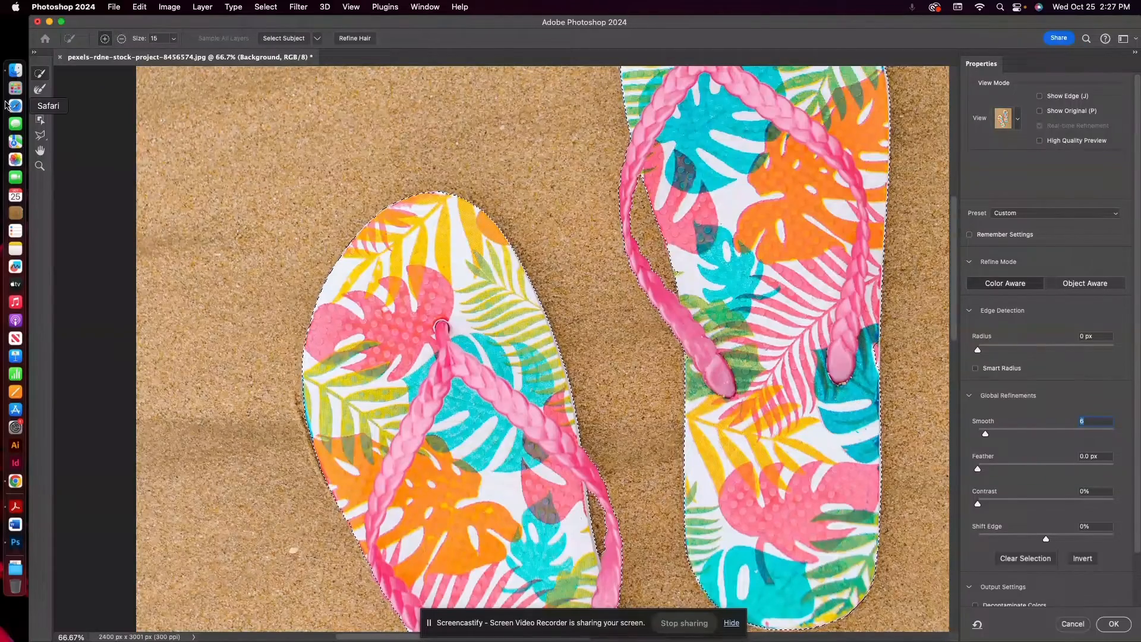
mouse_move(40, 105)
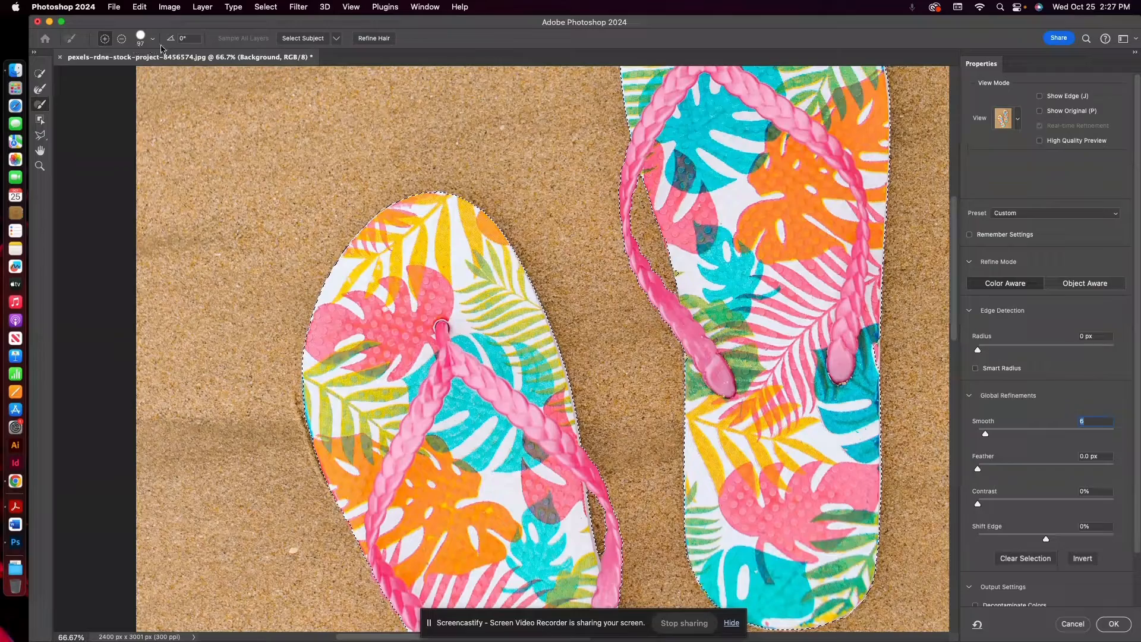
left_click(151, 38)
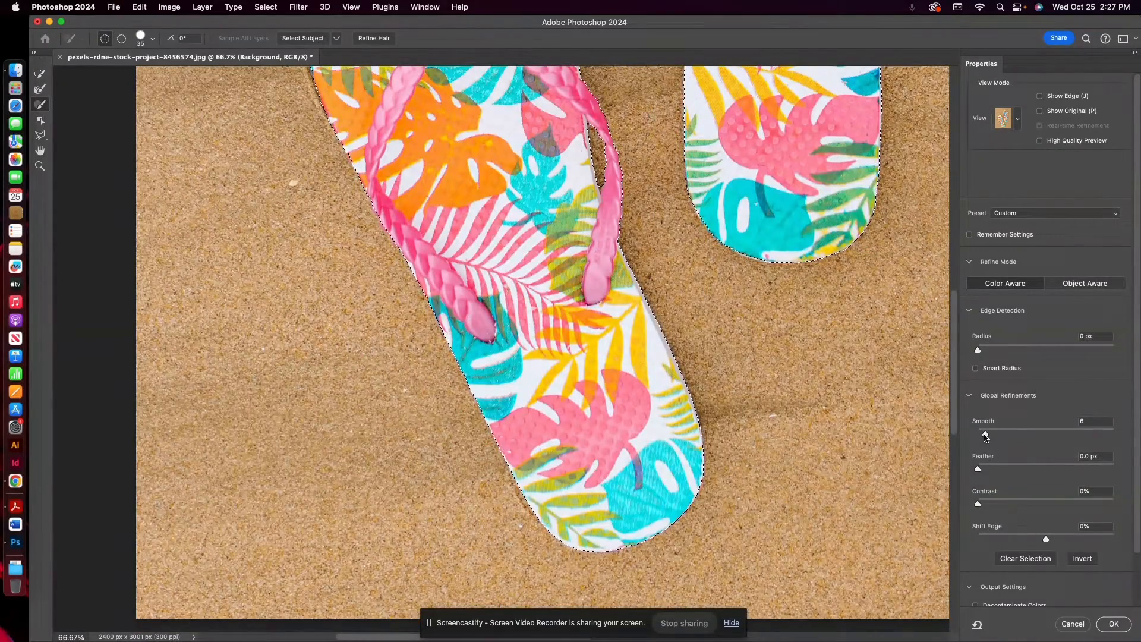
left_click_drag(977, 435, 997, 435)
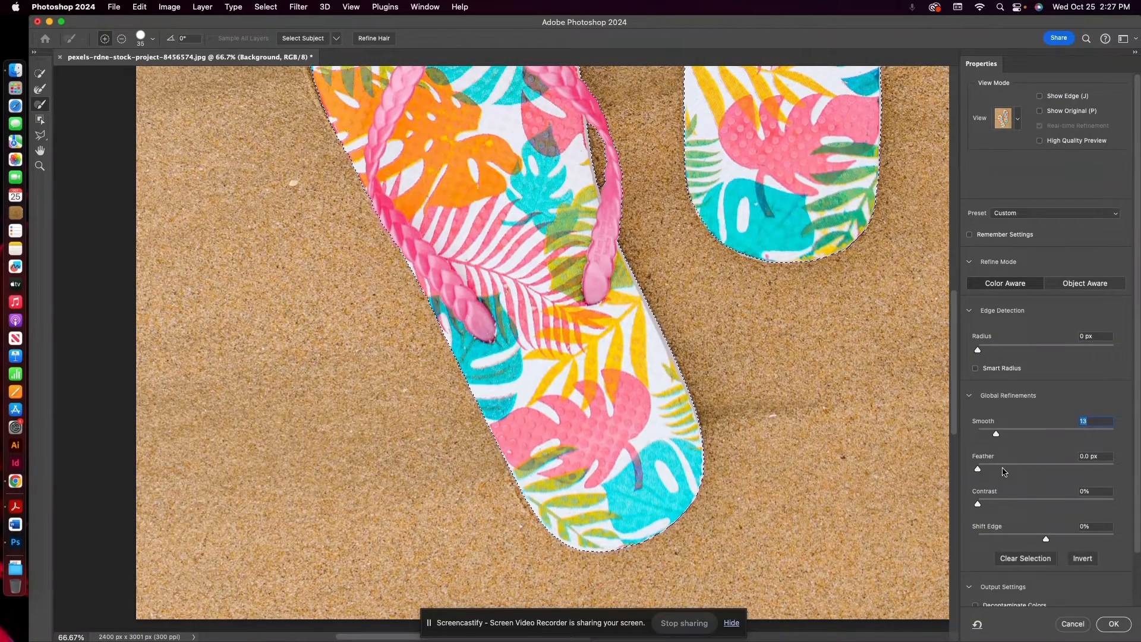
left_click_drag(977, 468, 1009, 469)
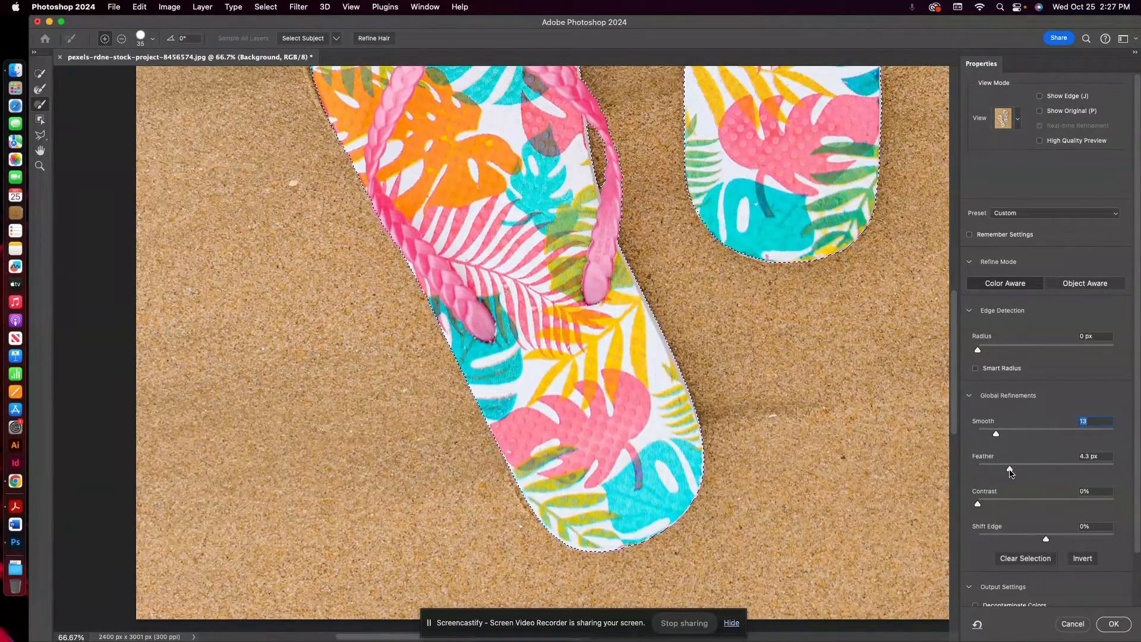
left_click_drag(1010, 469, 981, 470)
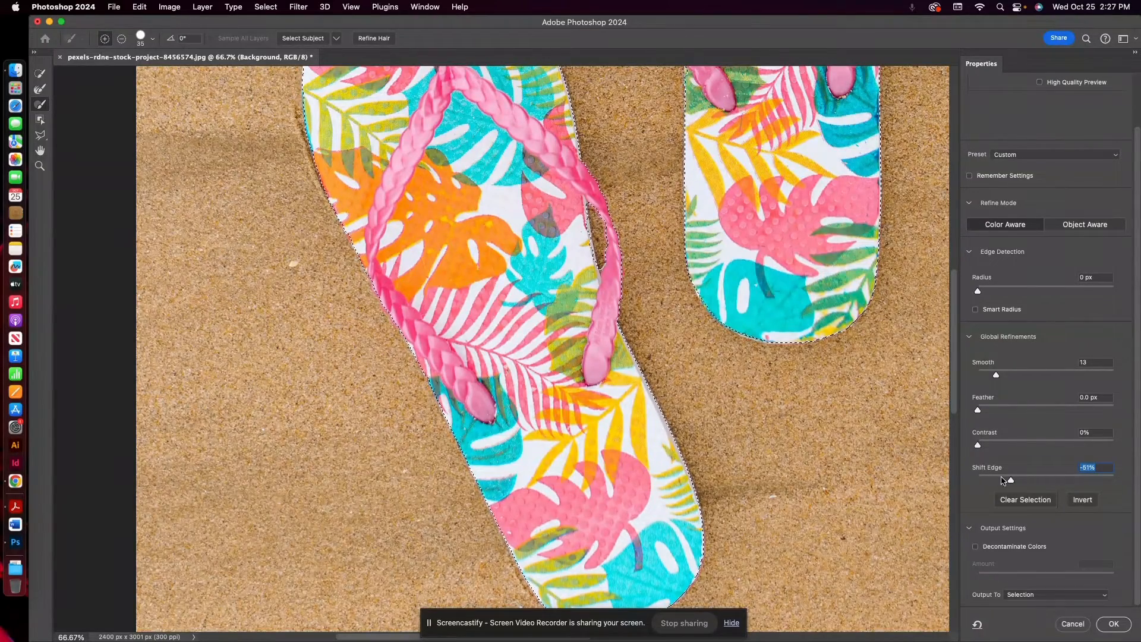
left_click_drag(1009, 480, 994, 480)
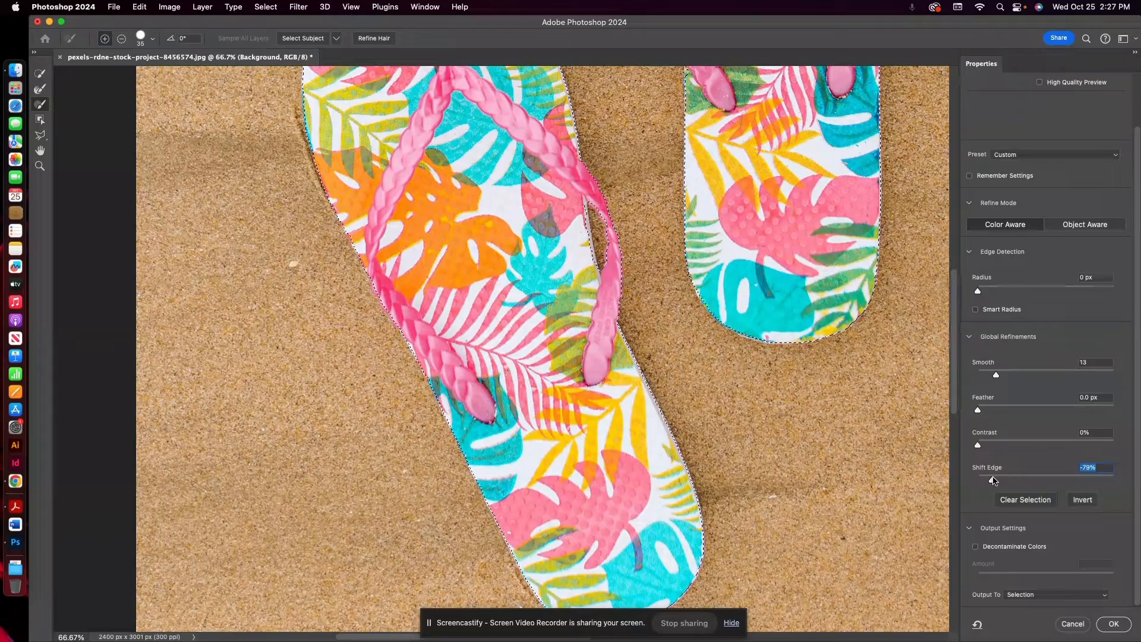
left_click_drag(993, 480, 977, 480)
type("0")
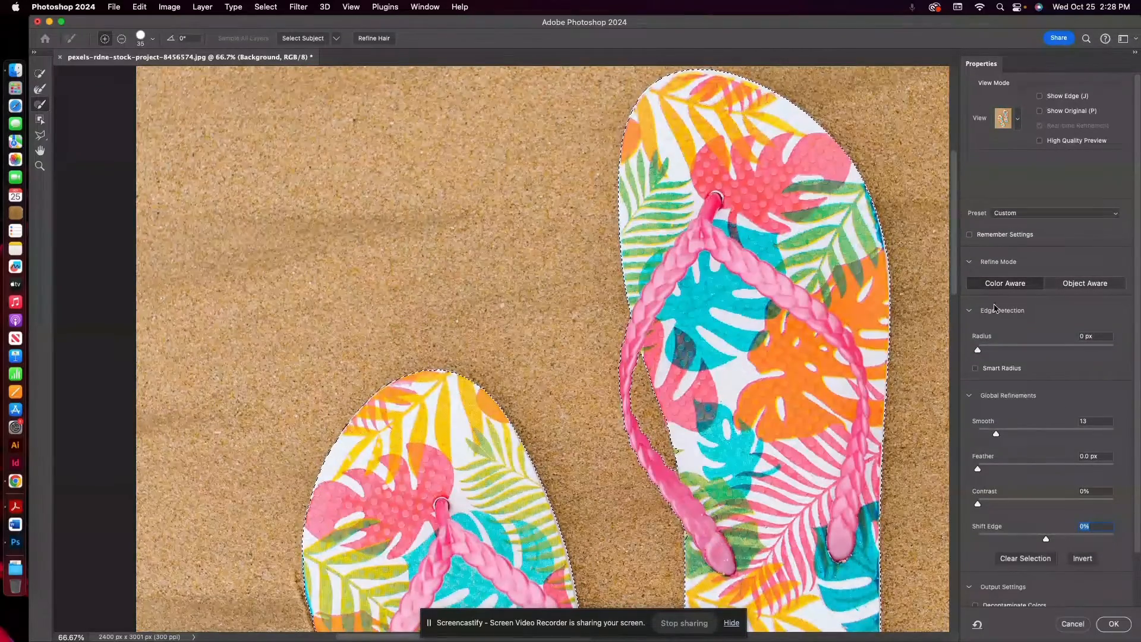
left_click_drag(995, 434, 1041, 434)
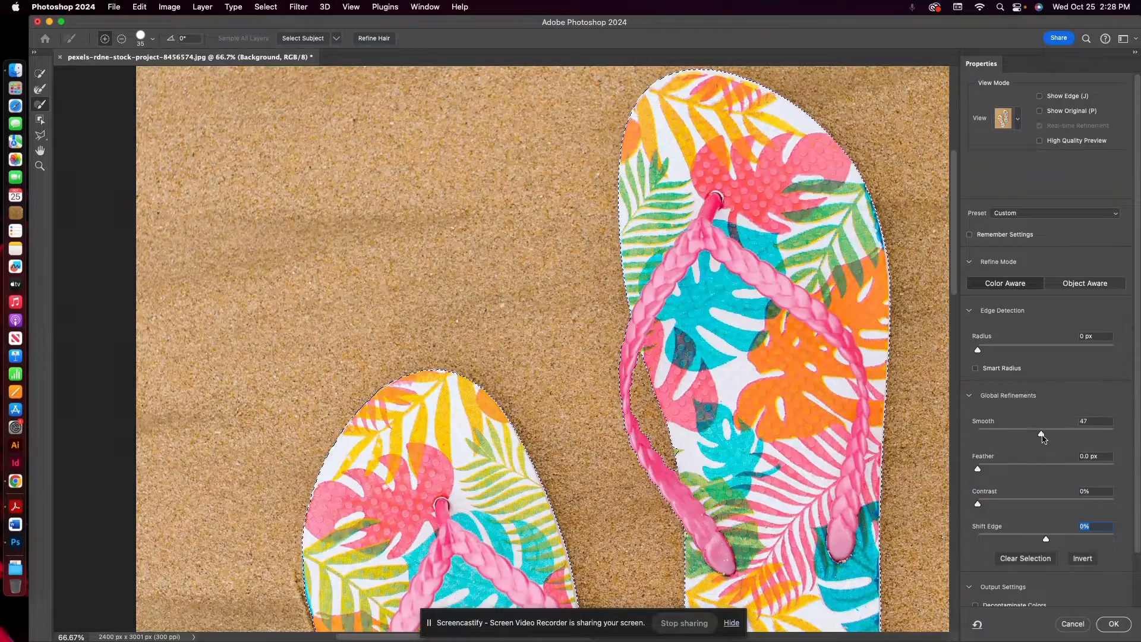
left_click_drag(1038, 434, 1056, 434)
type("7")
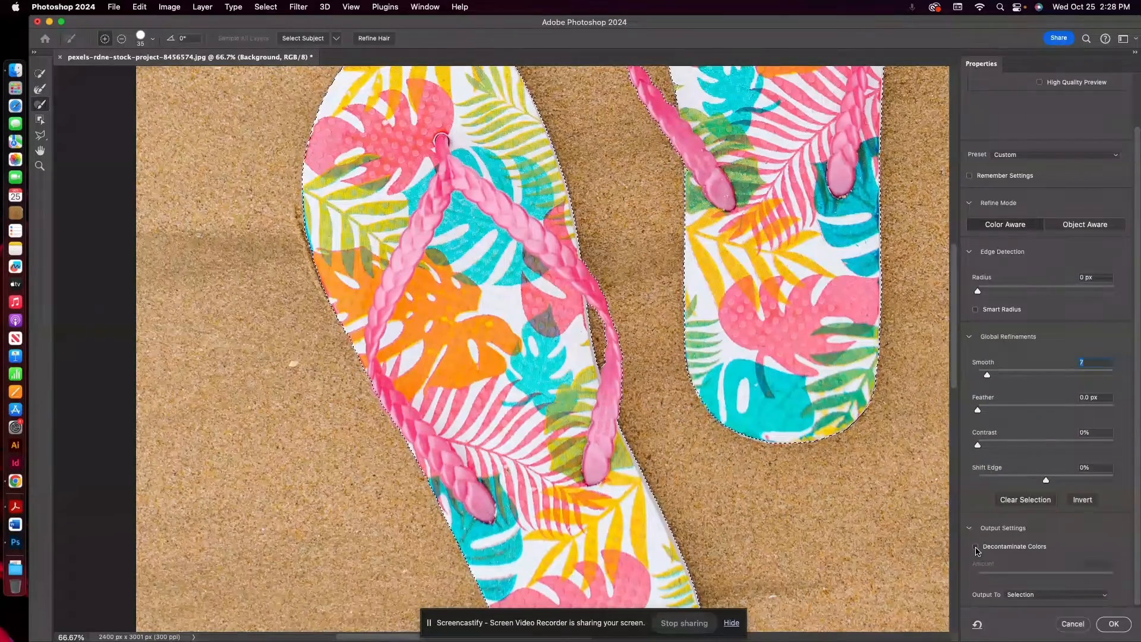
- Enable Decontaminate Colors and output the selection to a New Layer with Layer Mask
left_click(975, 548)
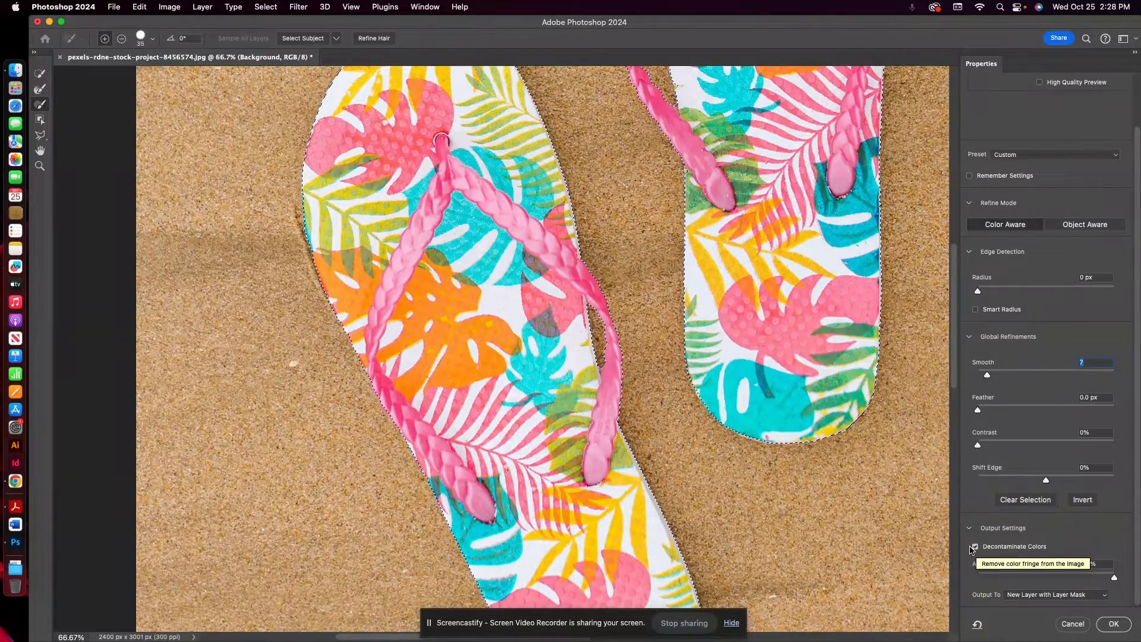
left_click(975, 546)
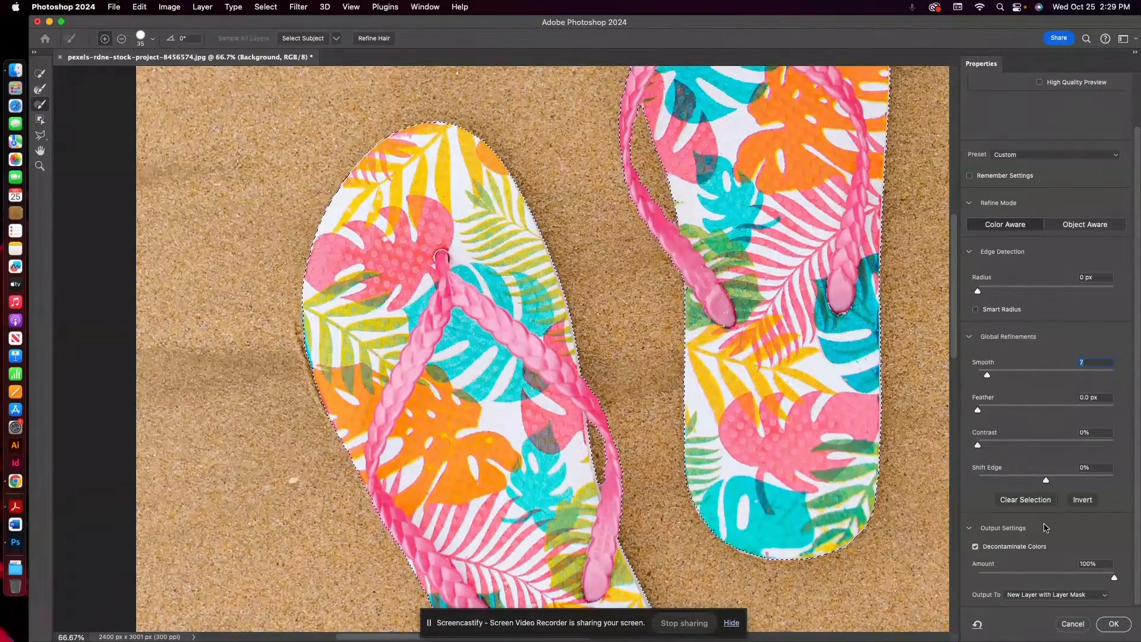
left_click(1055, 595)
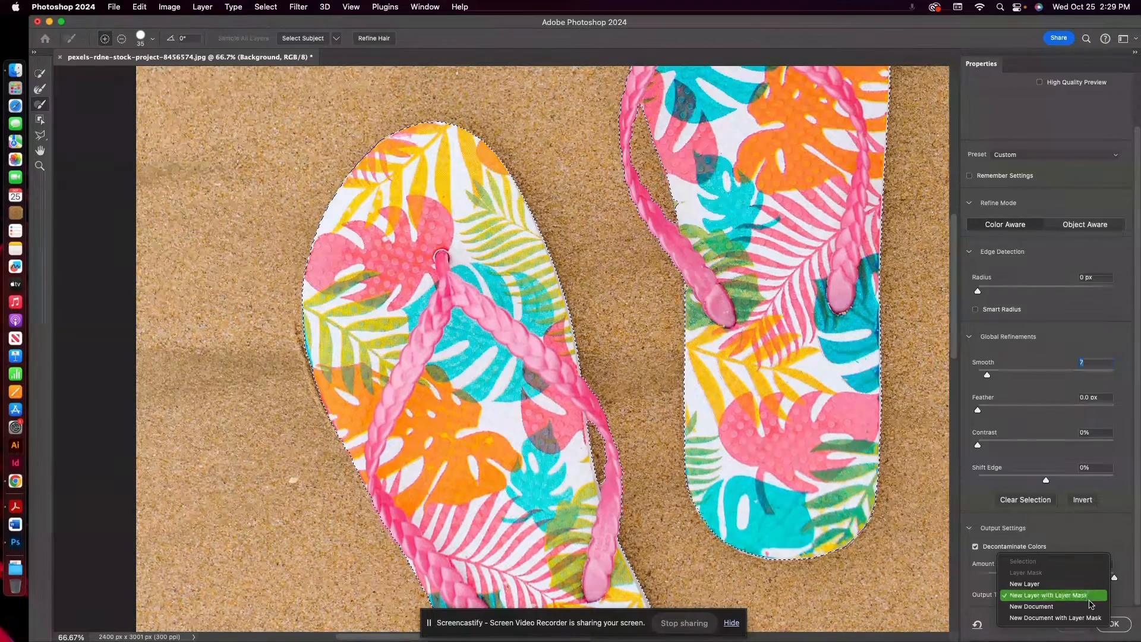
left_click(1054, 595)
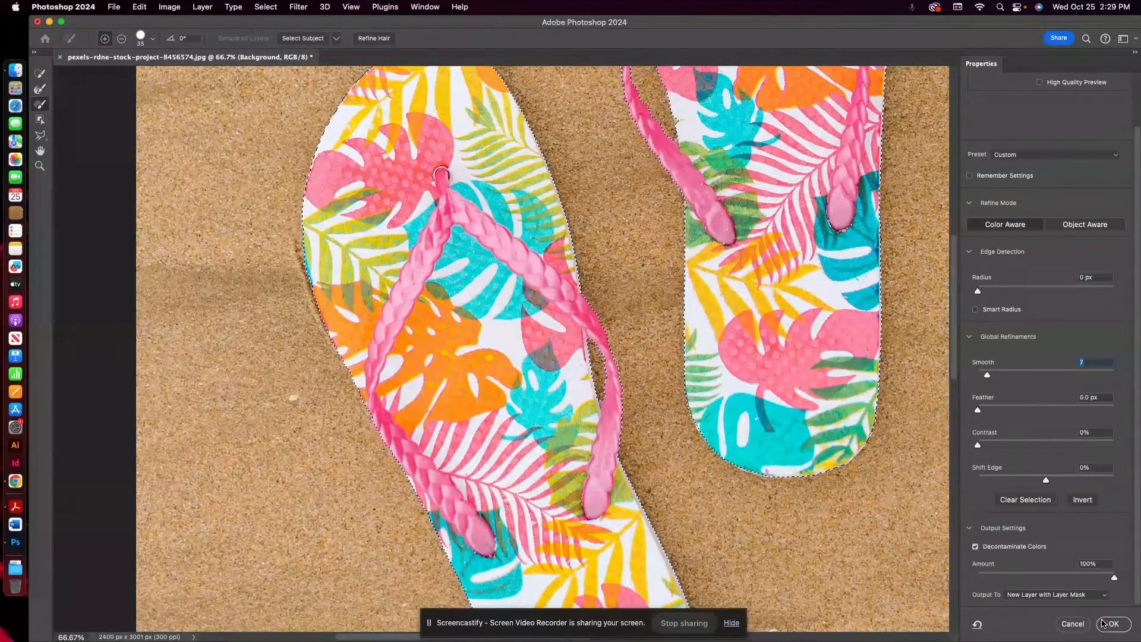
left_click(1111, 624)
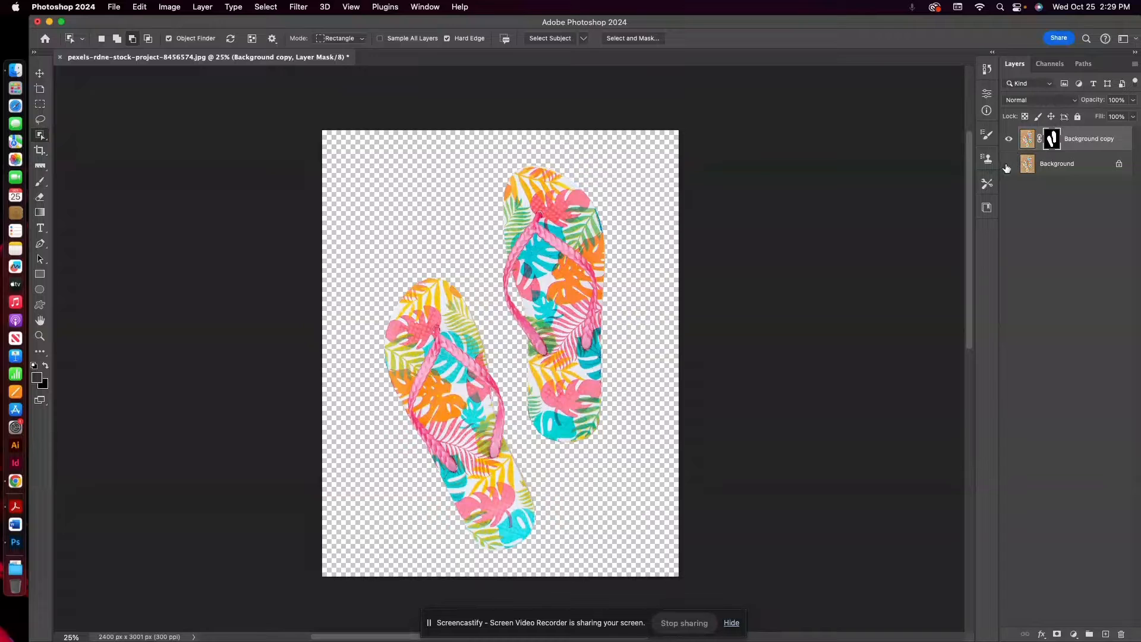
left_click(1008, 166)
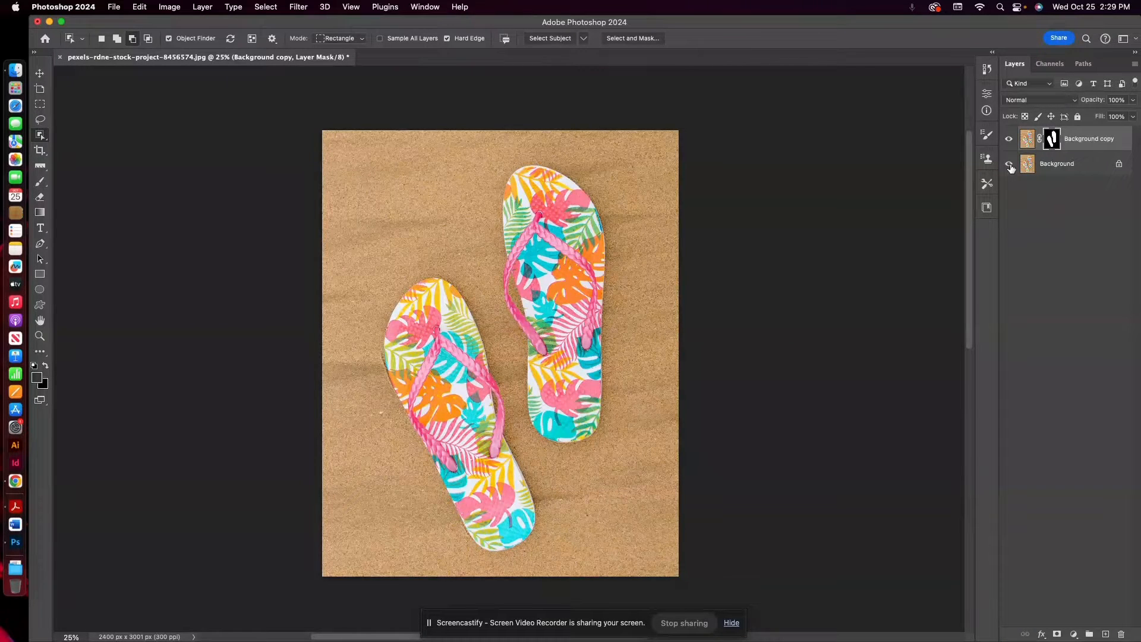
left_click(1008, 165)
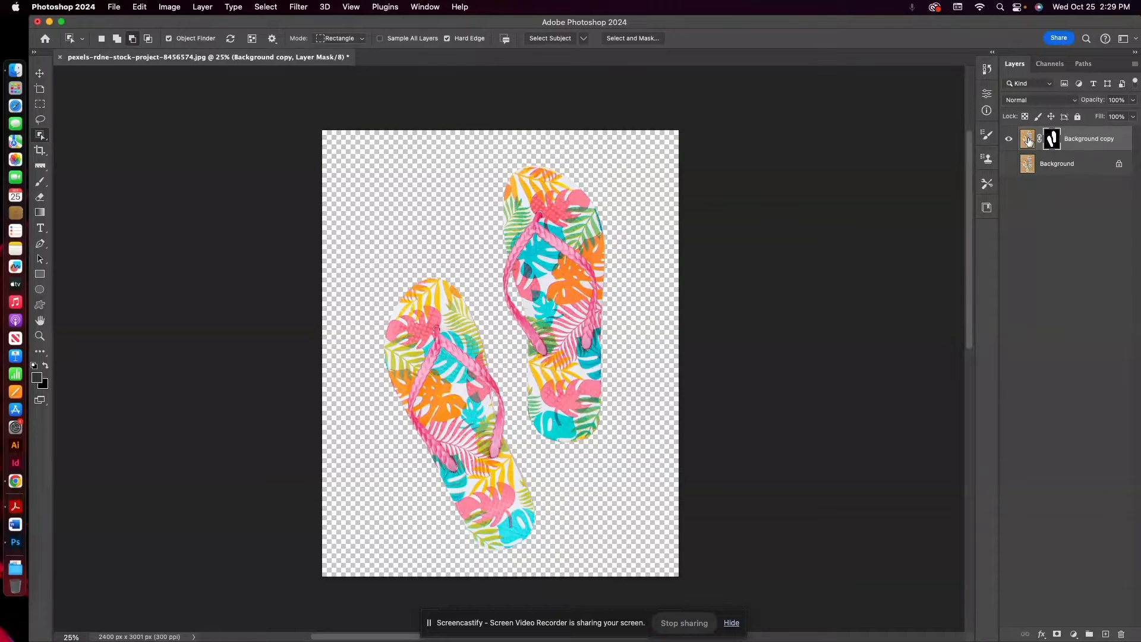
mouse_move(991, 163)
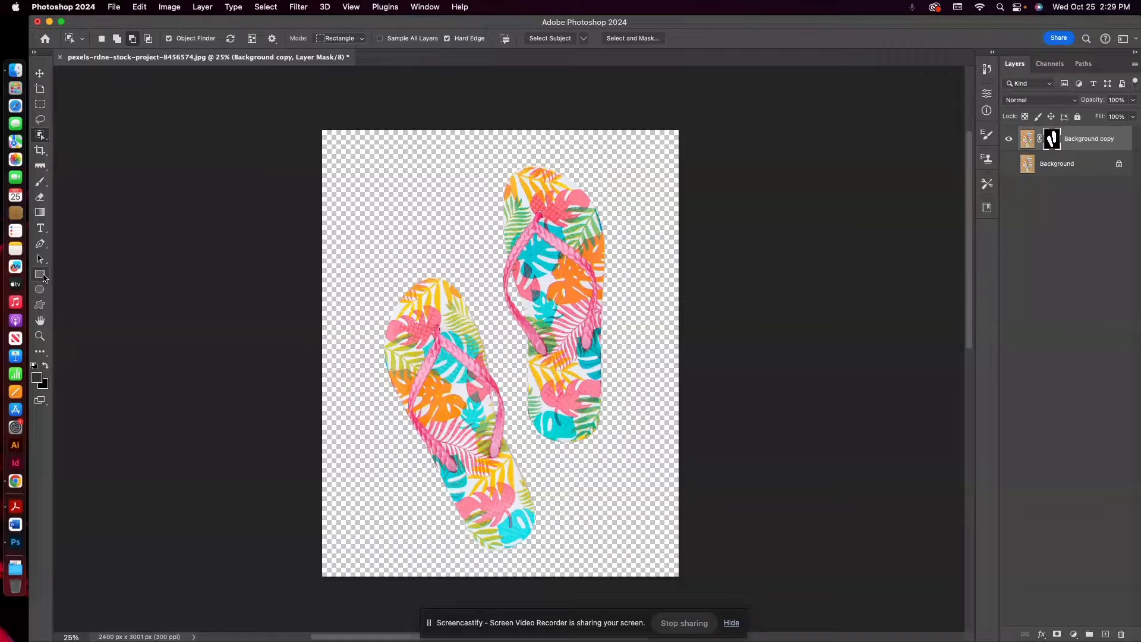
mouse_move(39, 275)
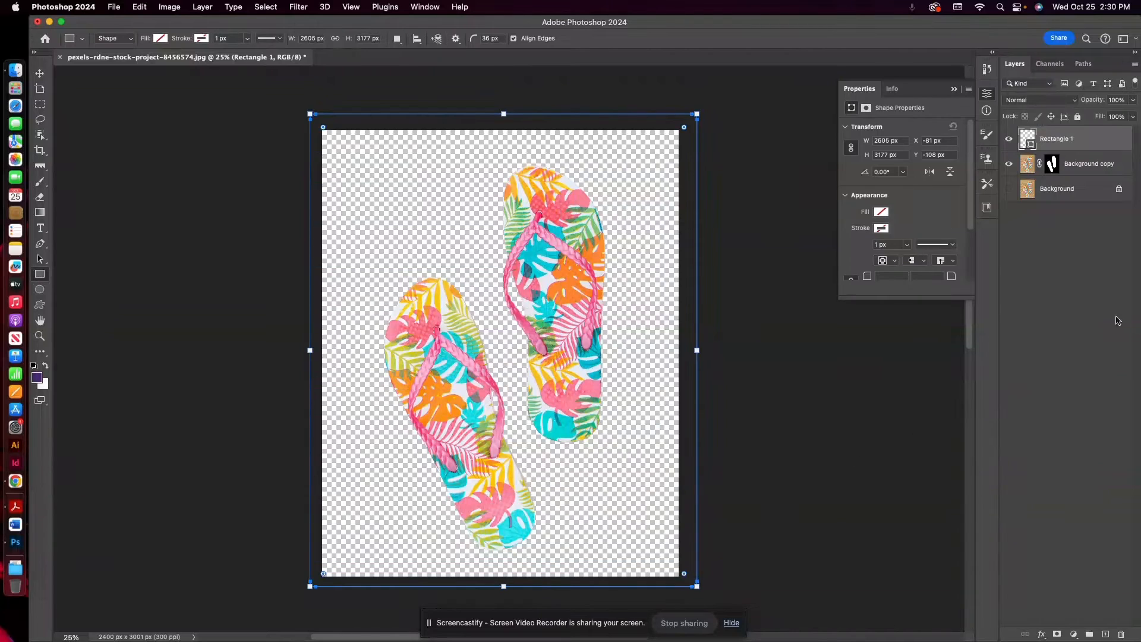
- Give the rectangle beneath the flip-flops copy a solid purple fill
left_click(159, 38)
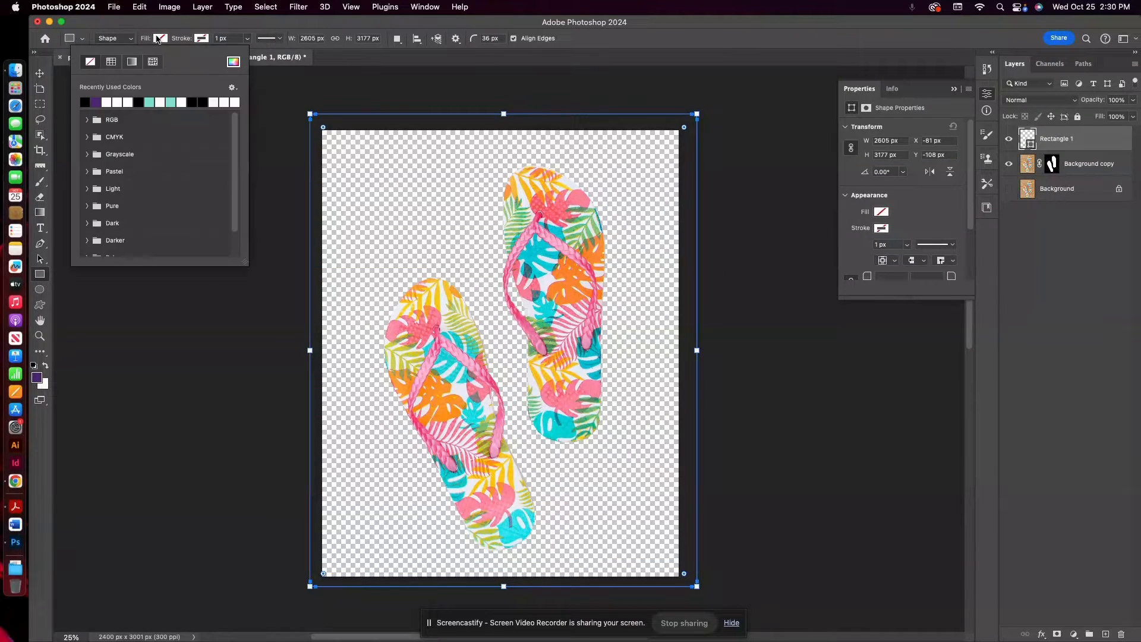
left_click(87, 102)
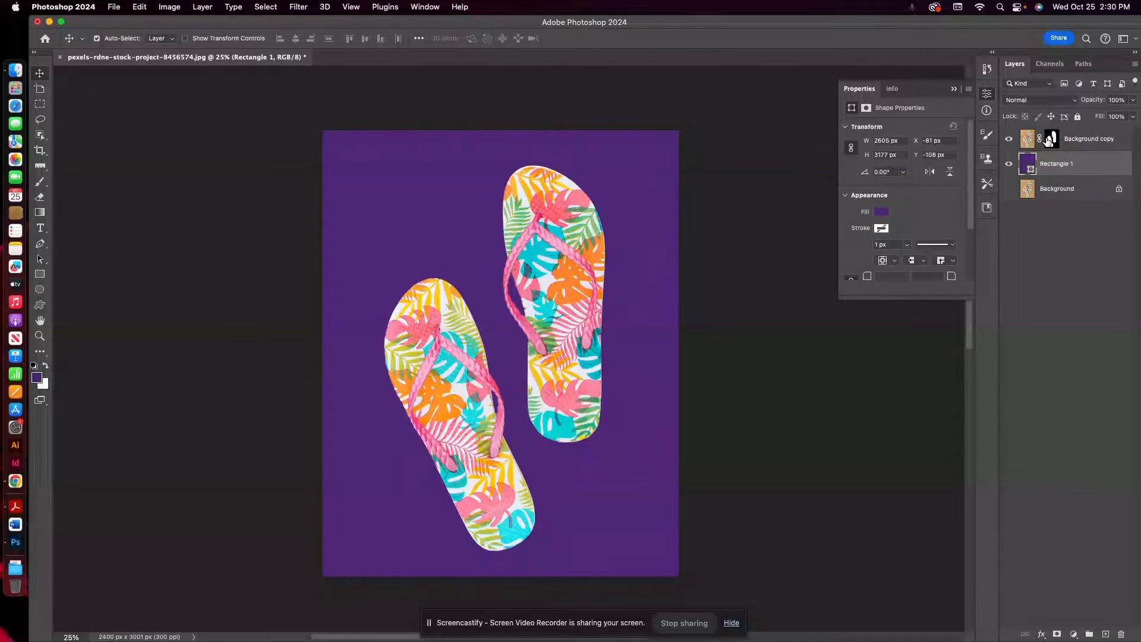
mouse_move(1051, 138)
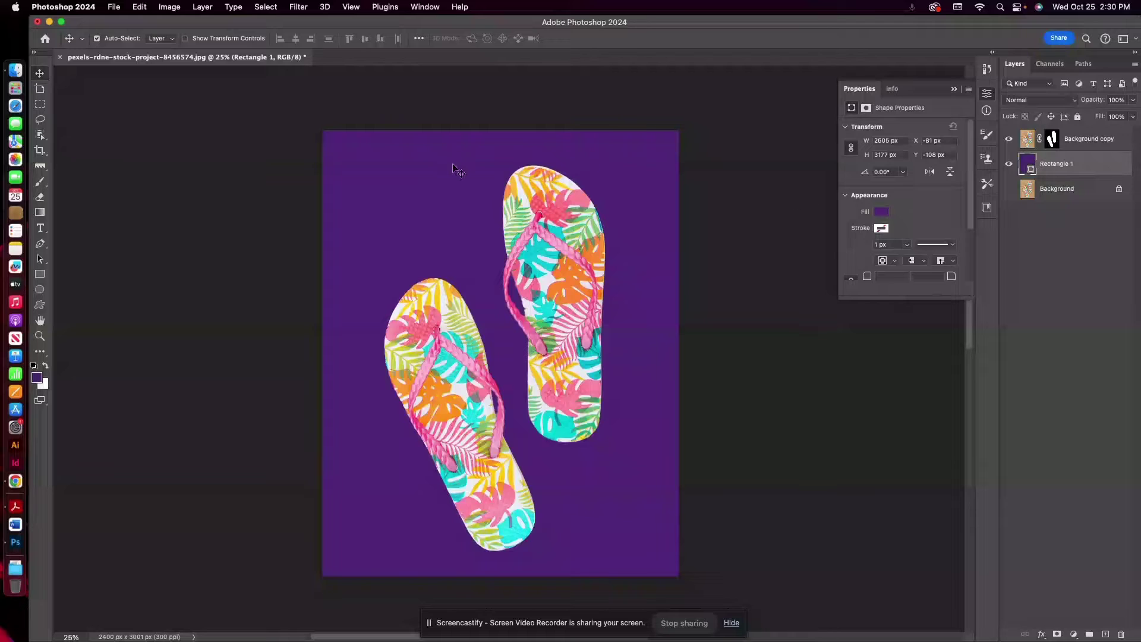
mouse_move(62, 337)
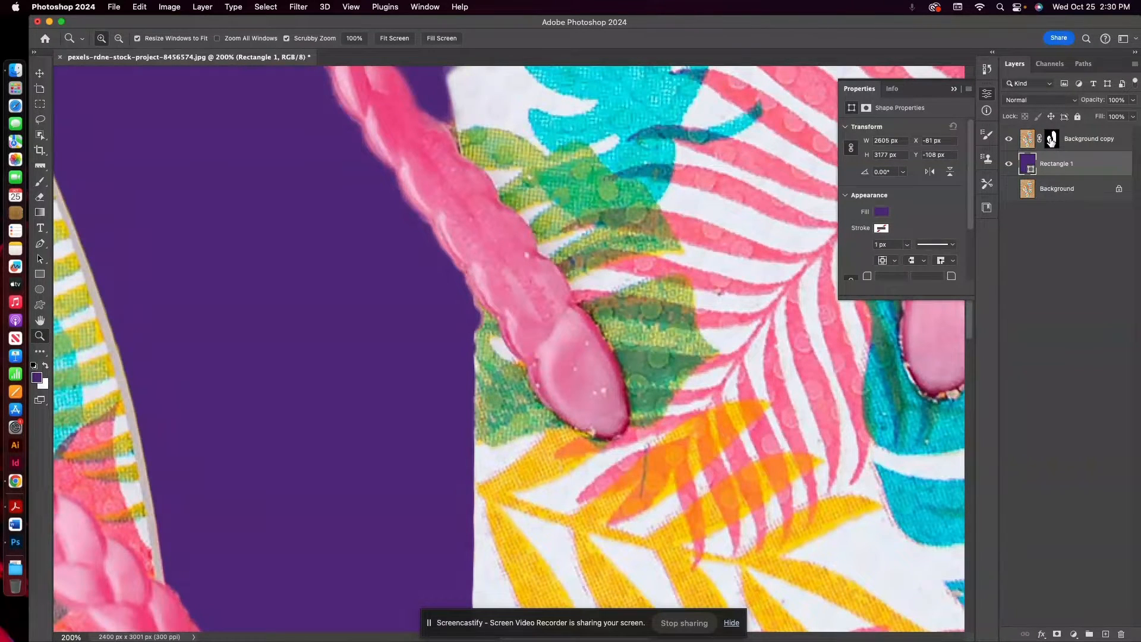
mouse_move(1052, 139)
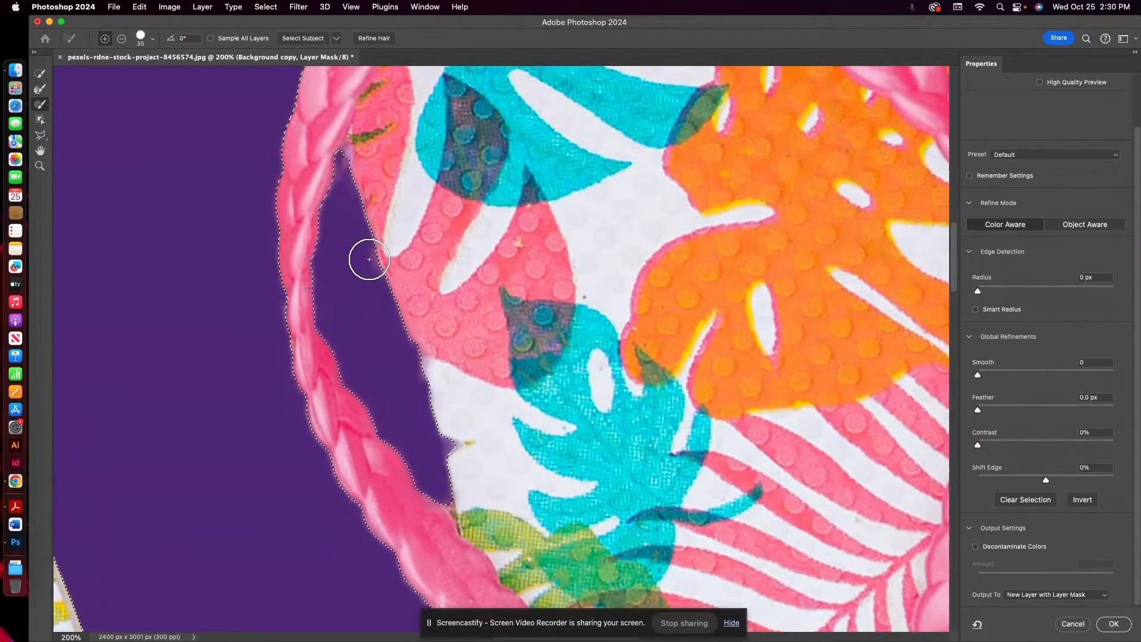
- Paint along the strap edges with the Refine Edge Brush in Select and Mask
left_click_drag(367, 258, 464, 444)
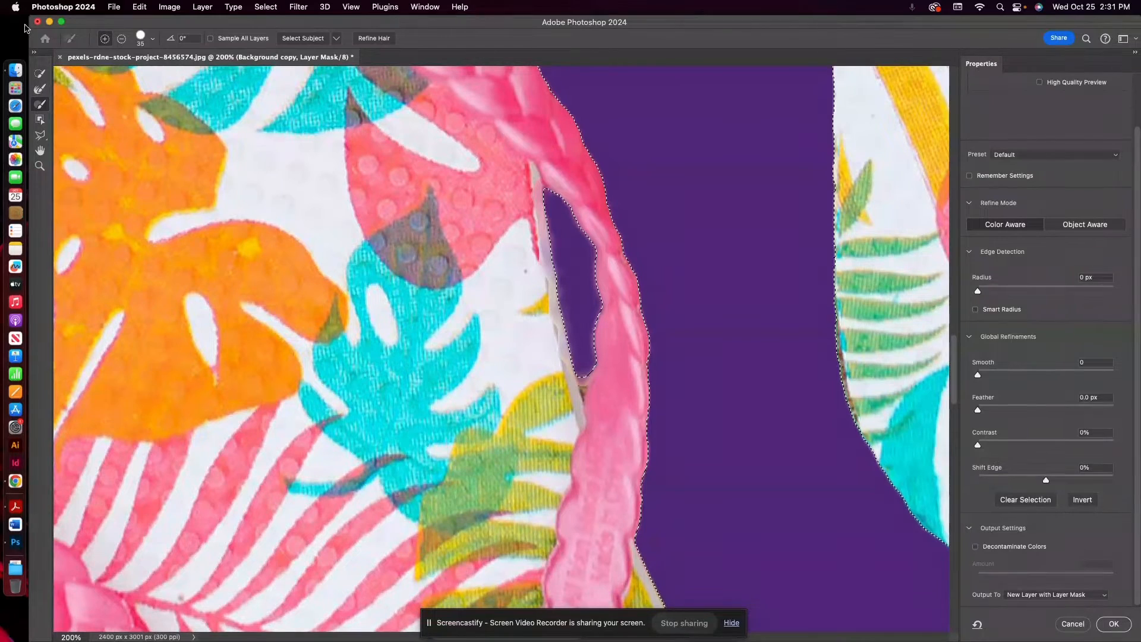
mouse_move(40, 134)
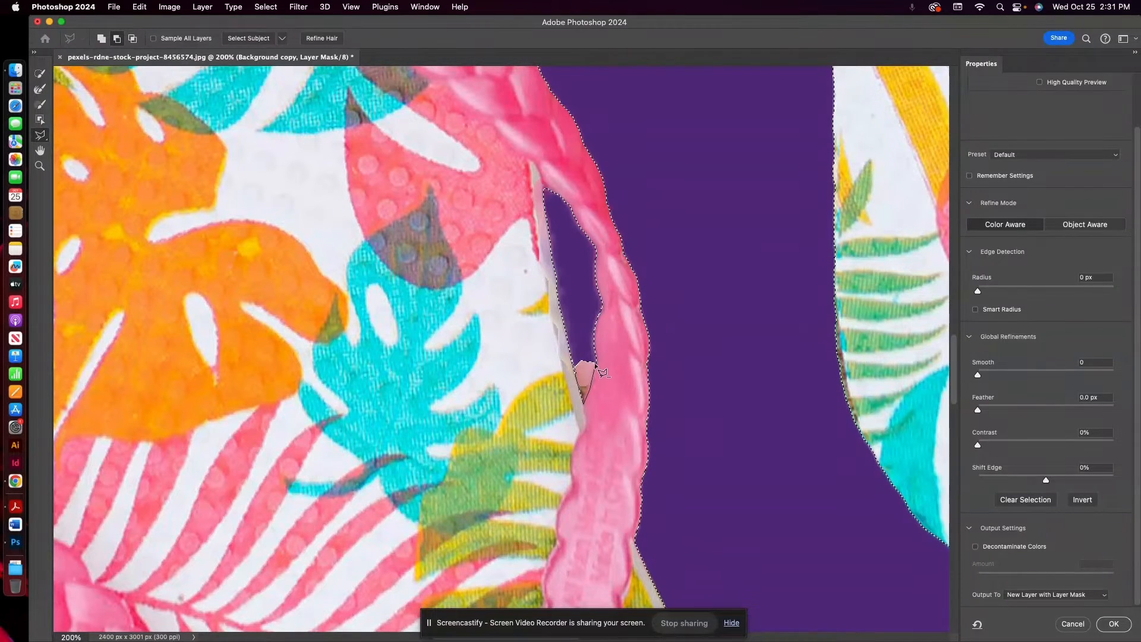
- Lasso-subtract the gaps between straps and soles on both flip-flops
left_click_drag(582, 363, 582, 385)
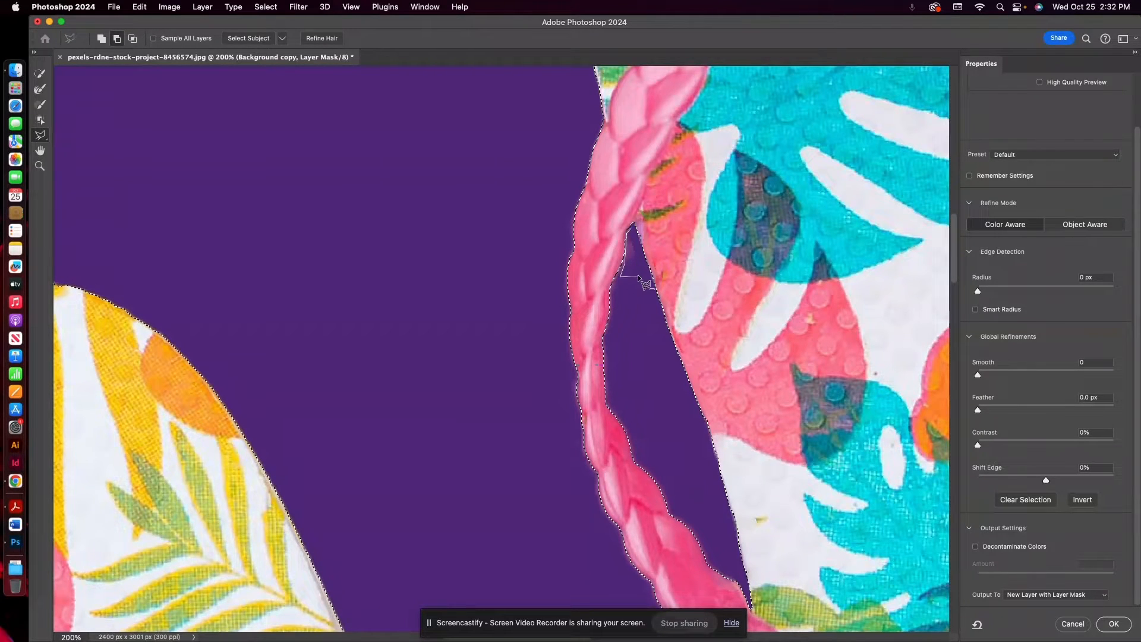
left_click_drag(641, 279, 636, 237)
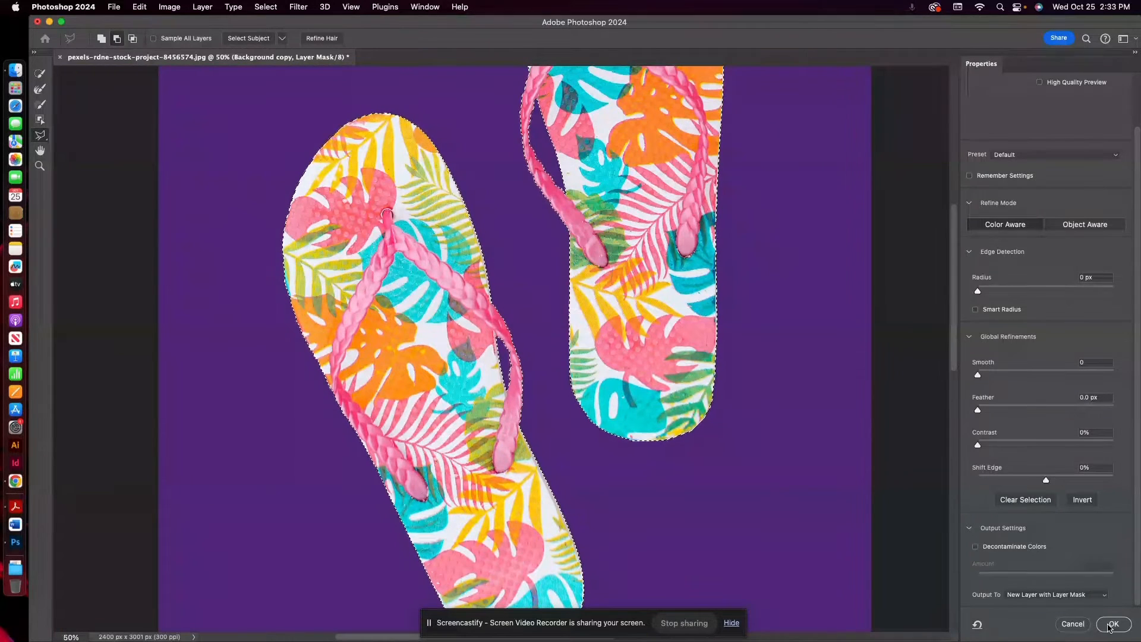
- Output the refined mask as a new masked layer, then delete Background copy and Rectangle 1
left_click(1112, 623)
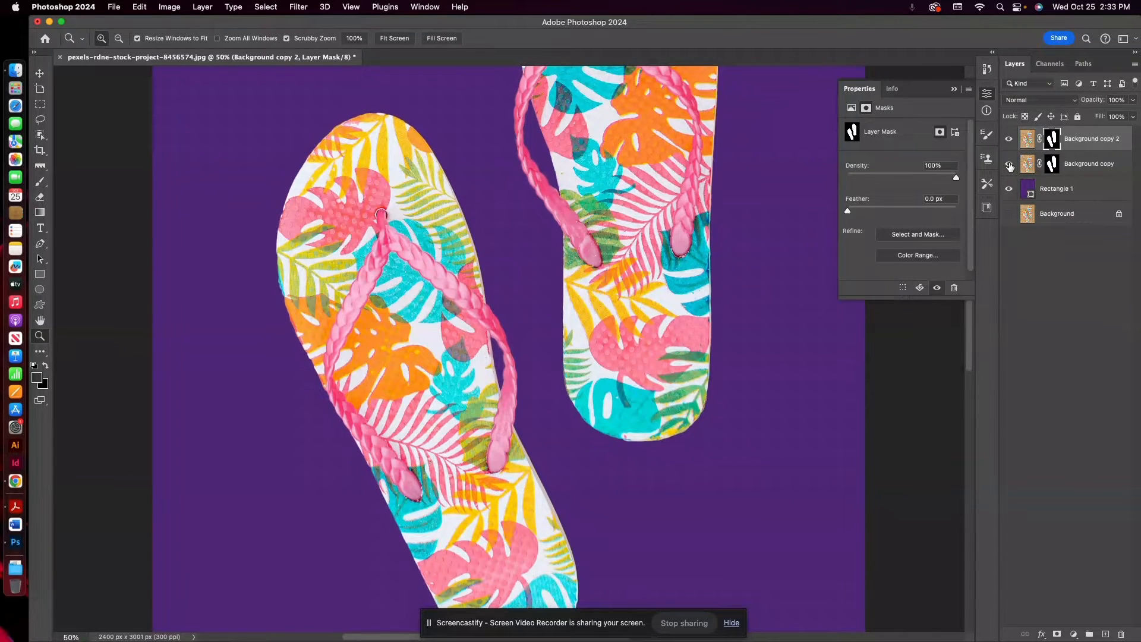
left_click(1088, 163)
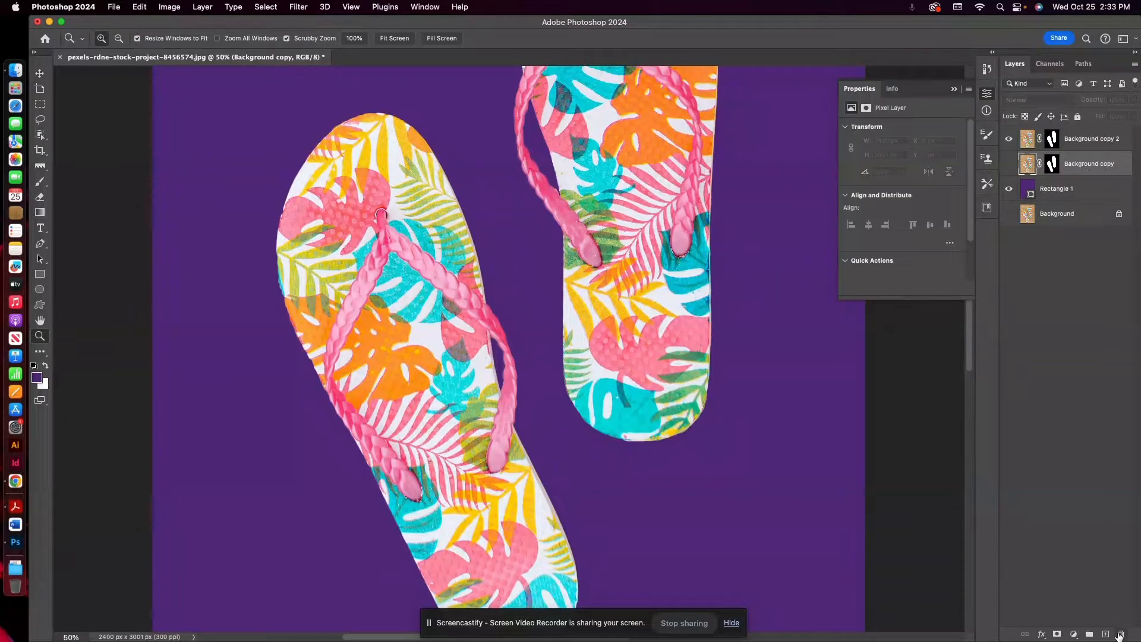
left_click(1120, 633)
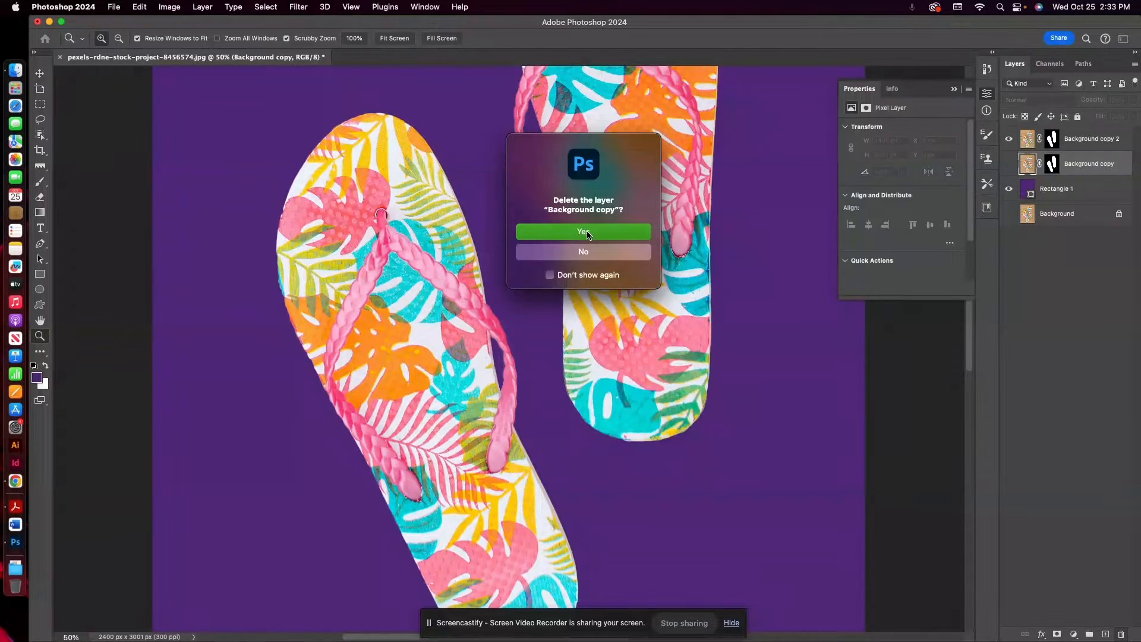
left_click(583, 231)
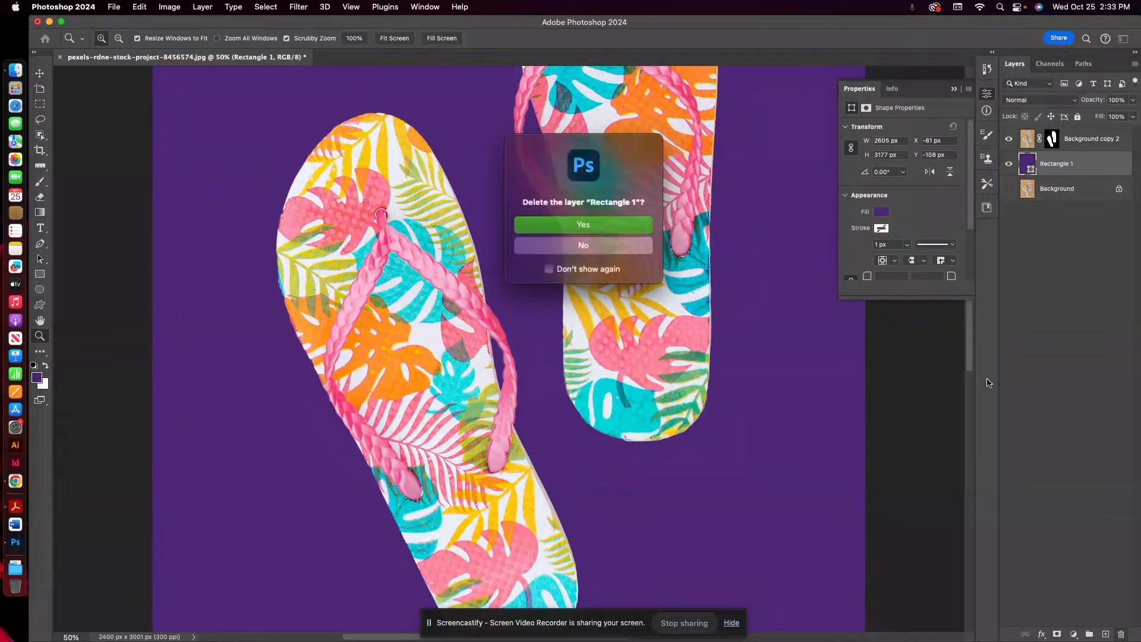
left_click(583, 225)
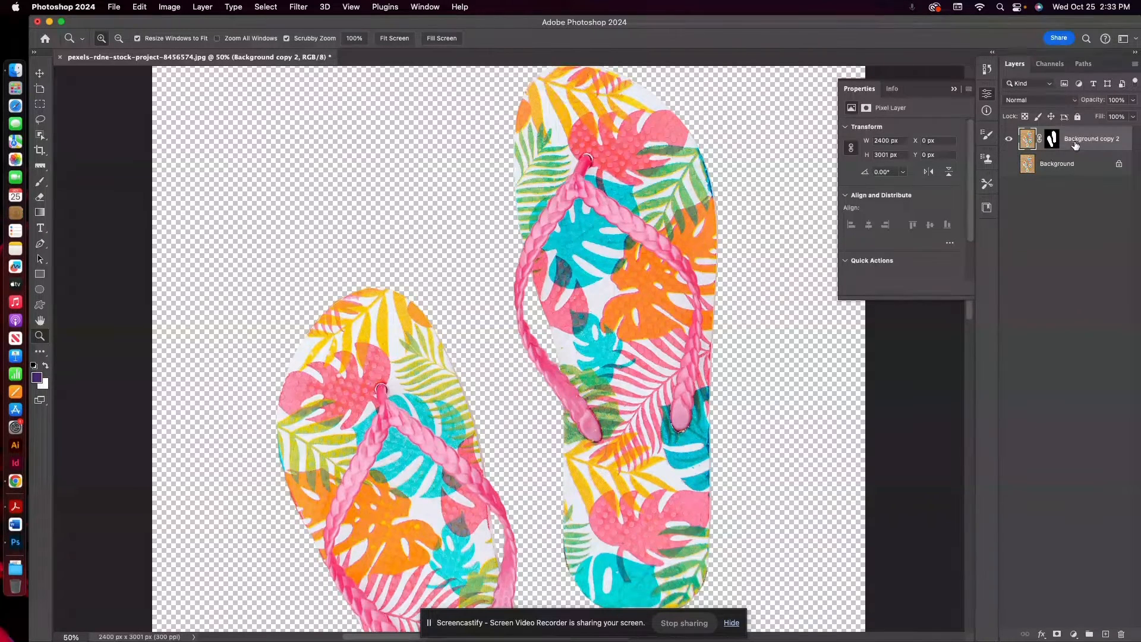
mouse_move(1075, 146)
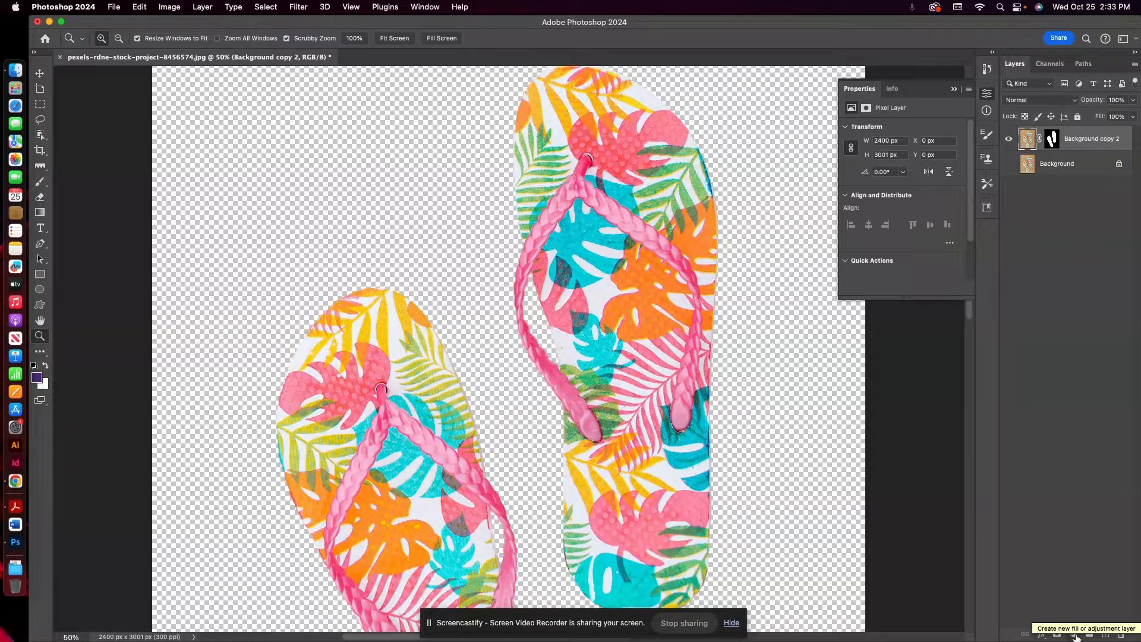
- Add a Hue/Saturation adjustment layer with Hue around -105, turning the straps blue-violet
left_click(1075, 636)
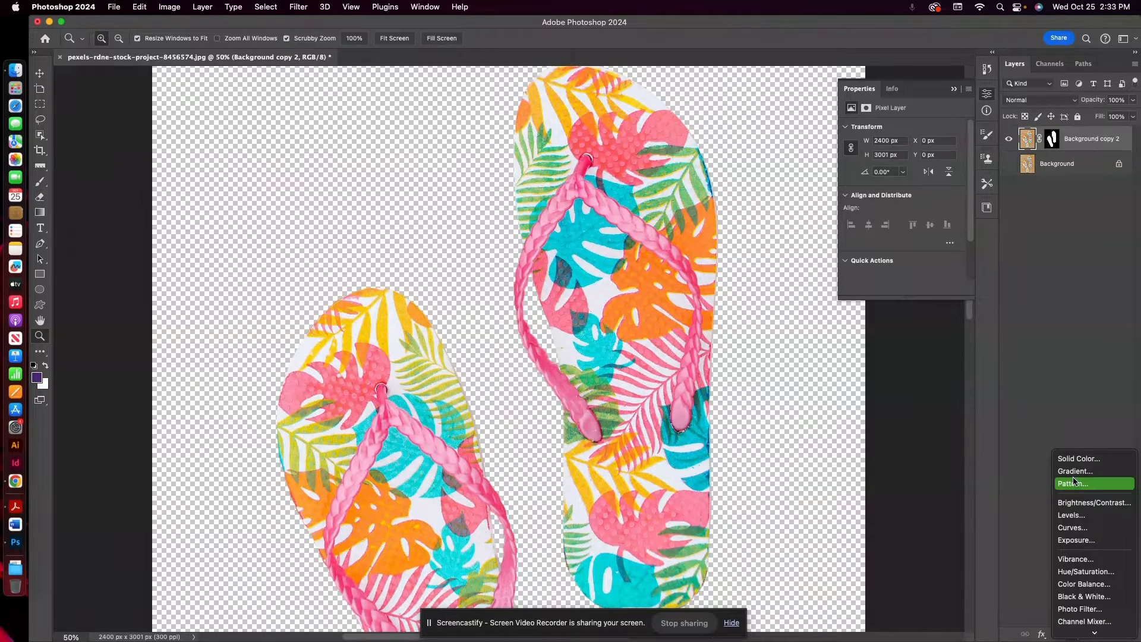
mouse_move(1092, 572)
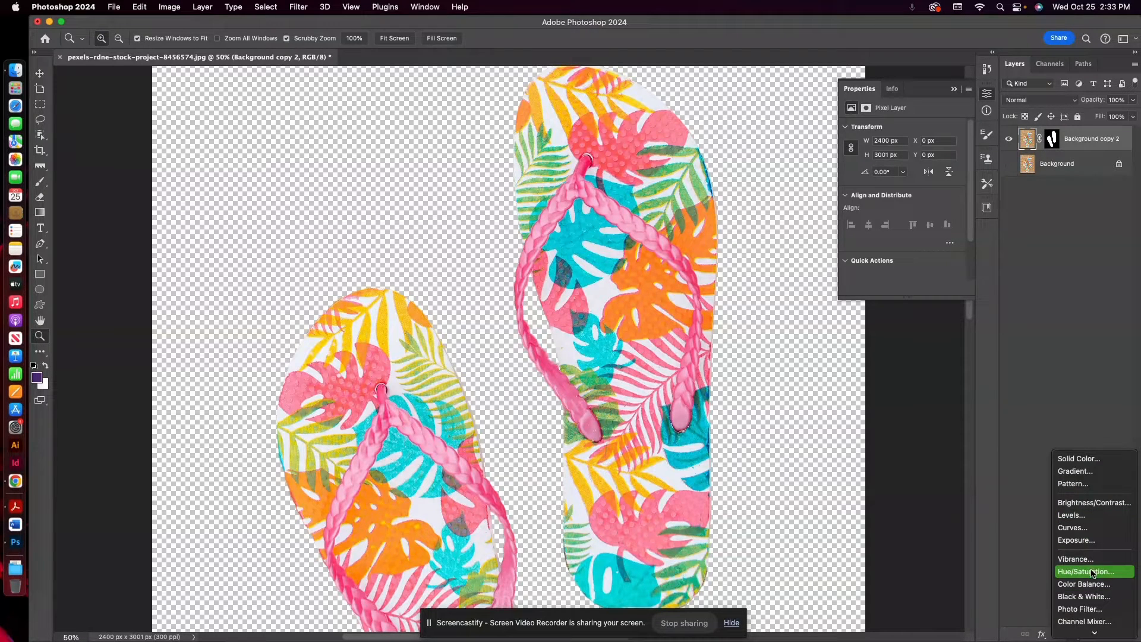
left_click(1088, 571)
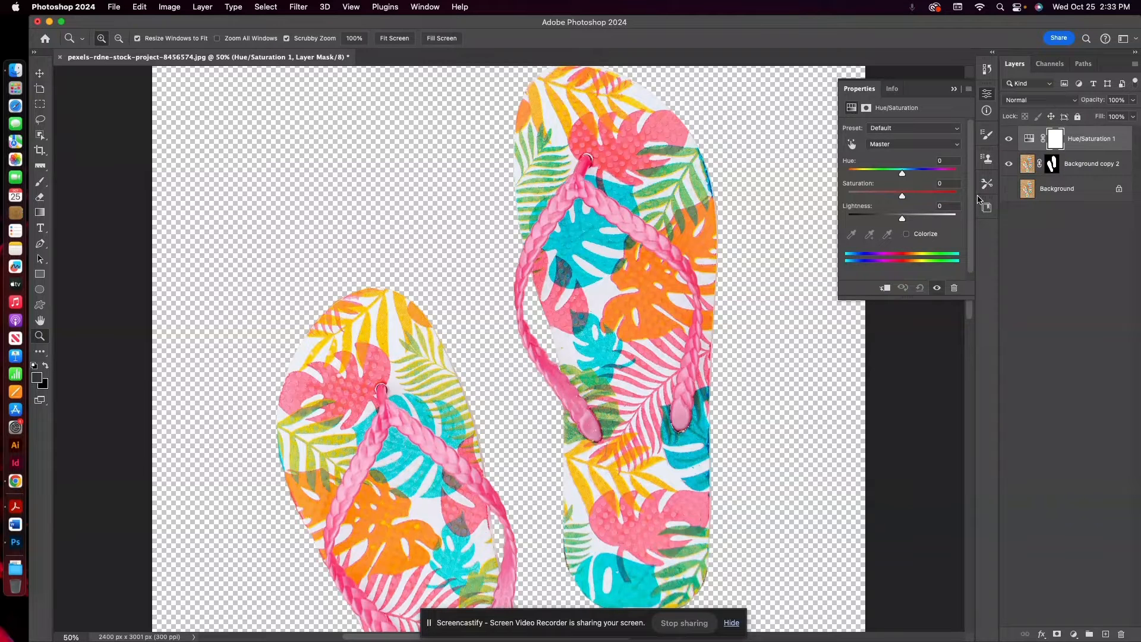
mouse_move(902, 174)
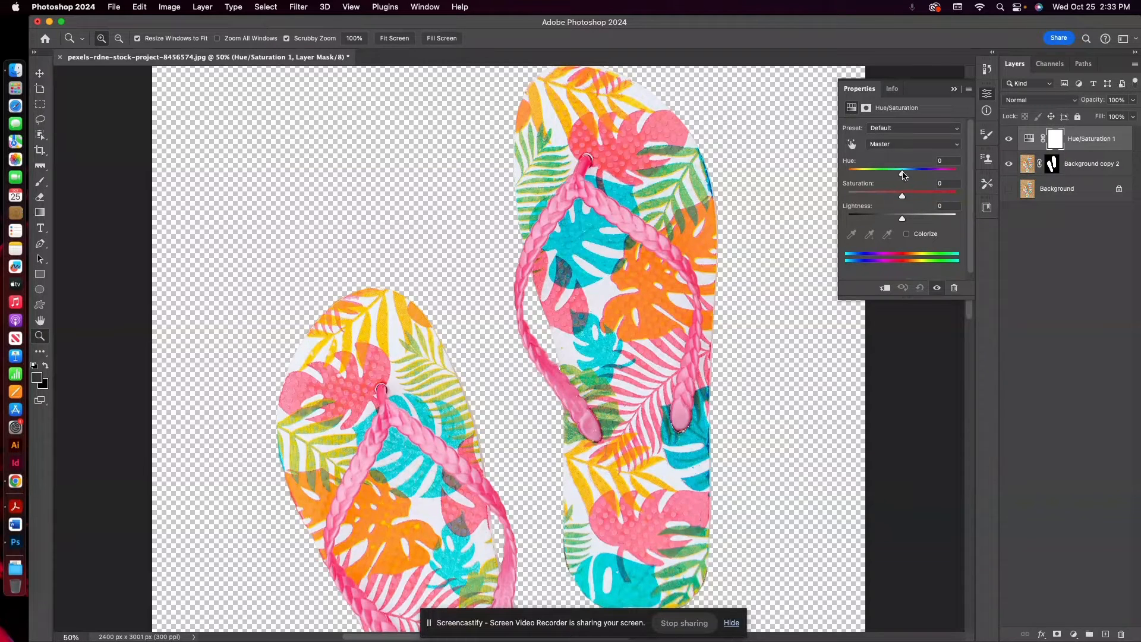
left_click_drag(901, 169, 888, 169)
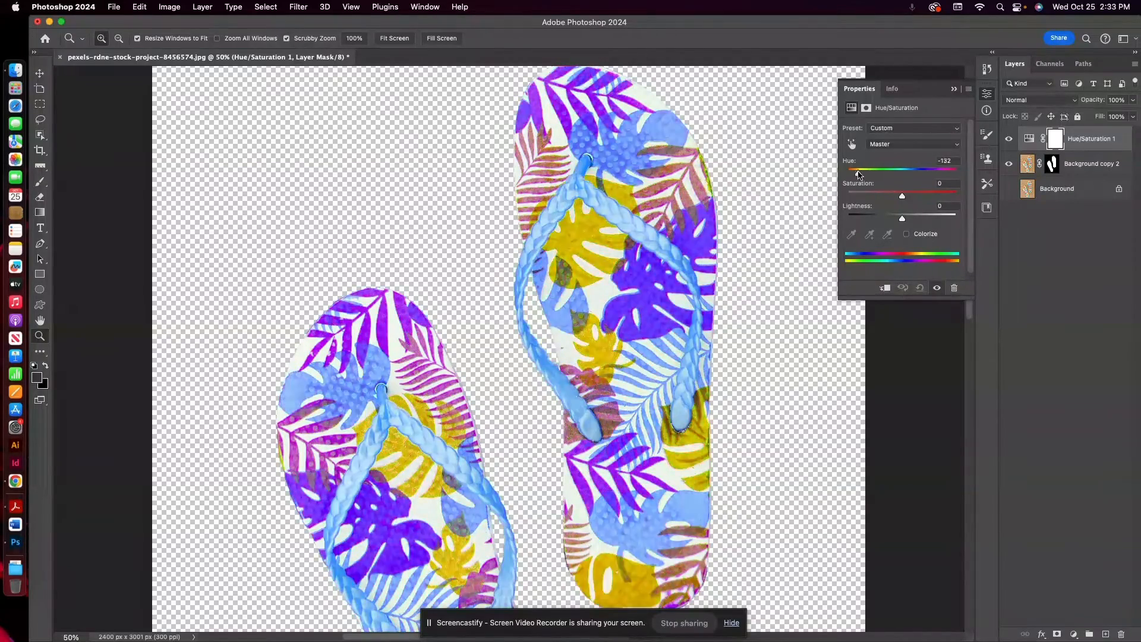
left_click_drag(859, 168, 871, 168)
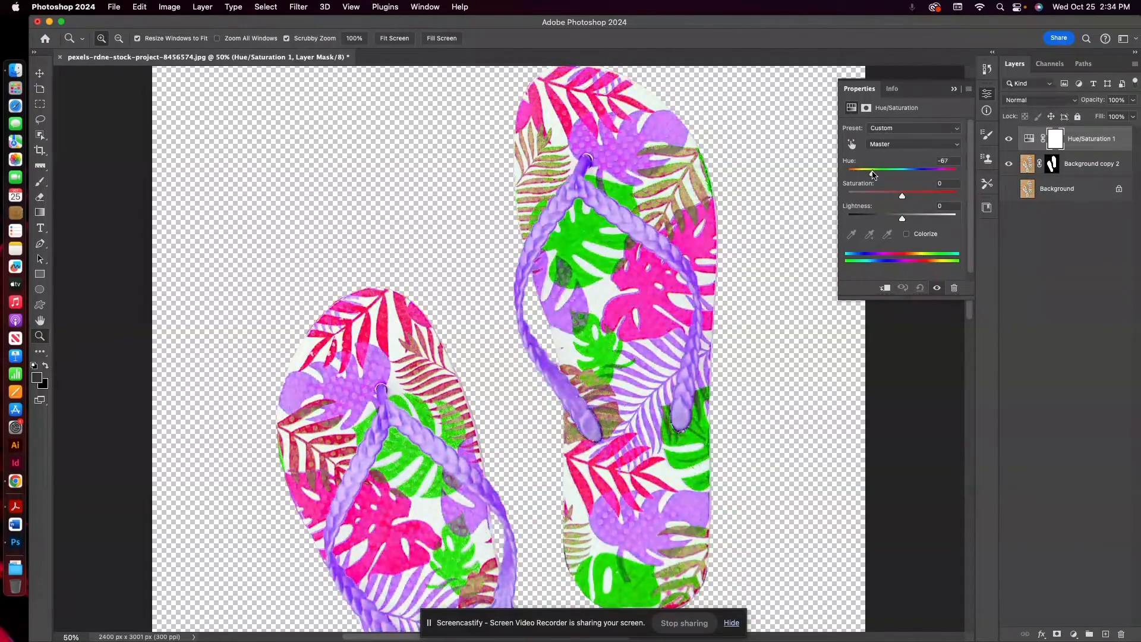
left_click_drag(878, 169, 865, 169)
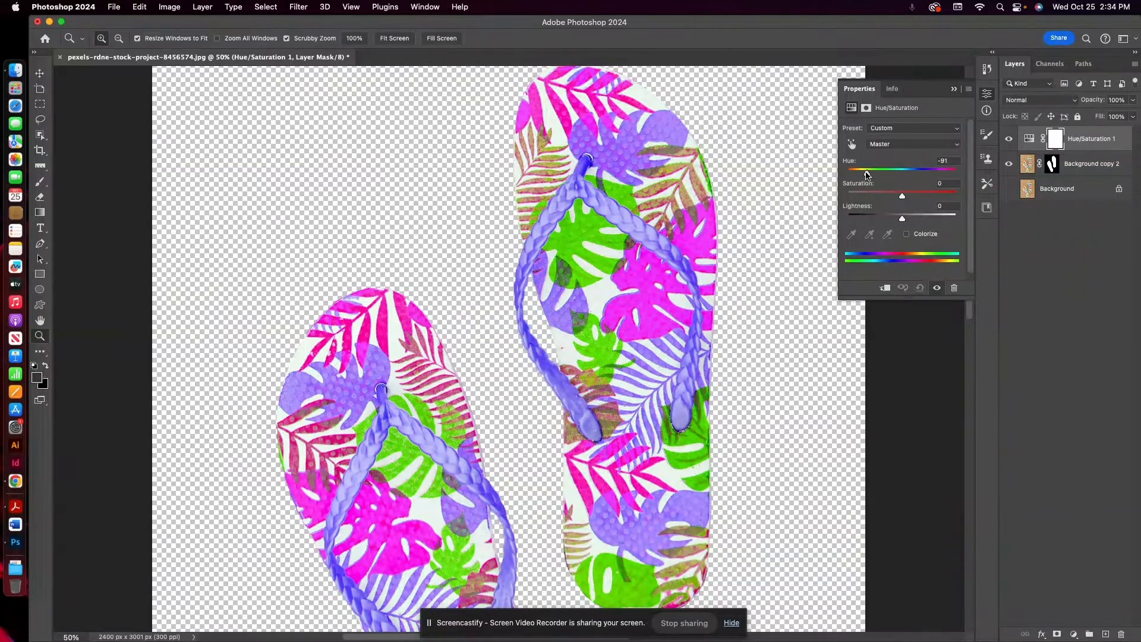
left_click_drag(868, 170, 861, 169)
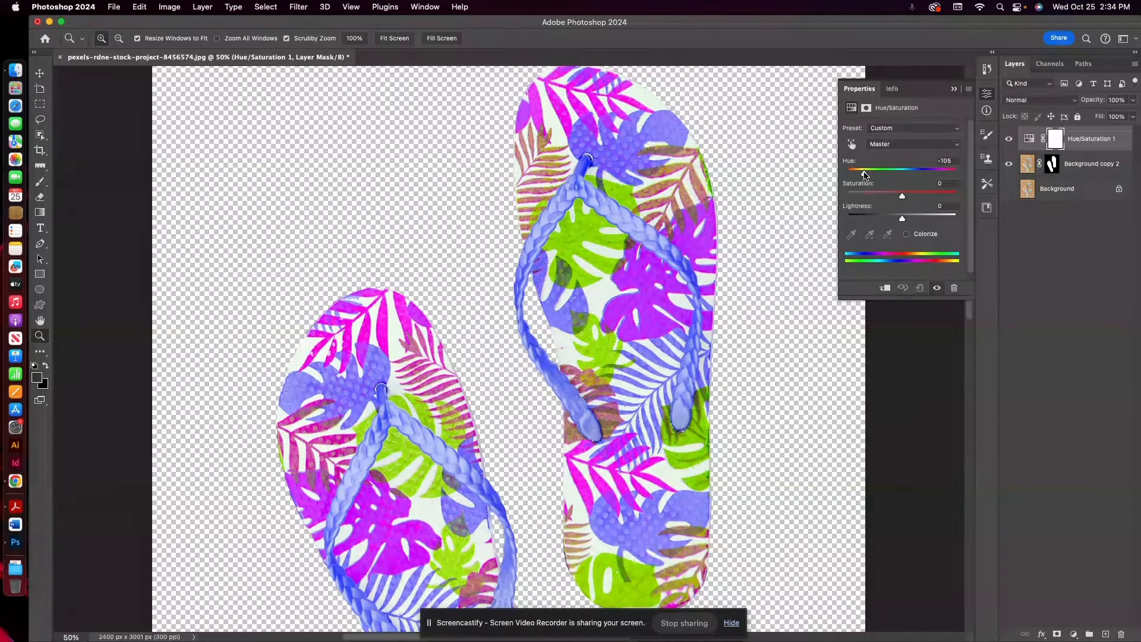
left_click_drag(861, 170, 871, 169)
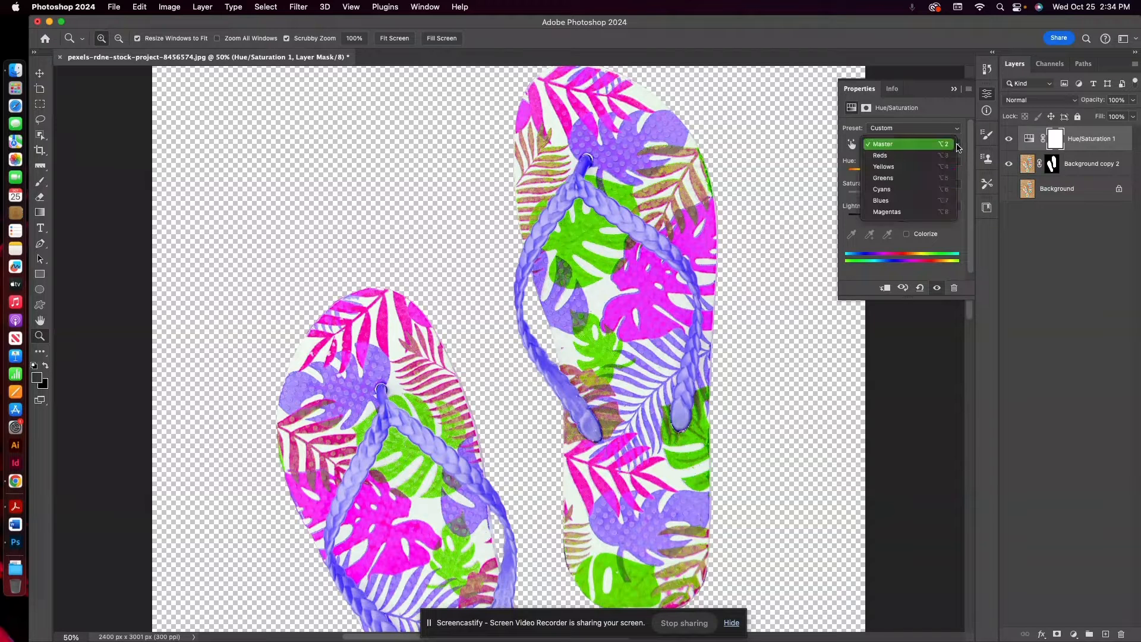
mouse_move(898, 178)
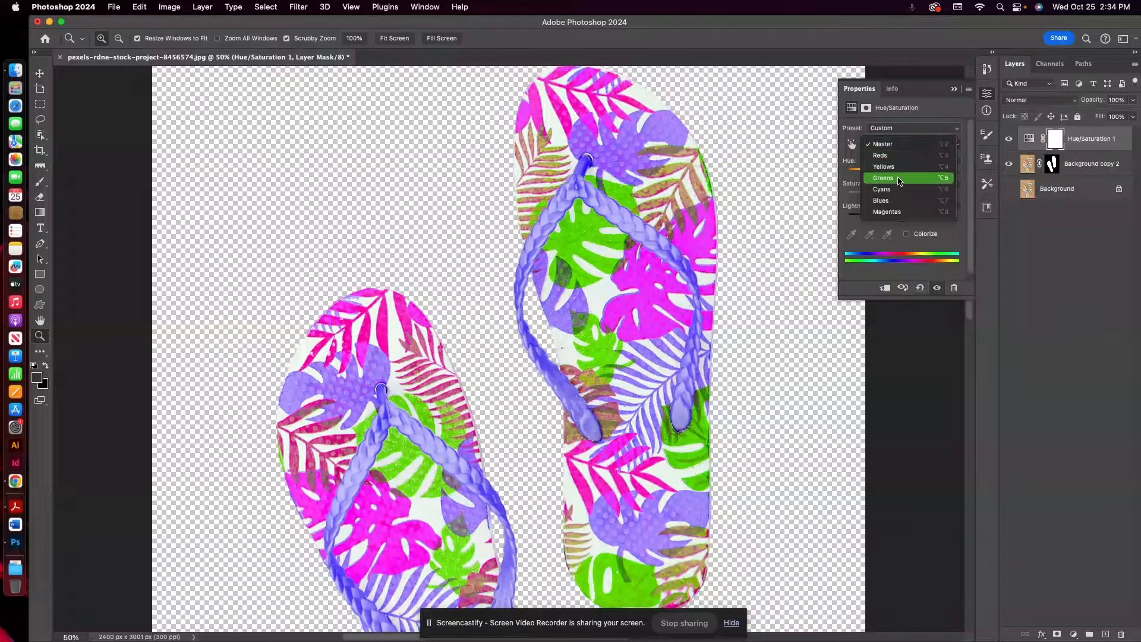
- Target the Cyans range and shift its hue to +59, adjusting saturation
left_click(882, 178)
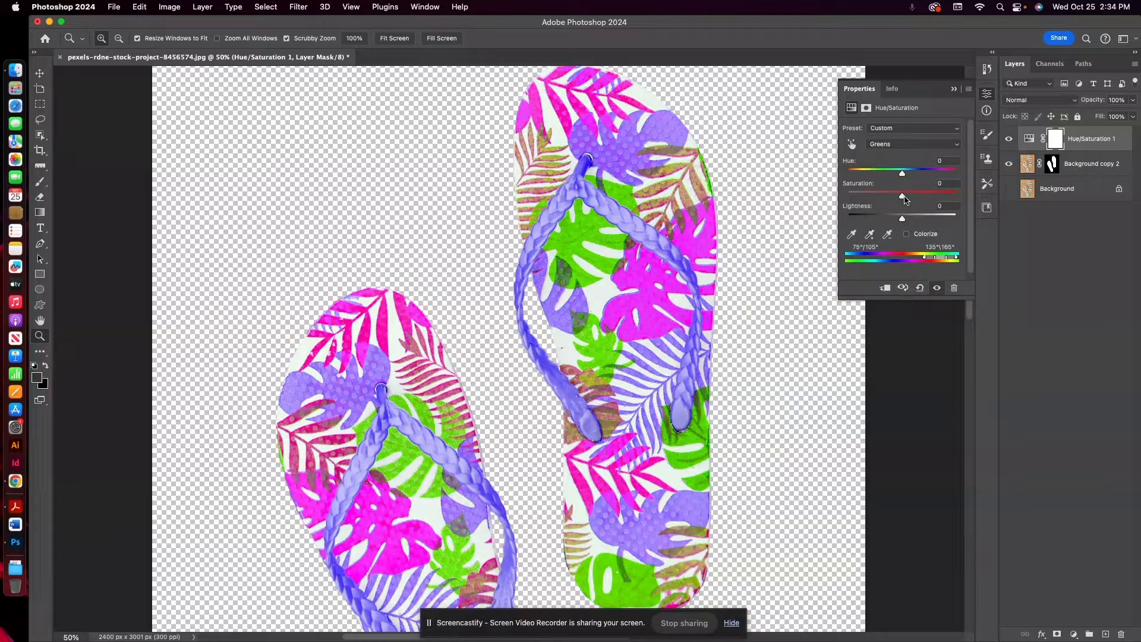
left_click_drag(902, 191, 877, 192)
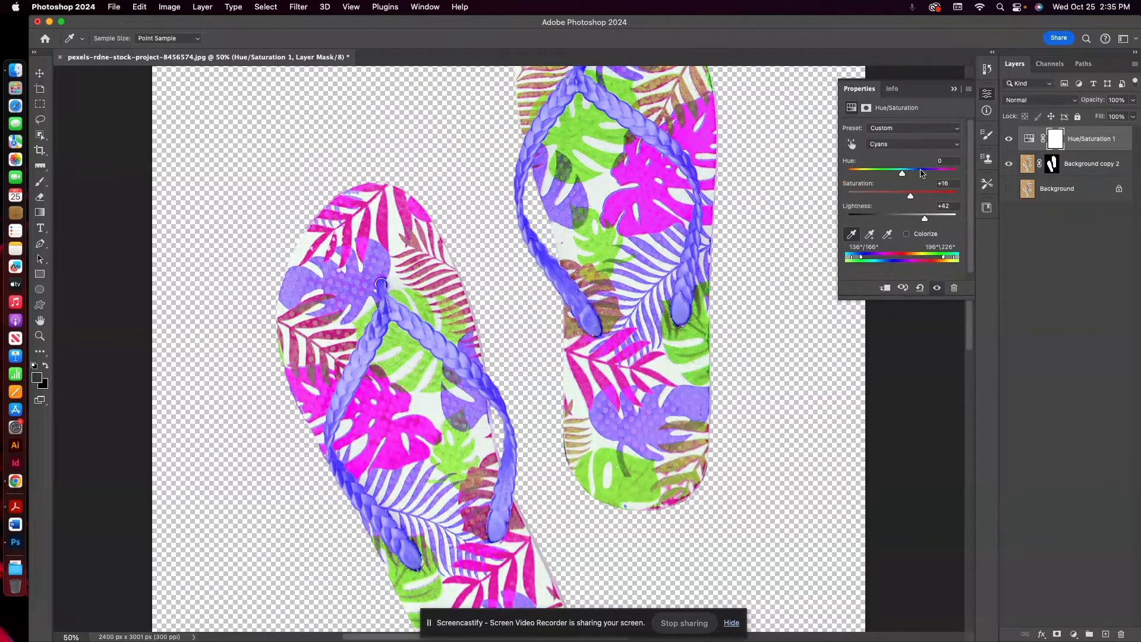
left_click_drag(901, 171, 903, 171)
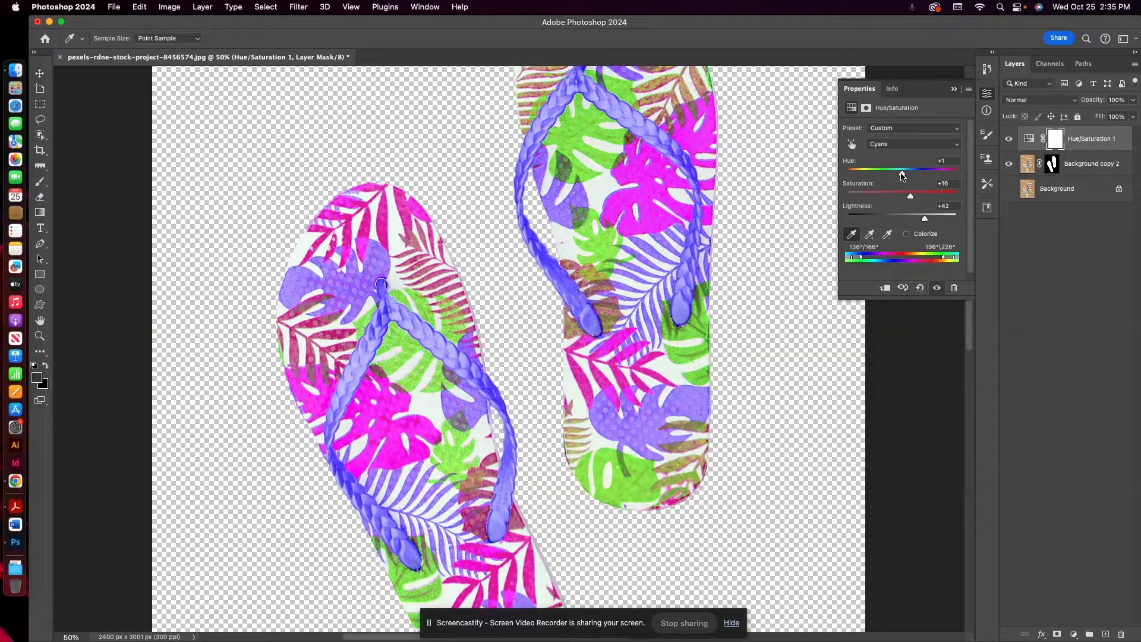
left_click_drag(902, 169, 926, 170)
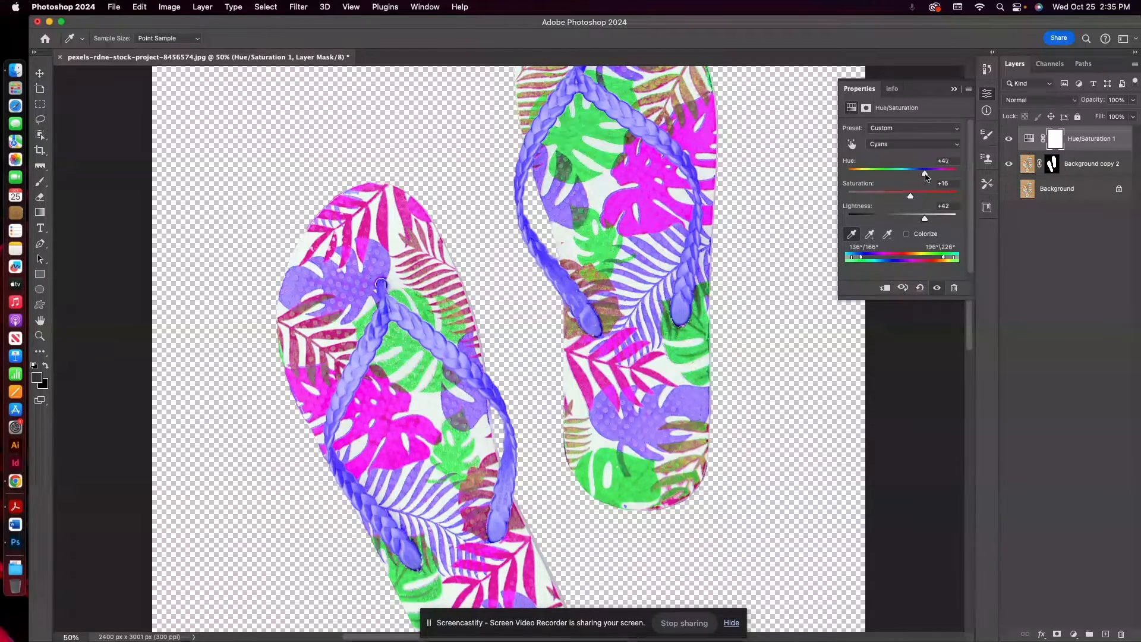
left_click_drag(924, 169, 930, 170)
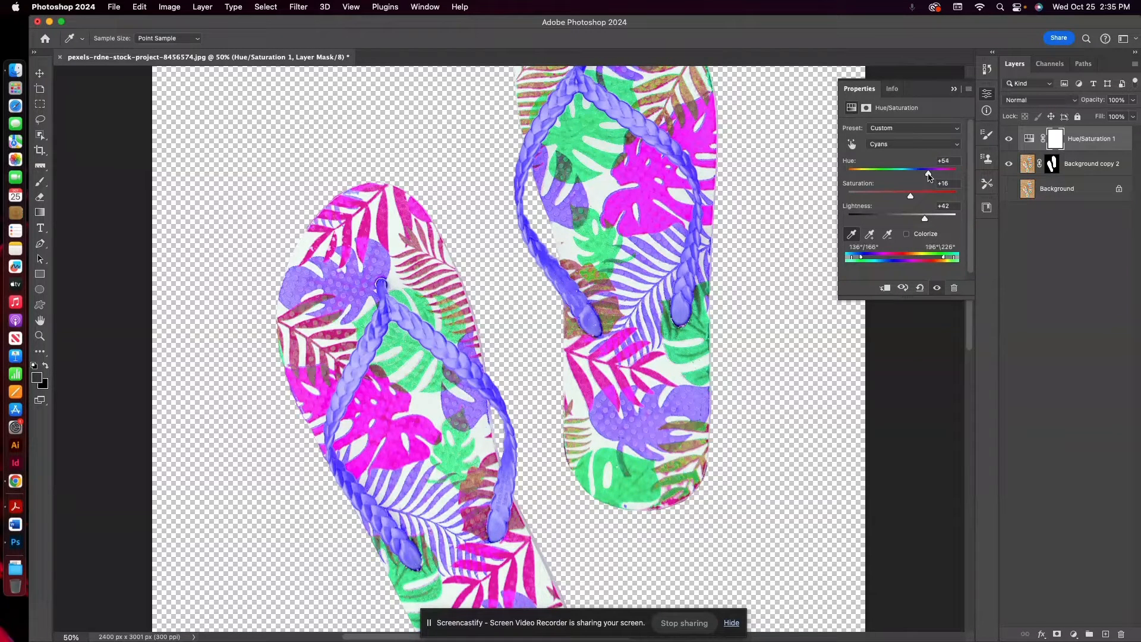
left_click_drag(926, 169, 929, 168)
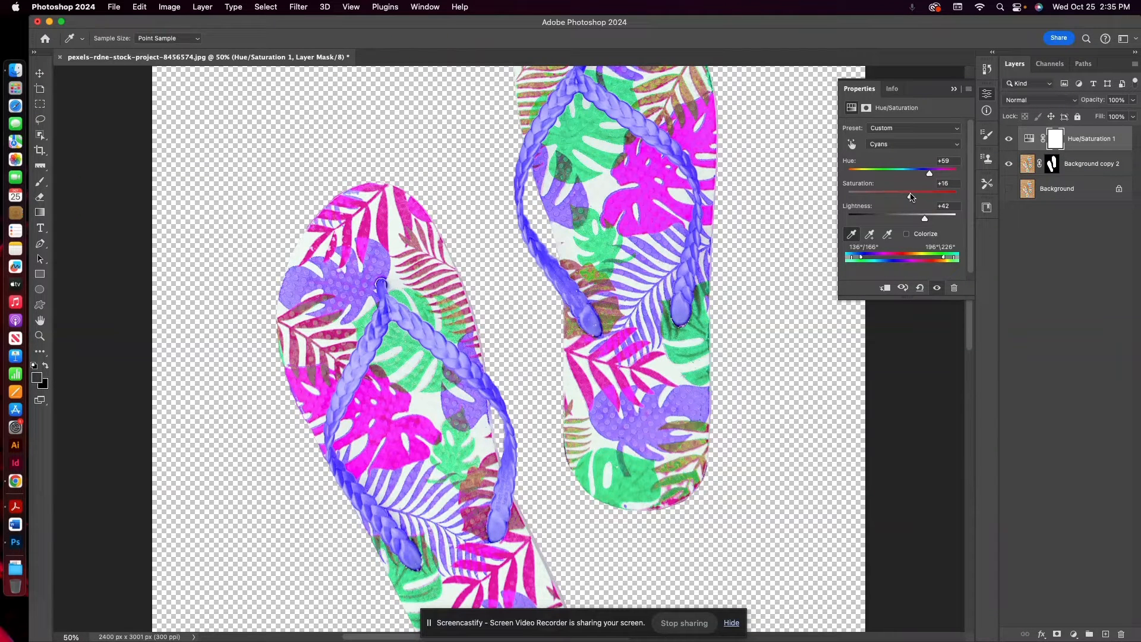
- Lighten Cyans to +65, sample a leaf, and set Cyans saturation to +16
left_click_drag(924, 220, 935, 219)
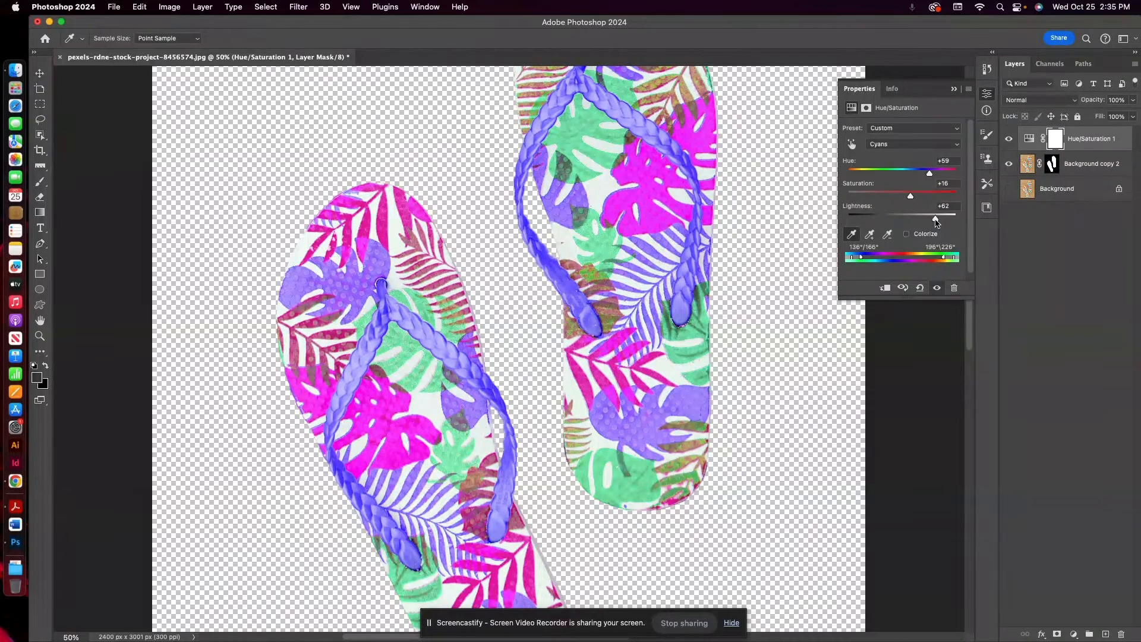
left_click_drag(933, 220, 937, 219)
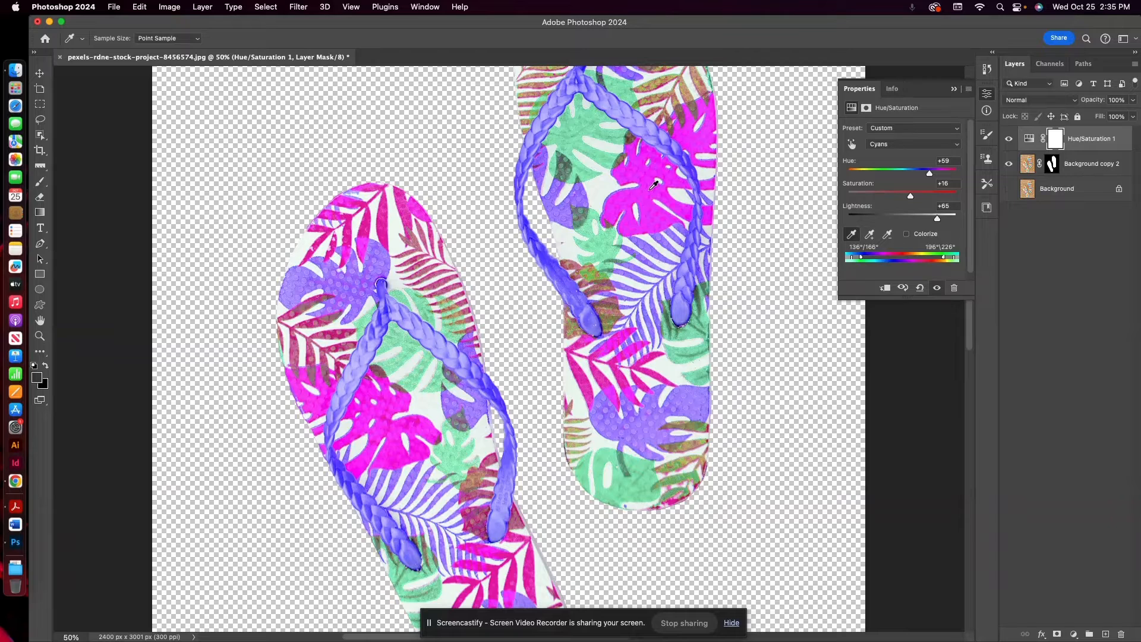
left_click(913, 144)
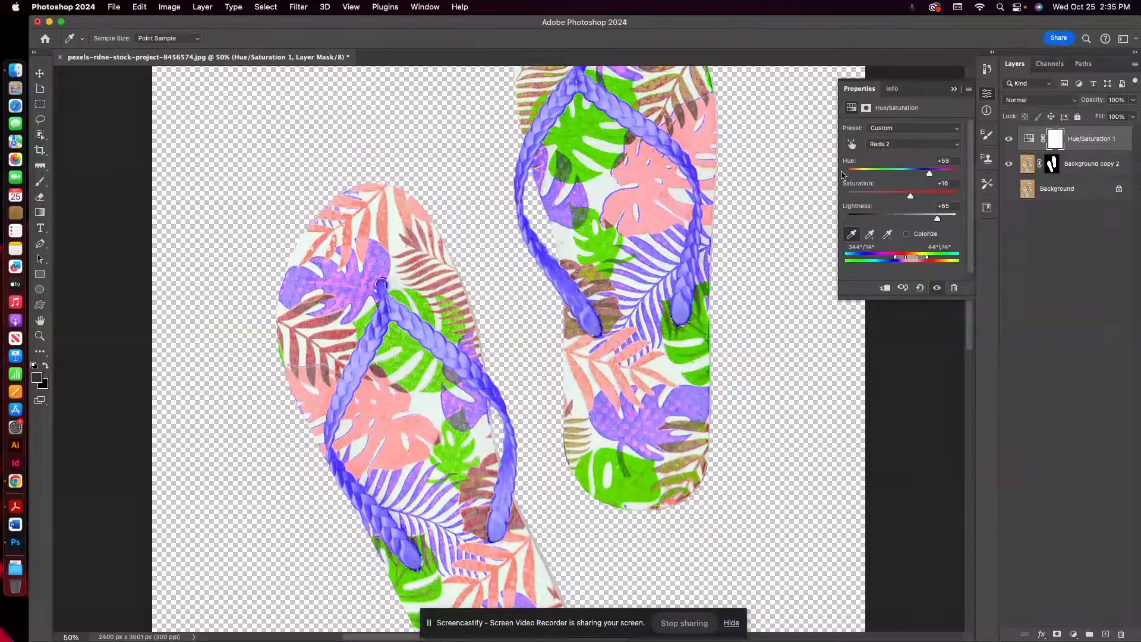
left_click(913, 144)
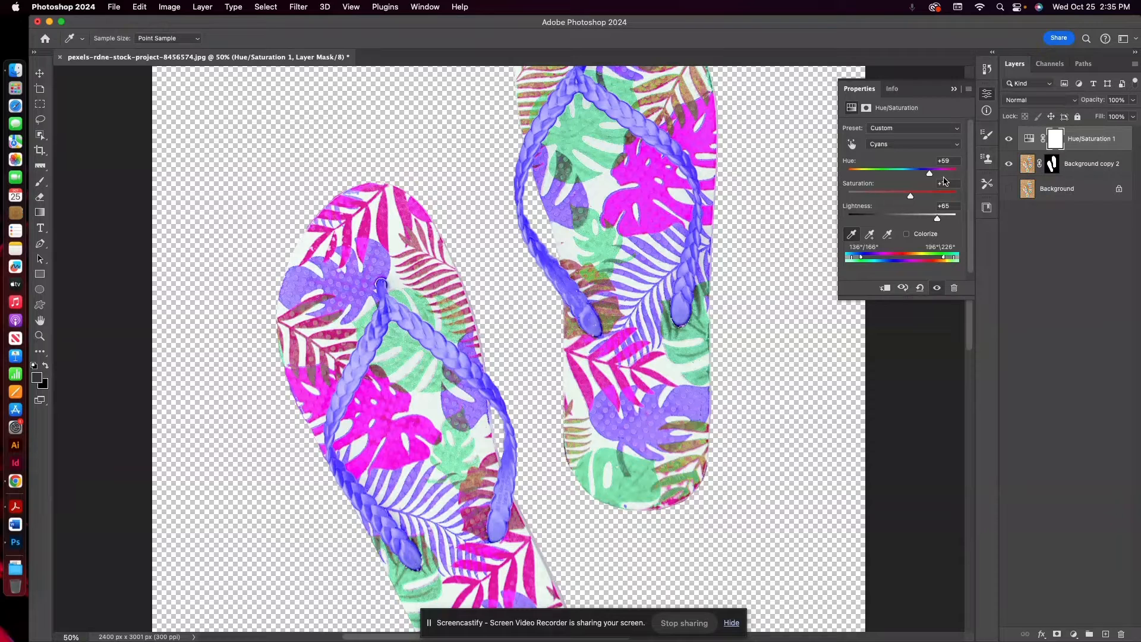
left_click_drag(909, 195, 928, 195)
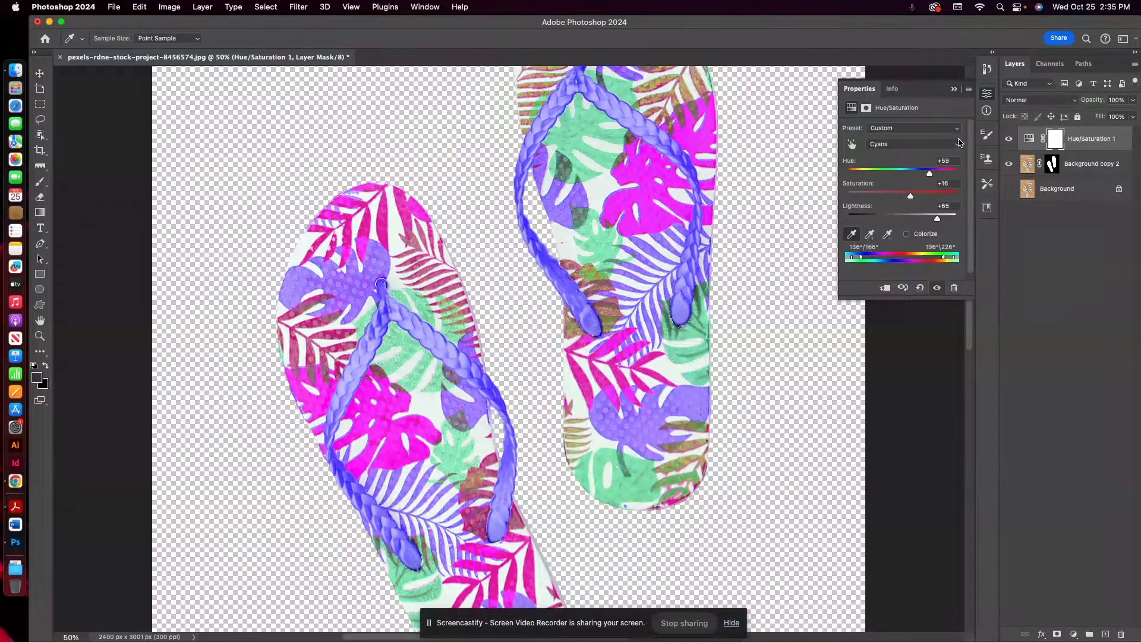
left_click(909, 144)
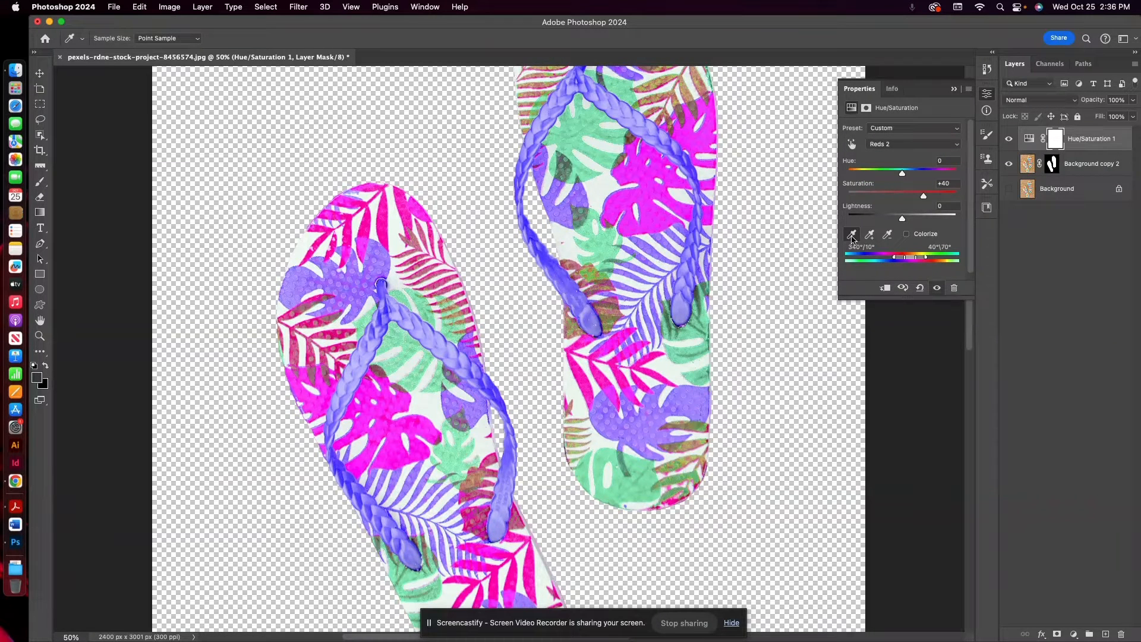
mouse_move(851, 236)
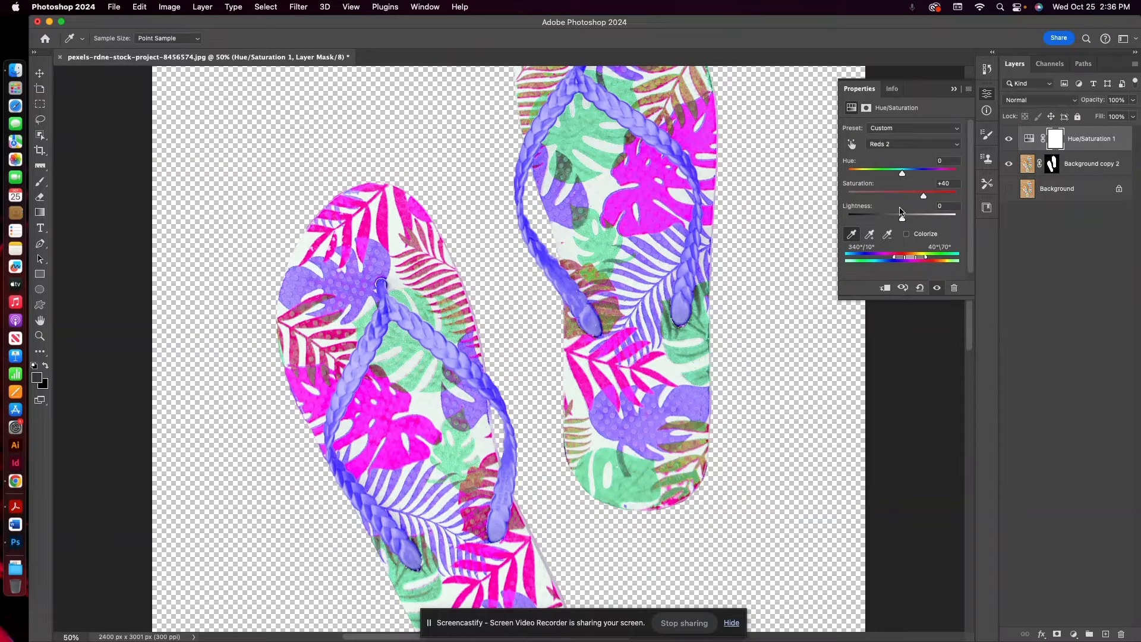
- Set the Reds 2 range to hue -32, saturation +21 and lightness -8
left_click_drag(902, 169, 897, 170)
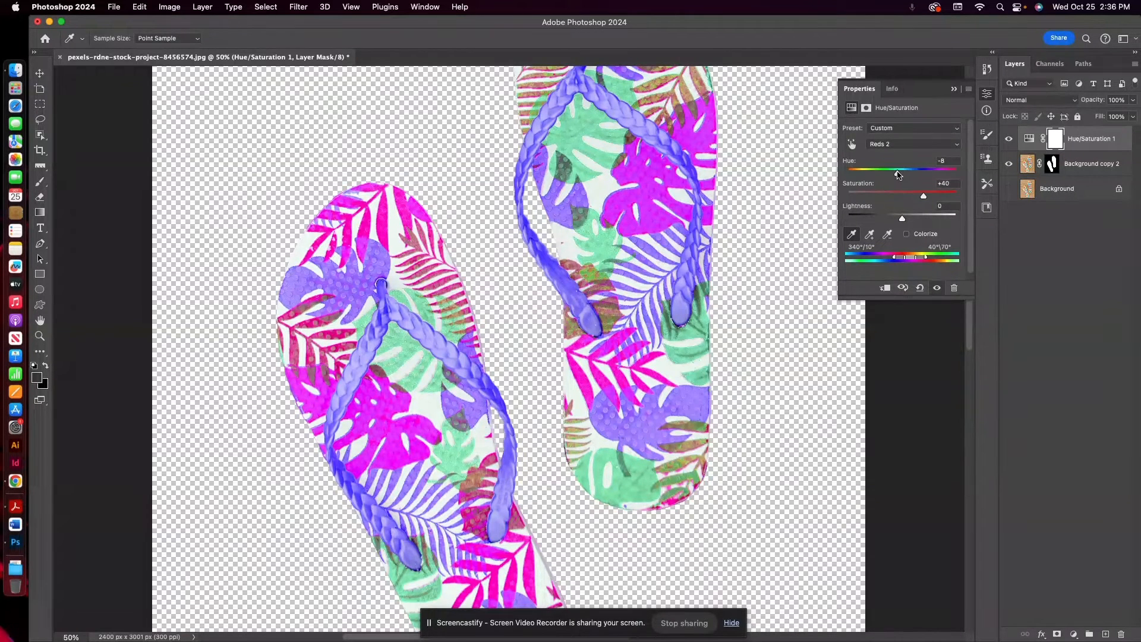
left_click_drag(911, 169, 893, 169)
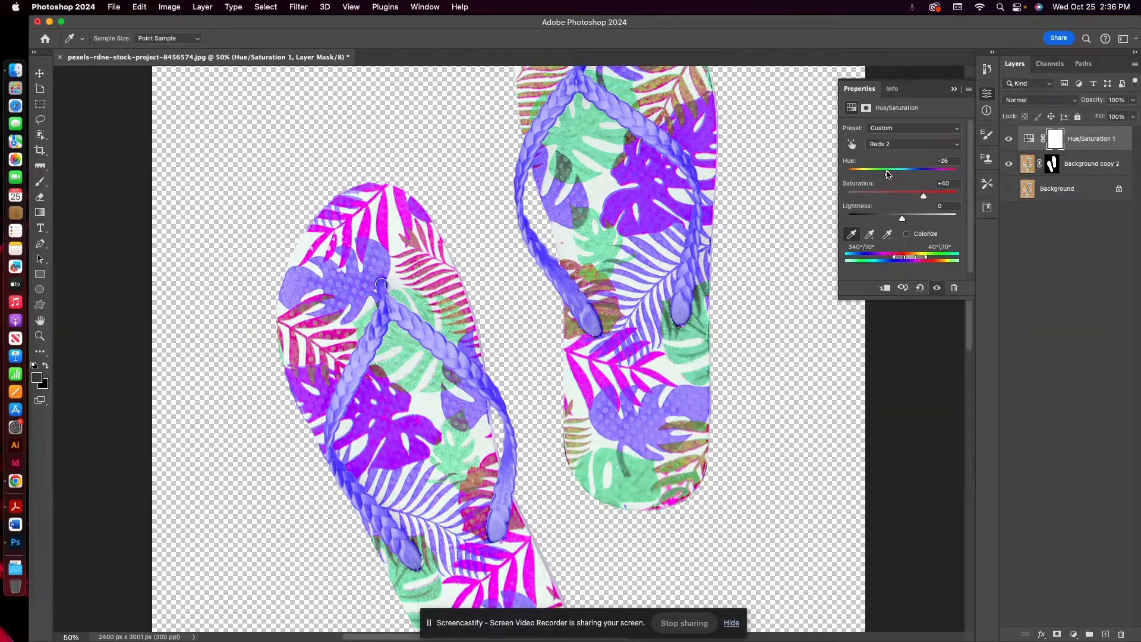
left_click_drag(895, 169, 879, 169)
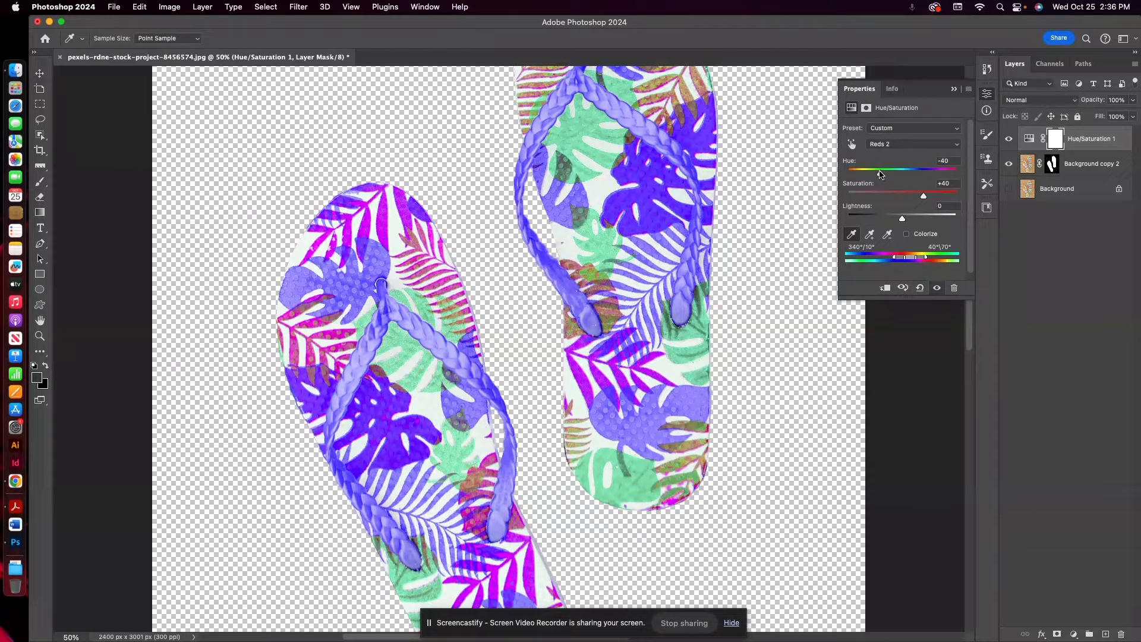
left_click_drag(923, 194, 915, 195)
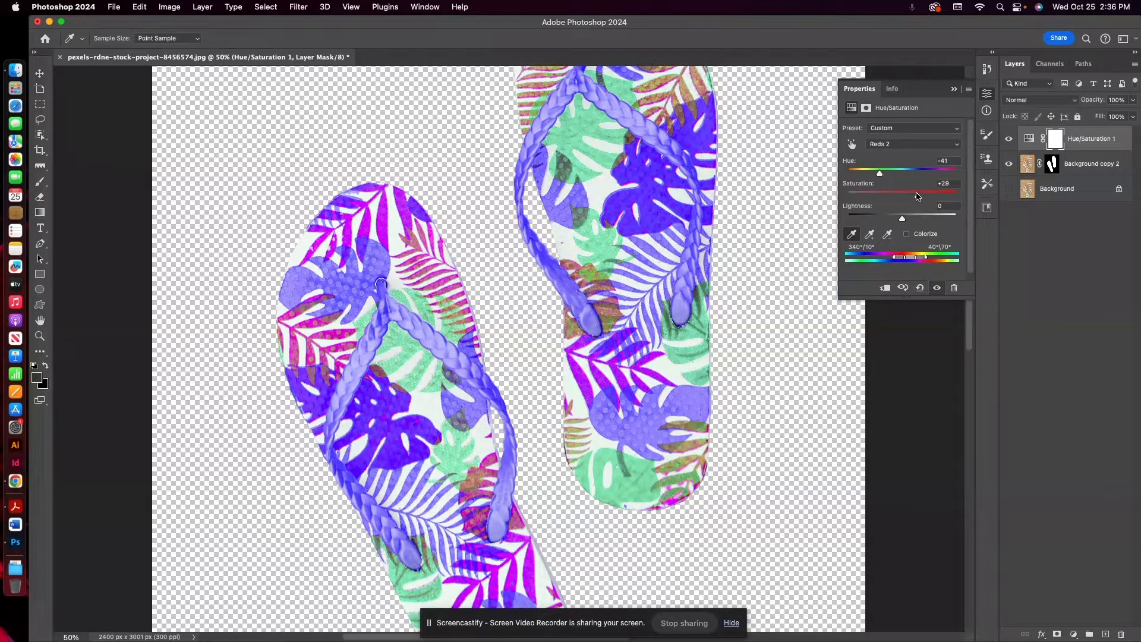
left_click_drag(917, 196, 913, 195)
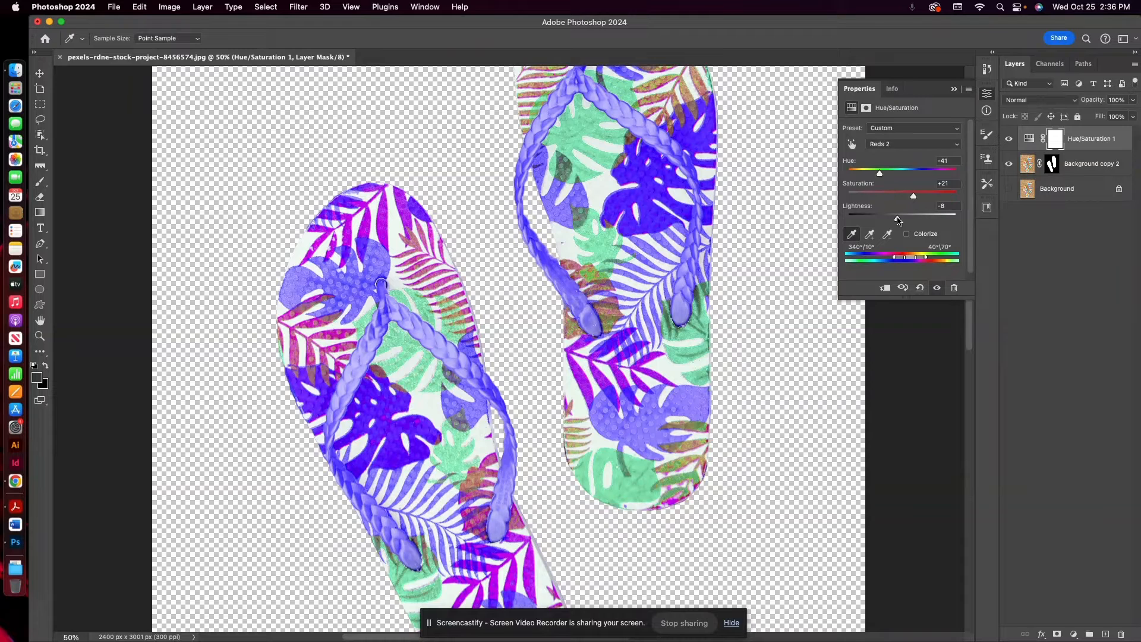
left_click_drag(879, 172, 881, 172)
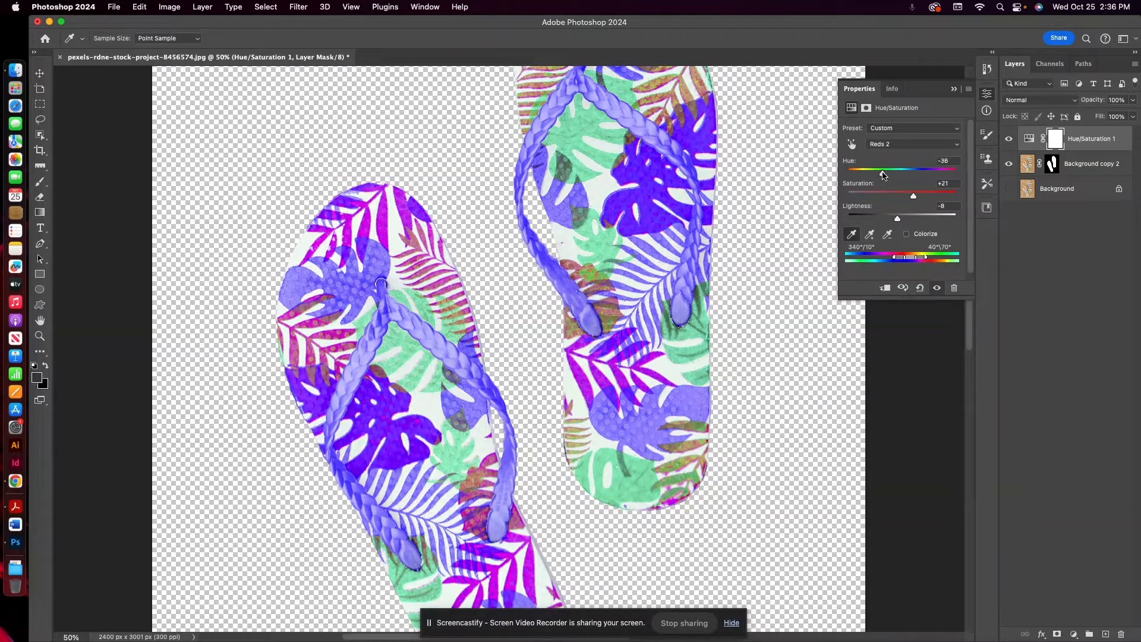
left_click_drag(881, 169, 884, 169)
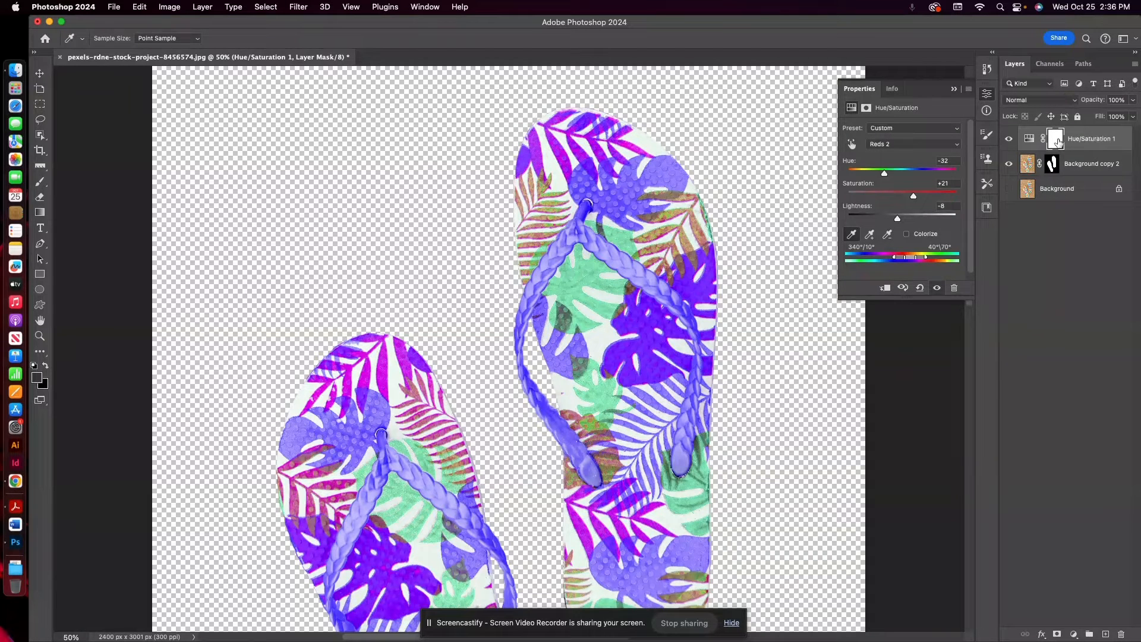
- Save As a Photoshop file with '(edit)' added to the file name
left_click(1054, 138)
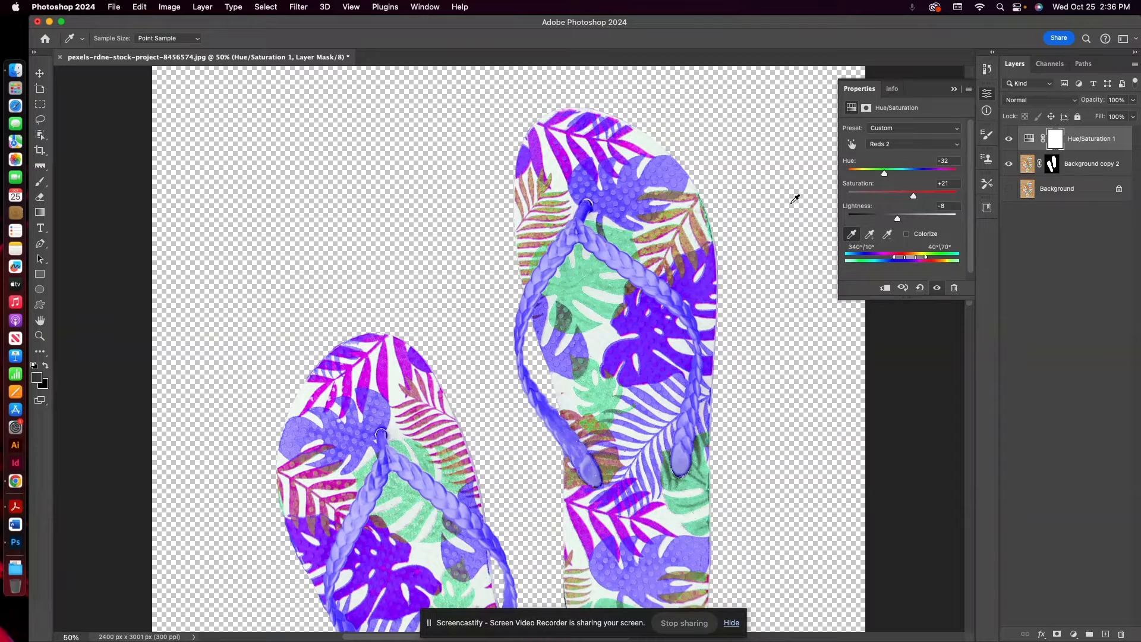
left_click(114, 6)
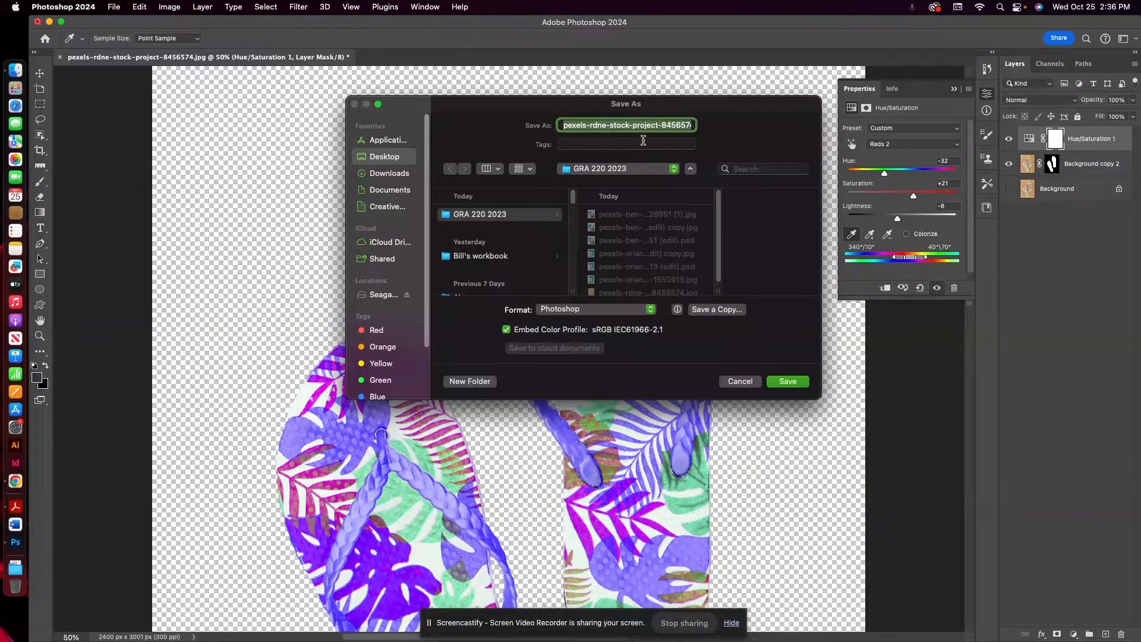
left_click(581, 125)
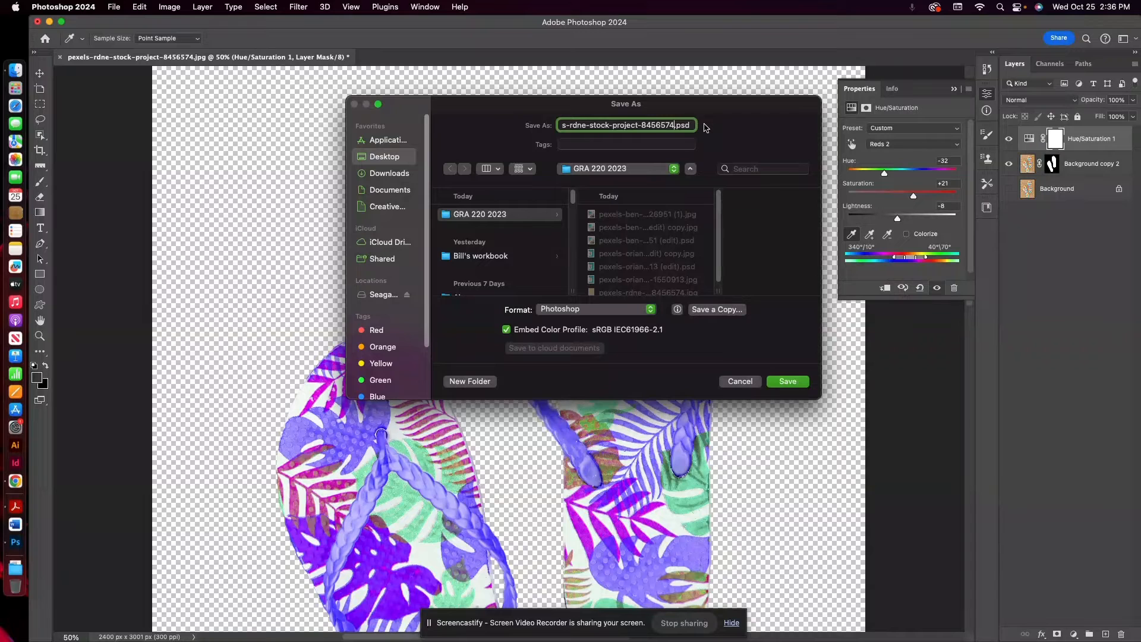
type("(edi")
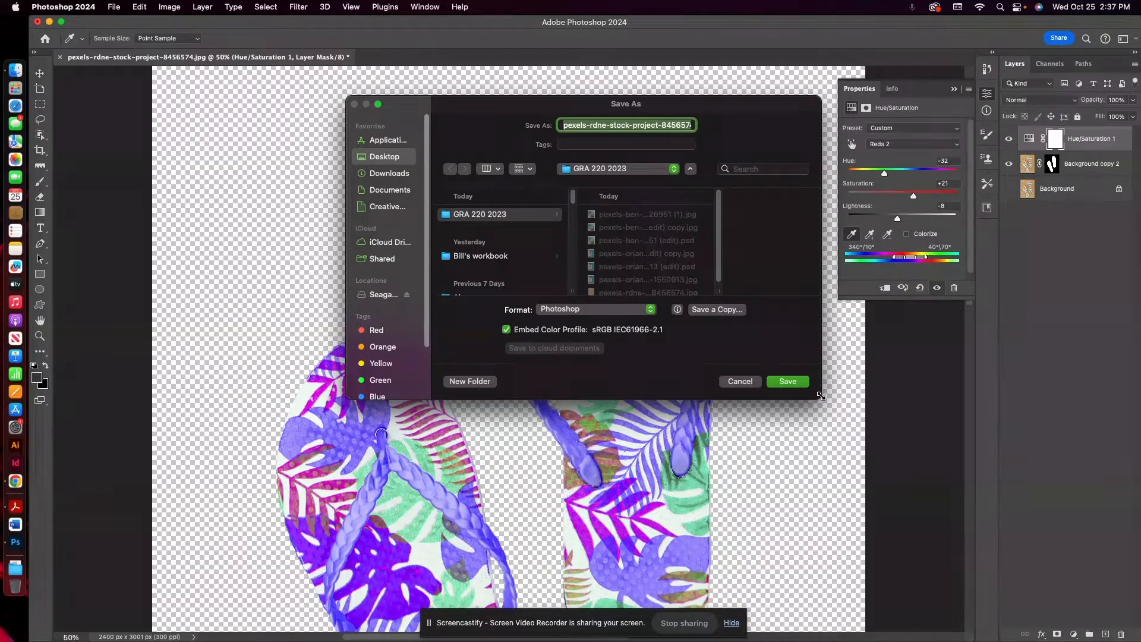
left_click(788, 381)
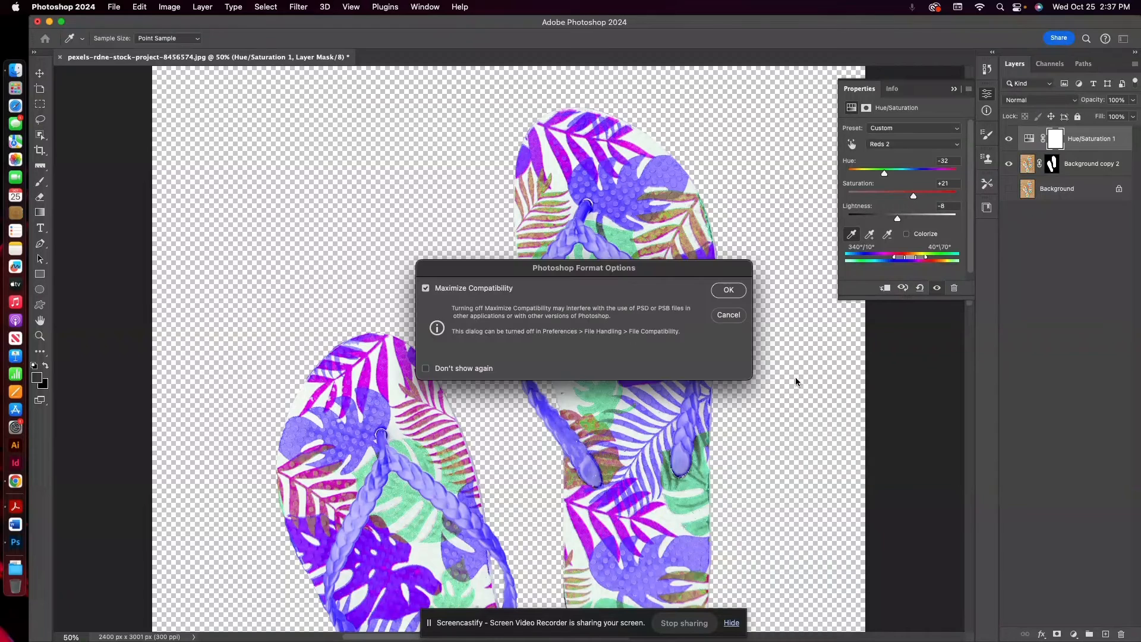
- Confirm the format options with Maximize Compatibility checked
left_click(728, 290)
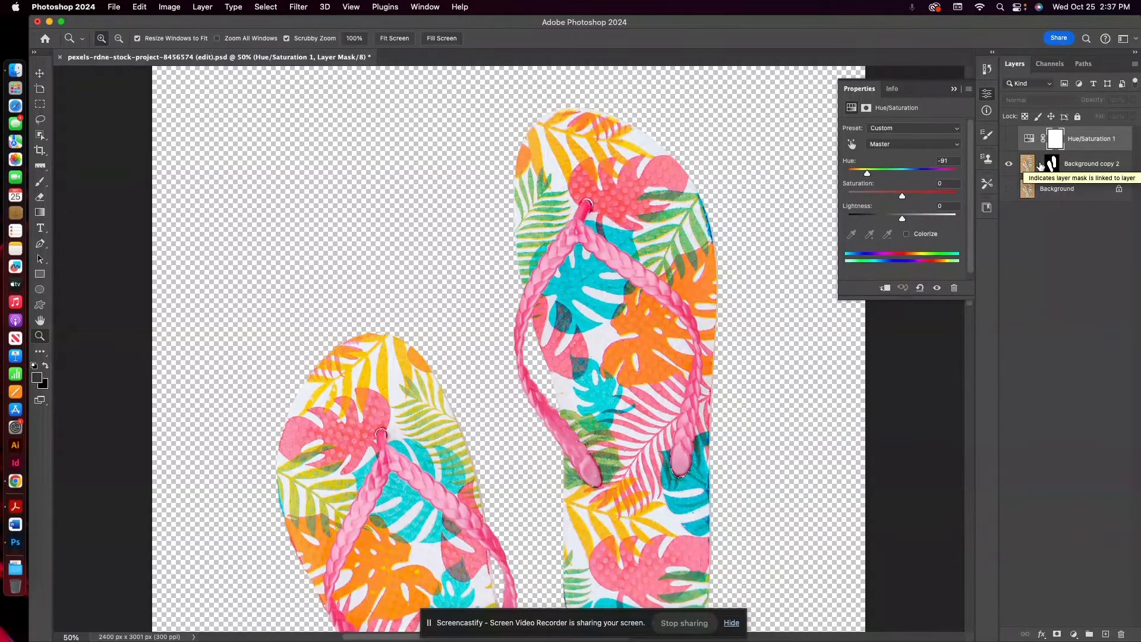
- Disable the layer mask on Background copy 2 from its mask thumbnail's context menu
right_click(1053, 163)
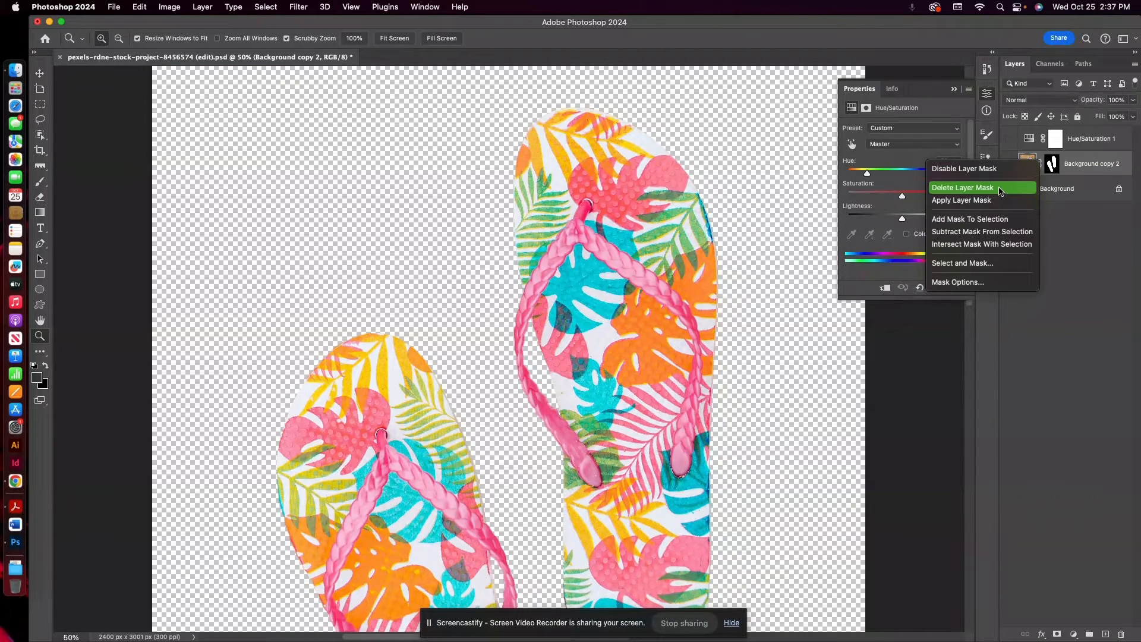
left_click(962, 187)
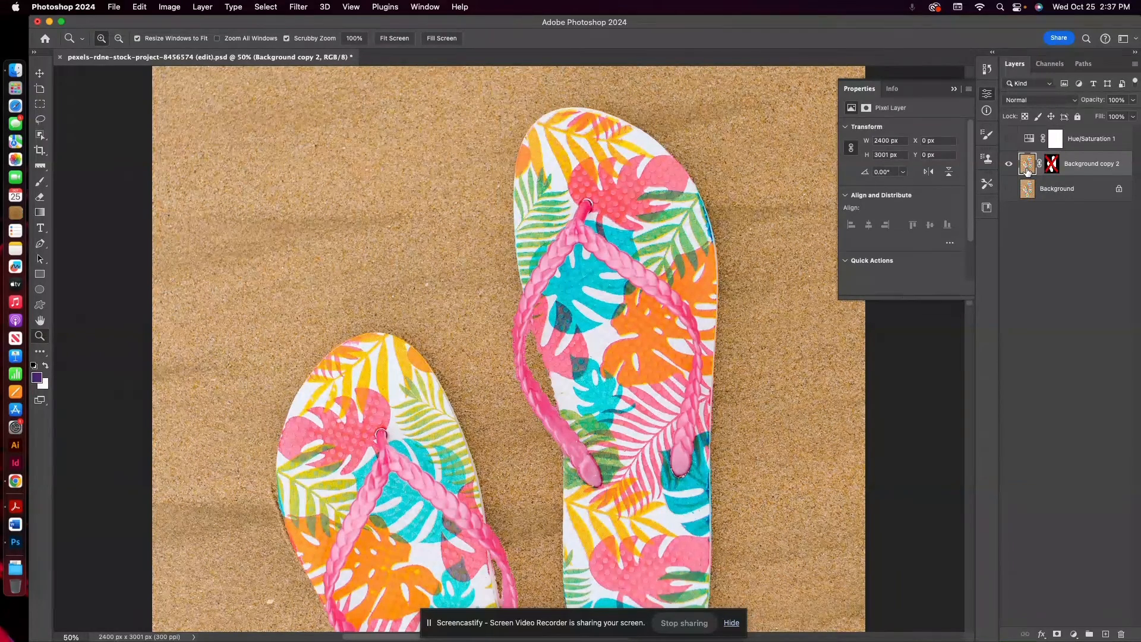
mouse_move(1027, 170)
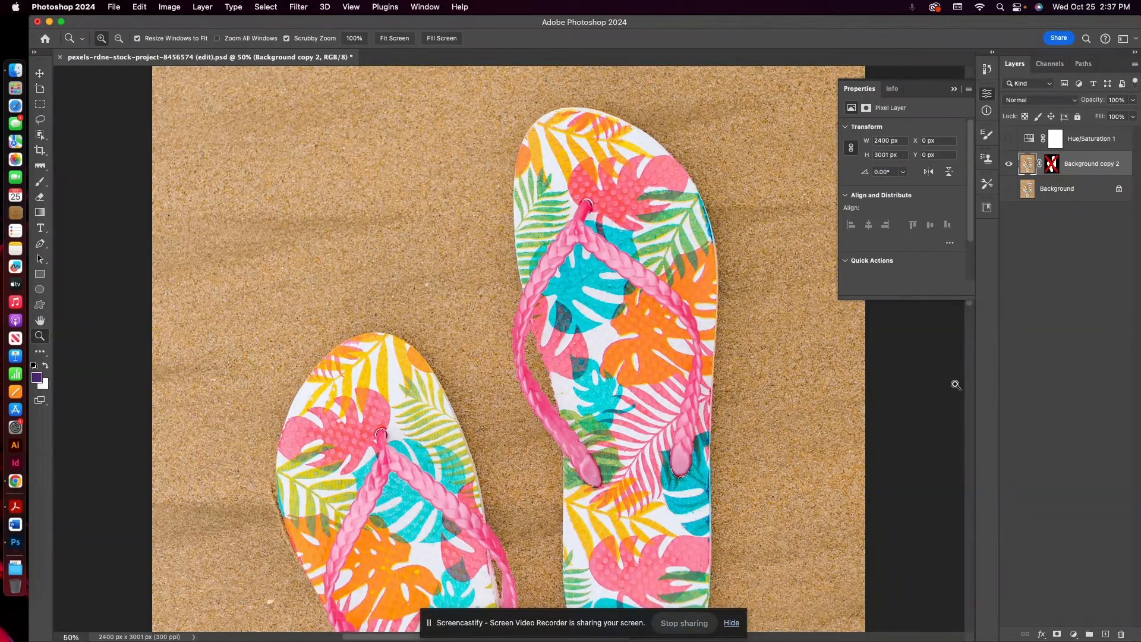
mouse_move(977, 486)
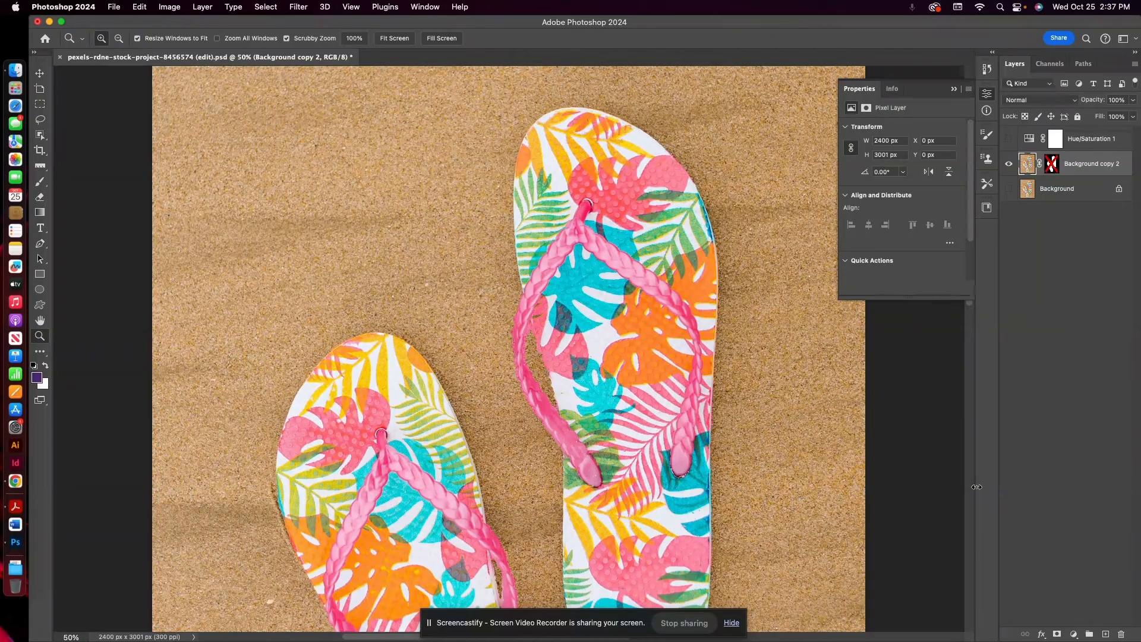